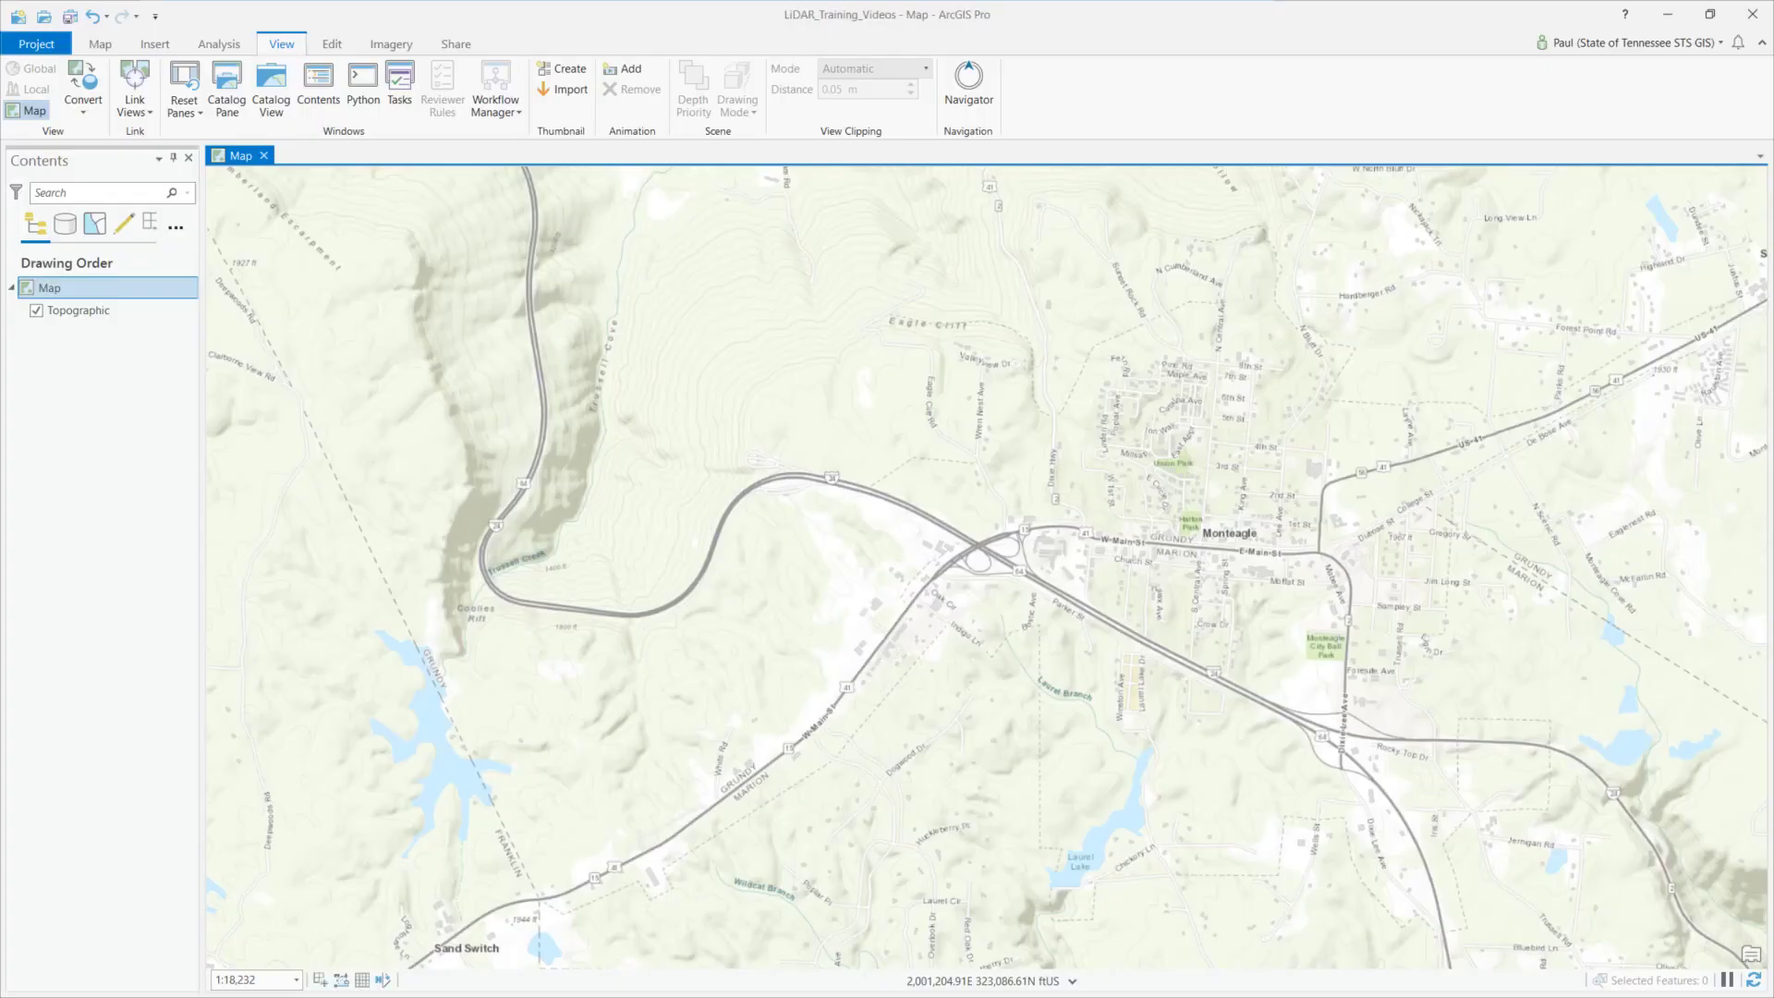
{"action": "mouse_move", "coordinate": [399, 295]}
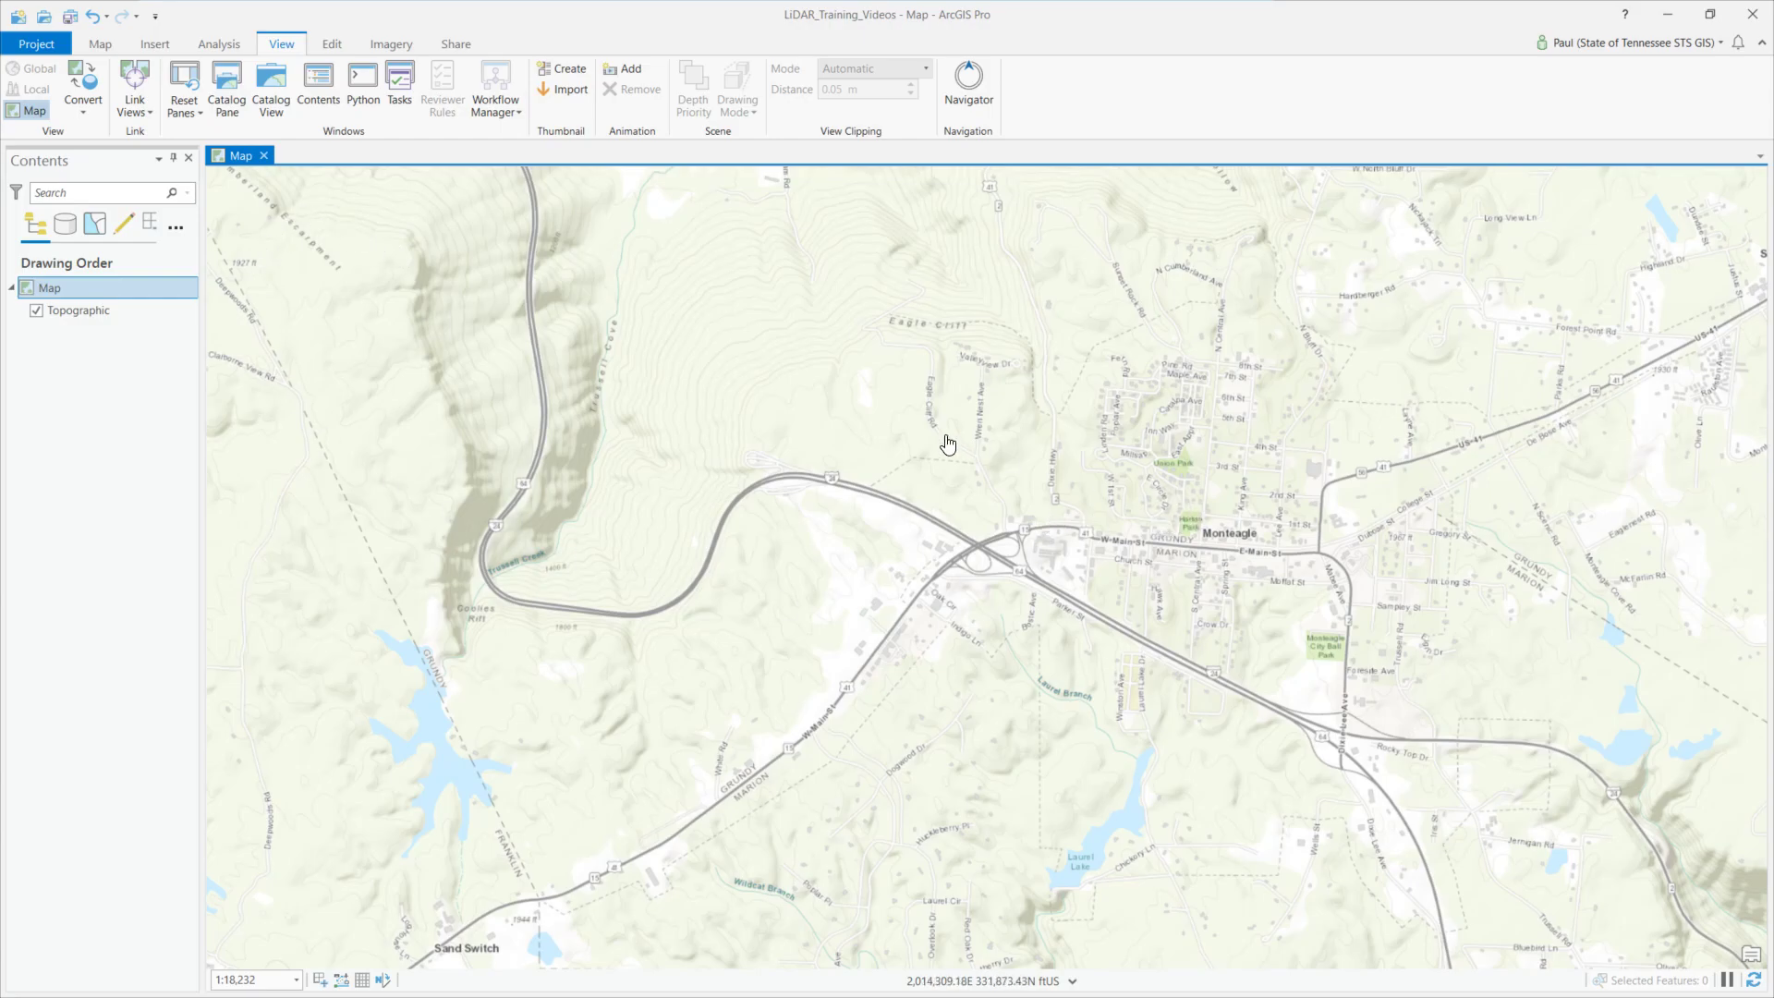
{"action": "mouse_move", "coordinate": [593, 521]}
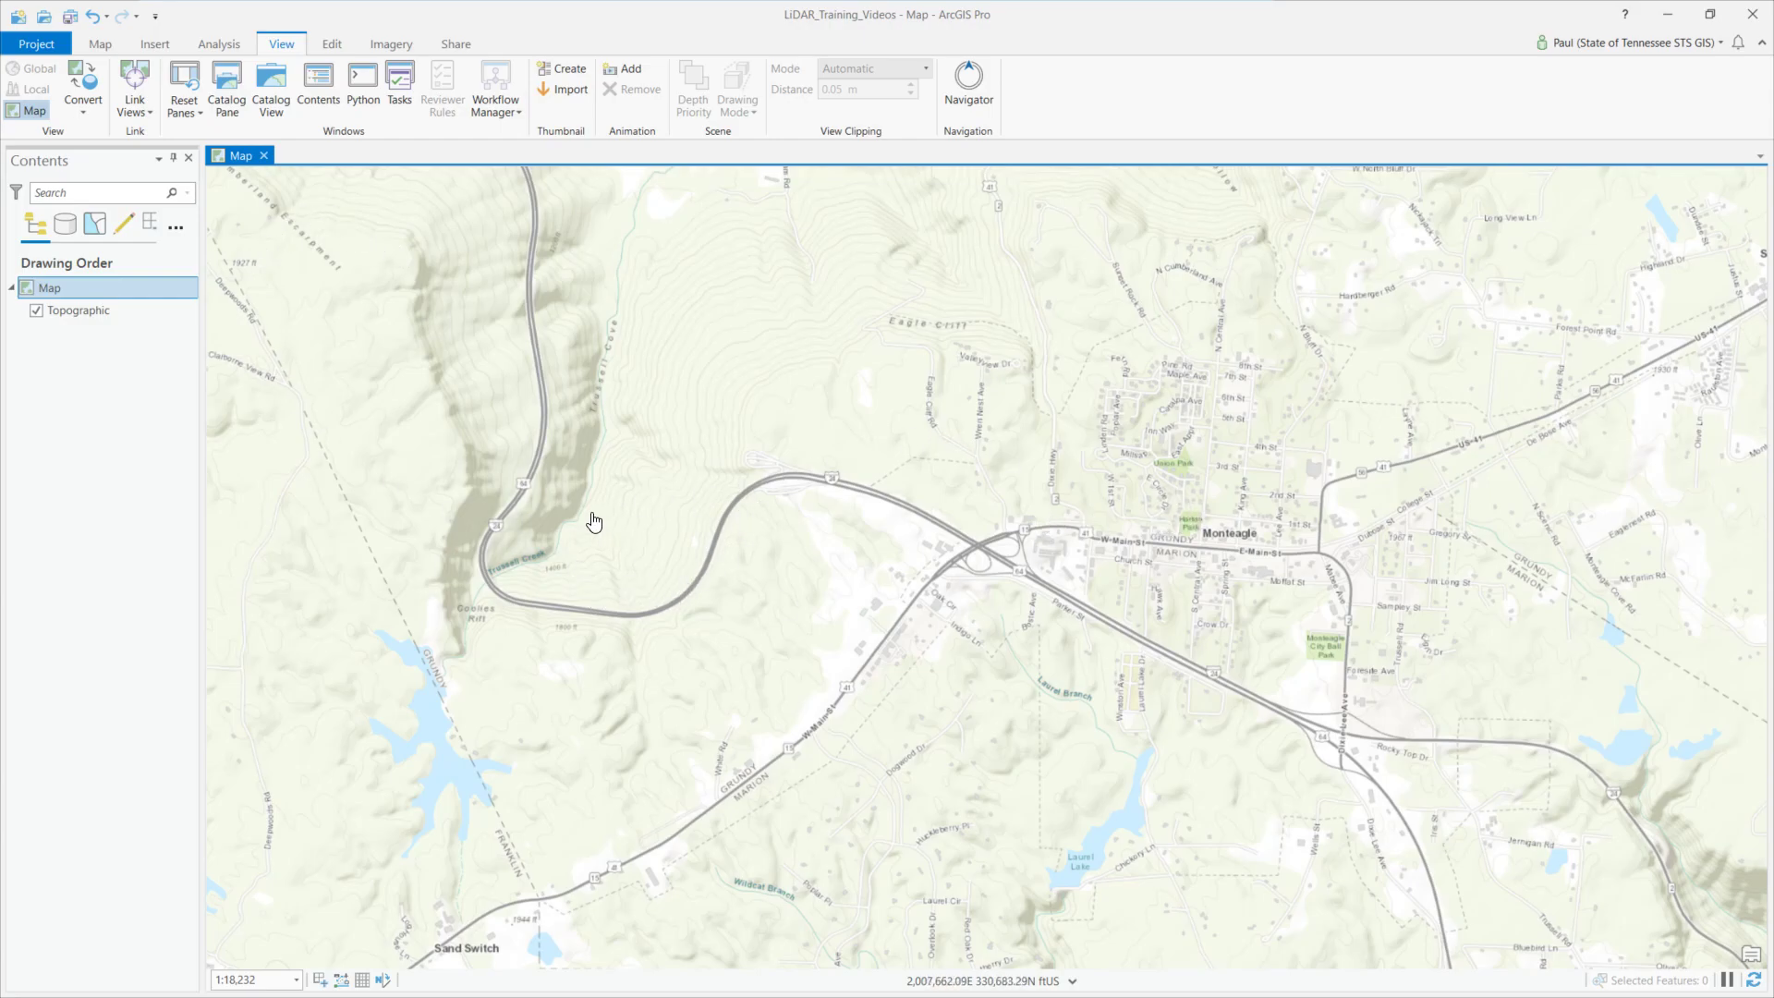
{"action": "mouse_move", "coordinate": [724, 495]}
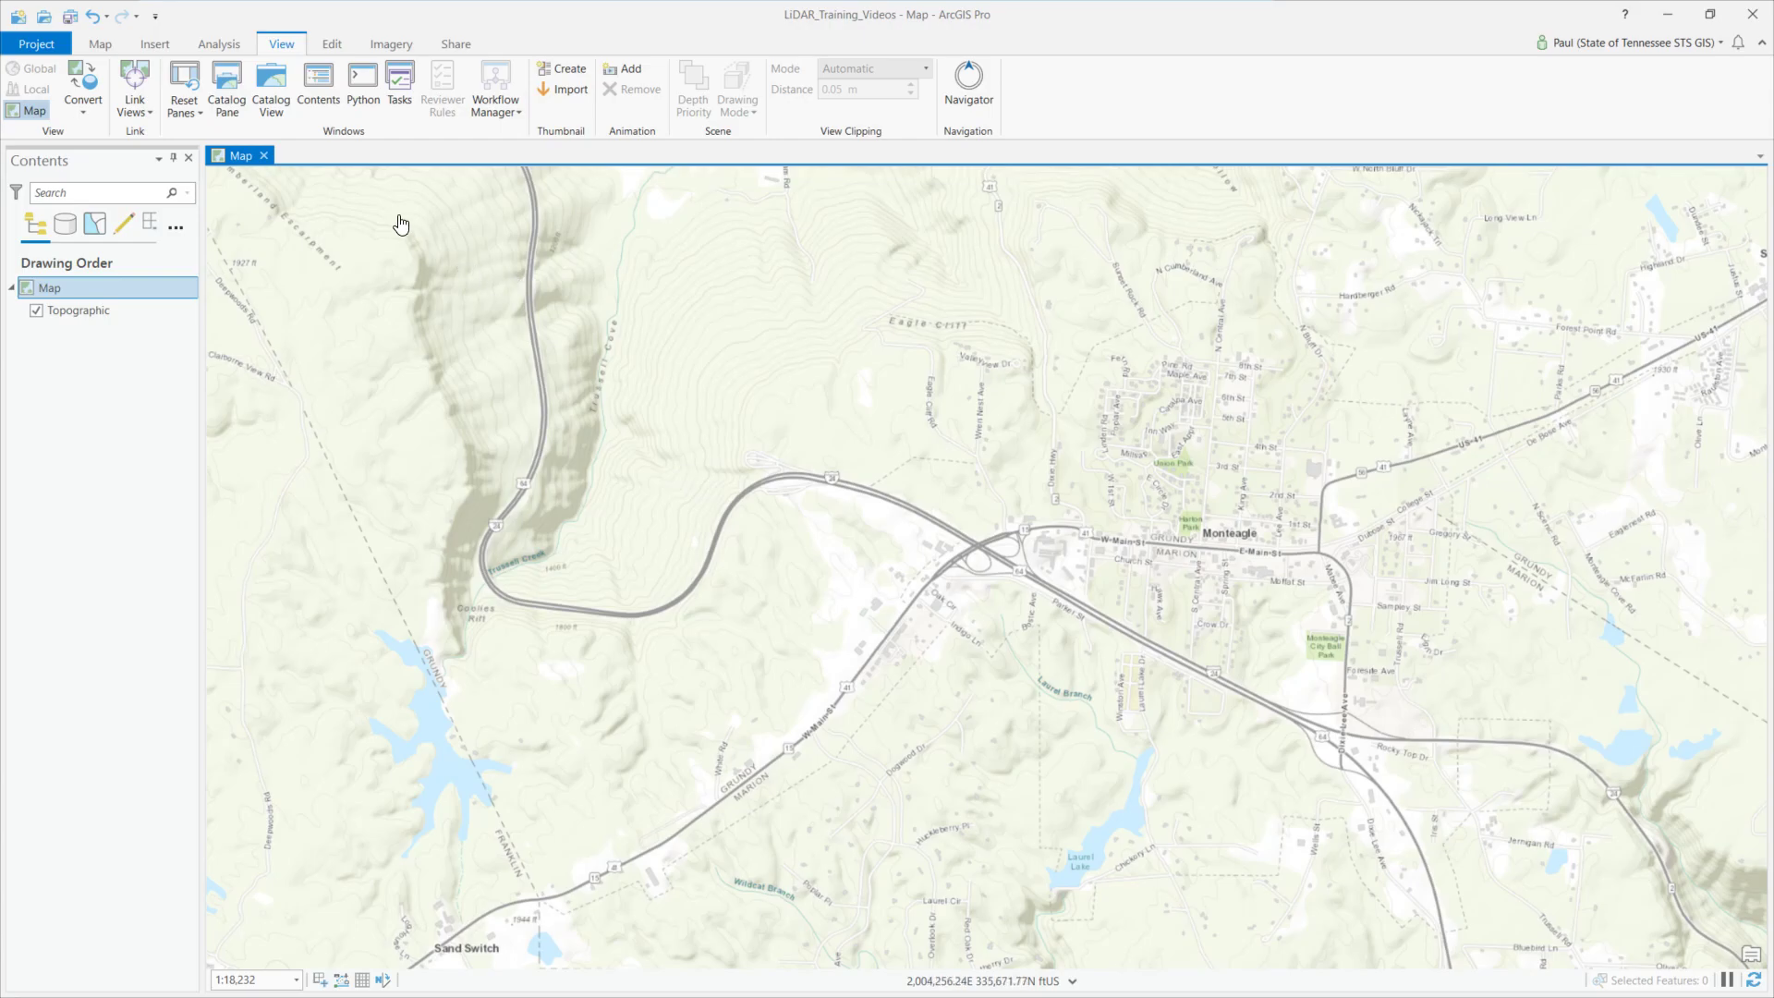
Find and launch the Create LAS Dataset geoprocessing tool from Analysis > Tools
{"action": "left_click", "coordinate": [218, 42]}
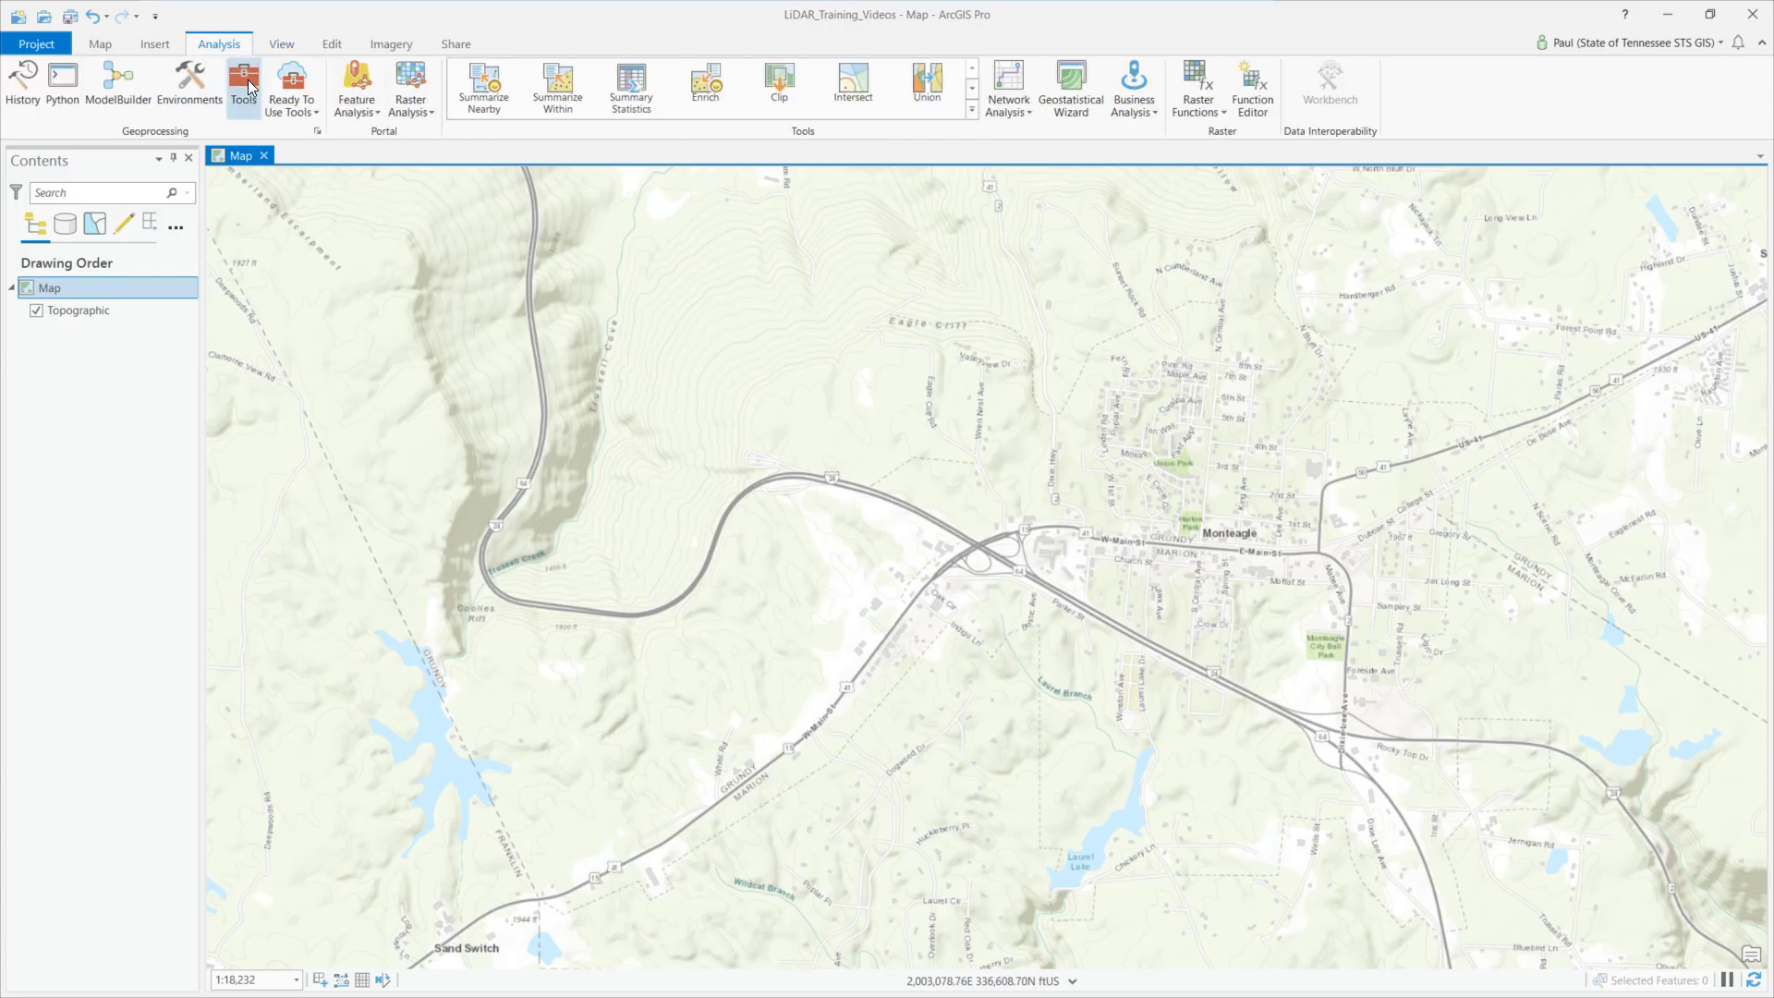
{"action": "mouse_move", "coordinate": [244, 83]}
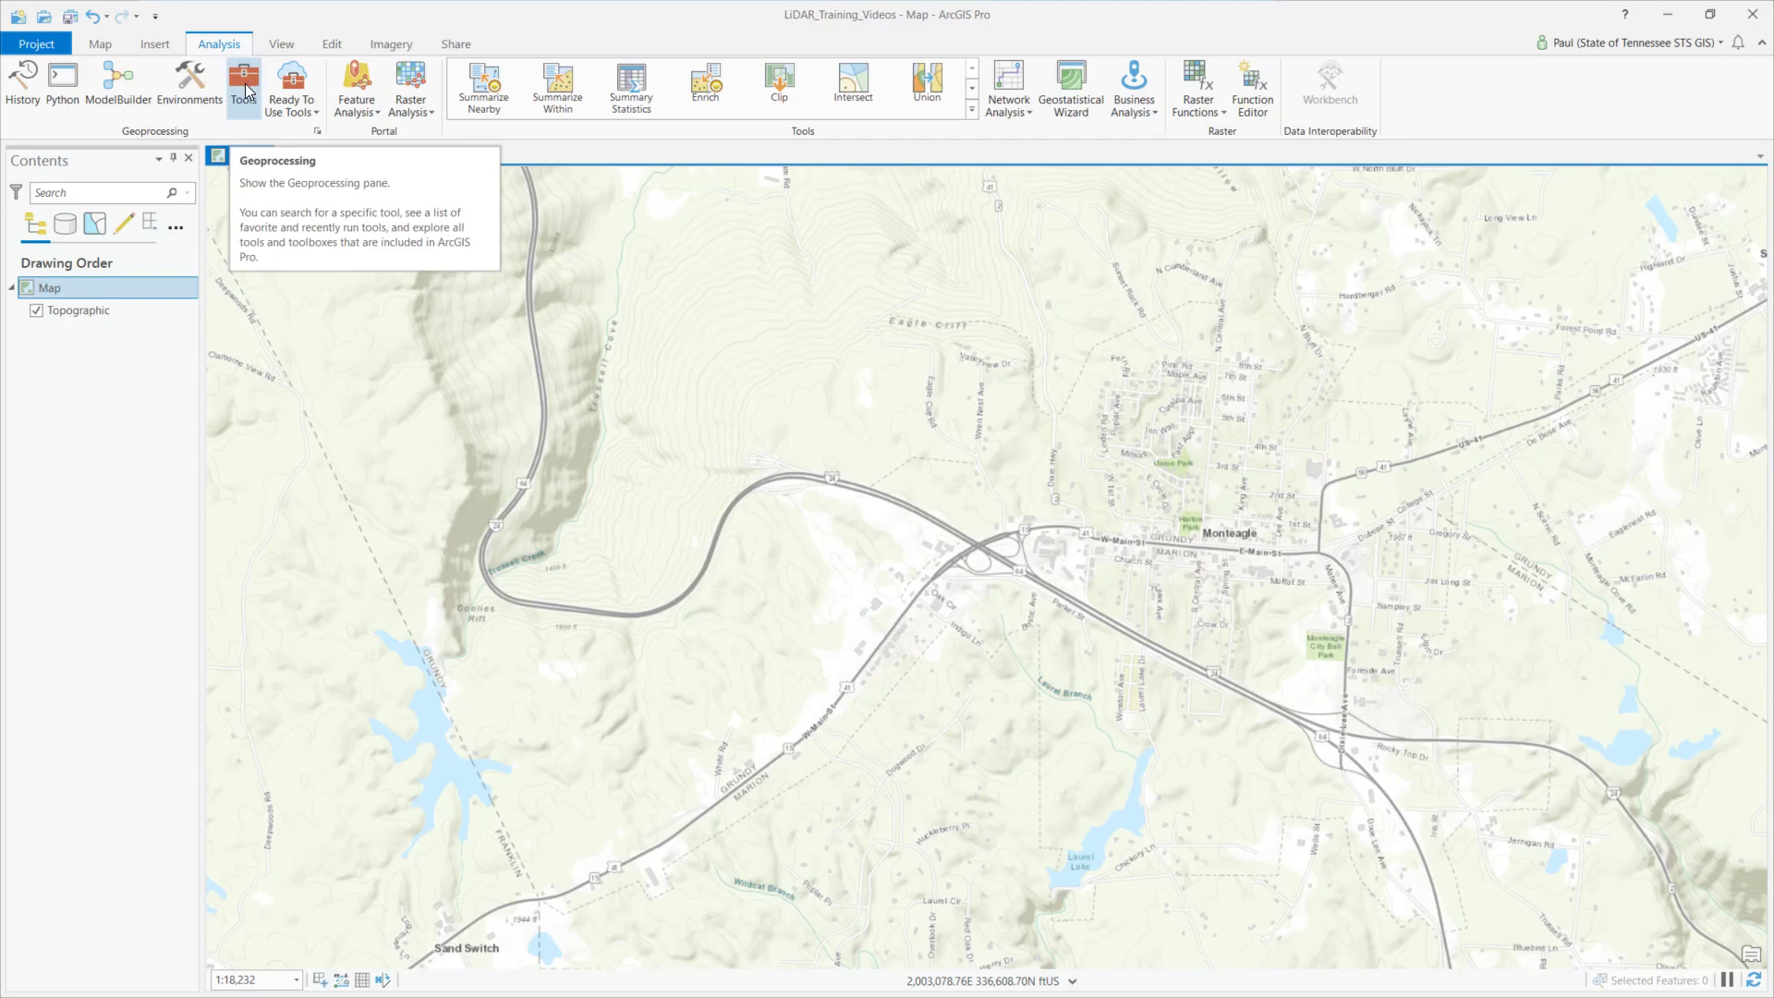
{"action": "mouse_move", "coordinate": [244, 100]}
{"action": "type", "text": "create las dataset"}
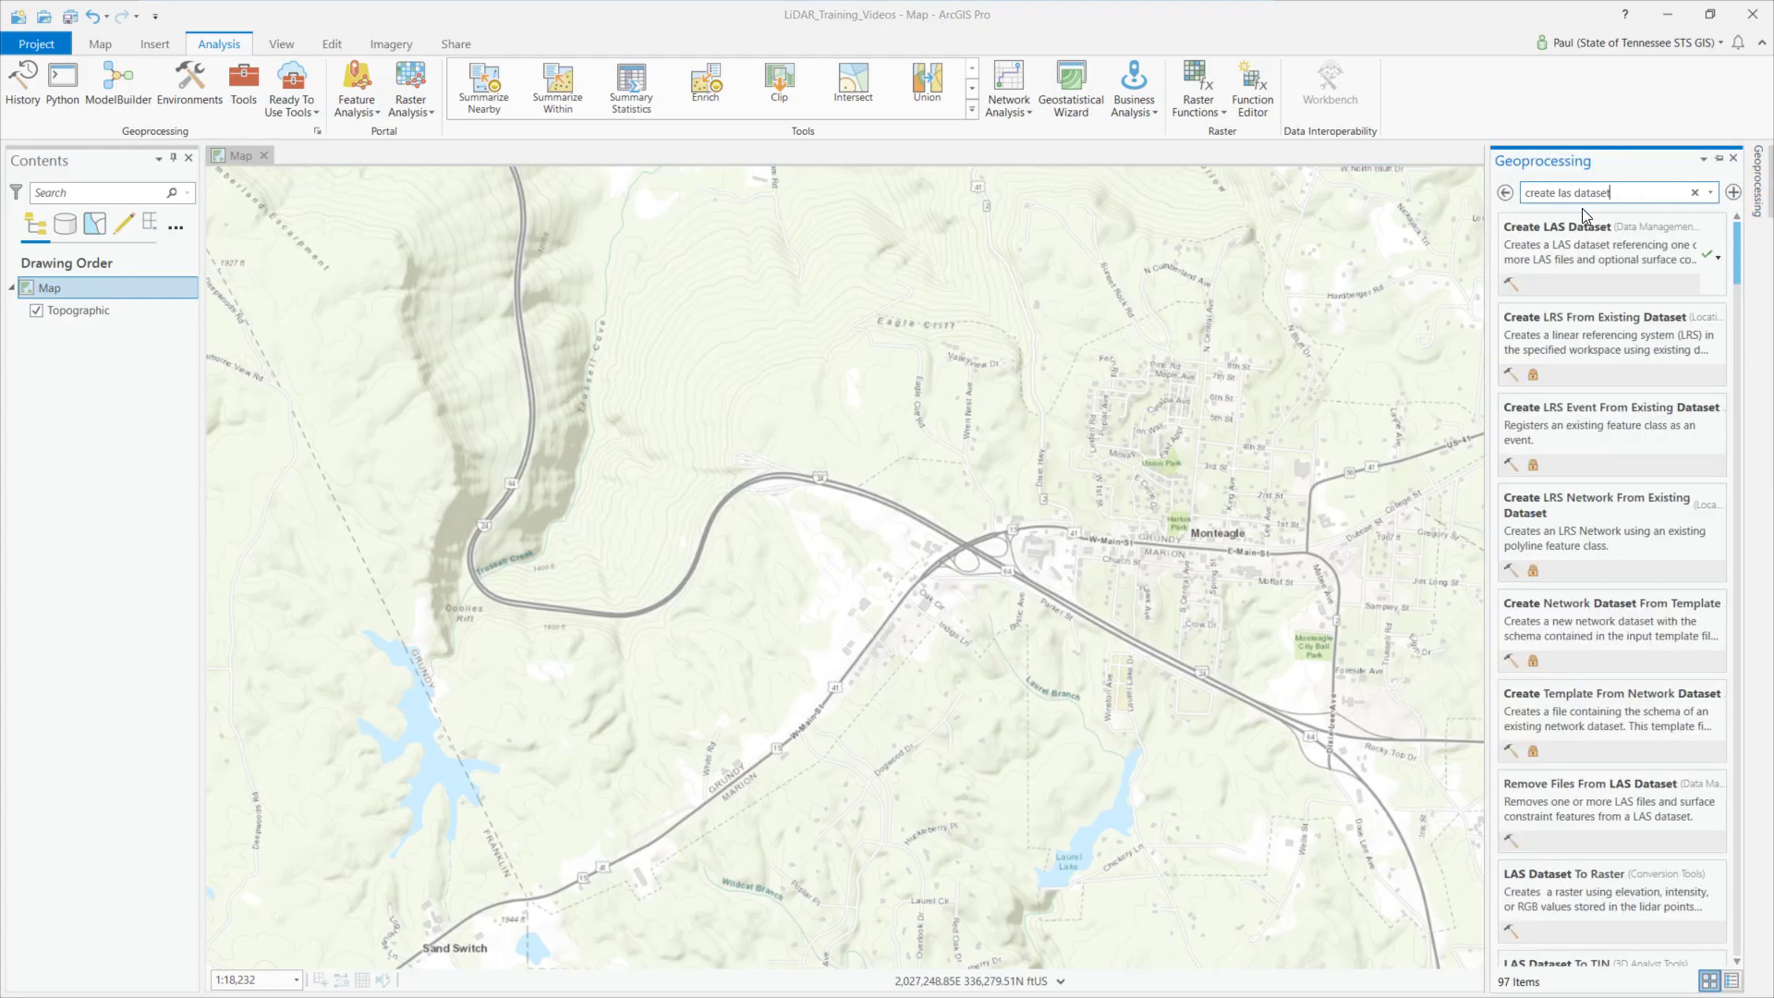
{"action": "left_click", "coordinate": [1556, 226]}
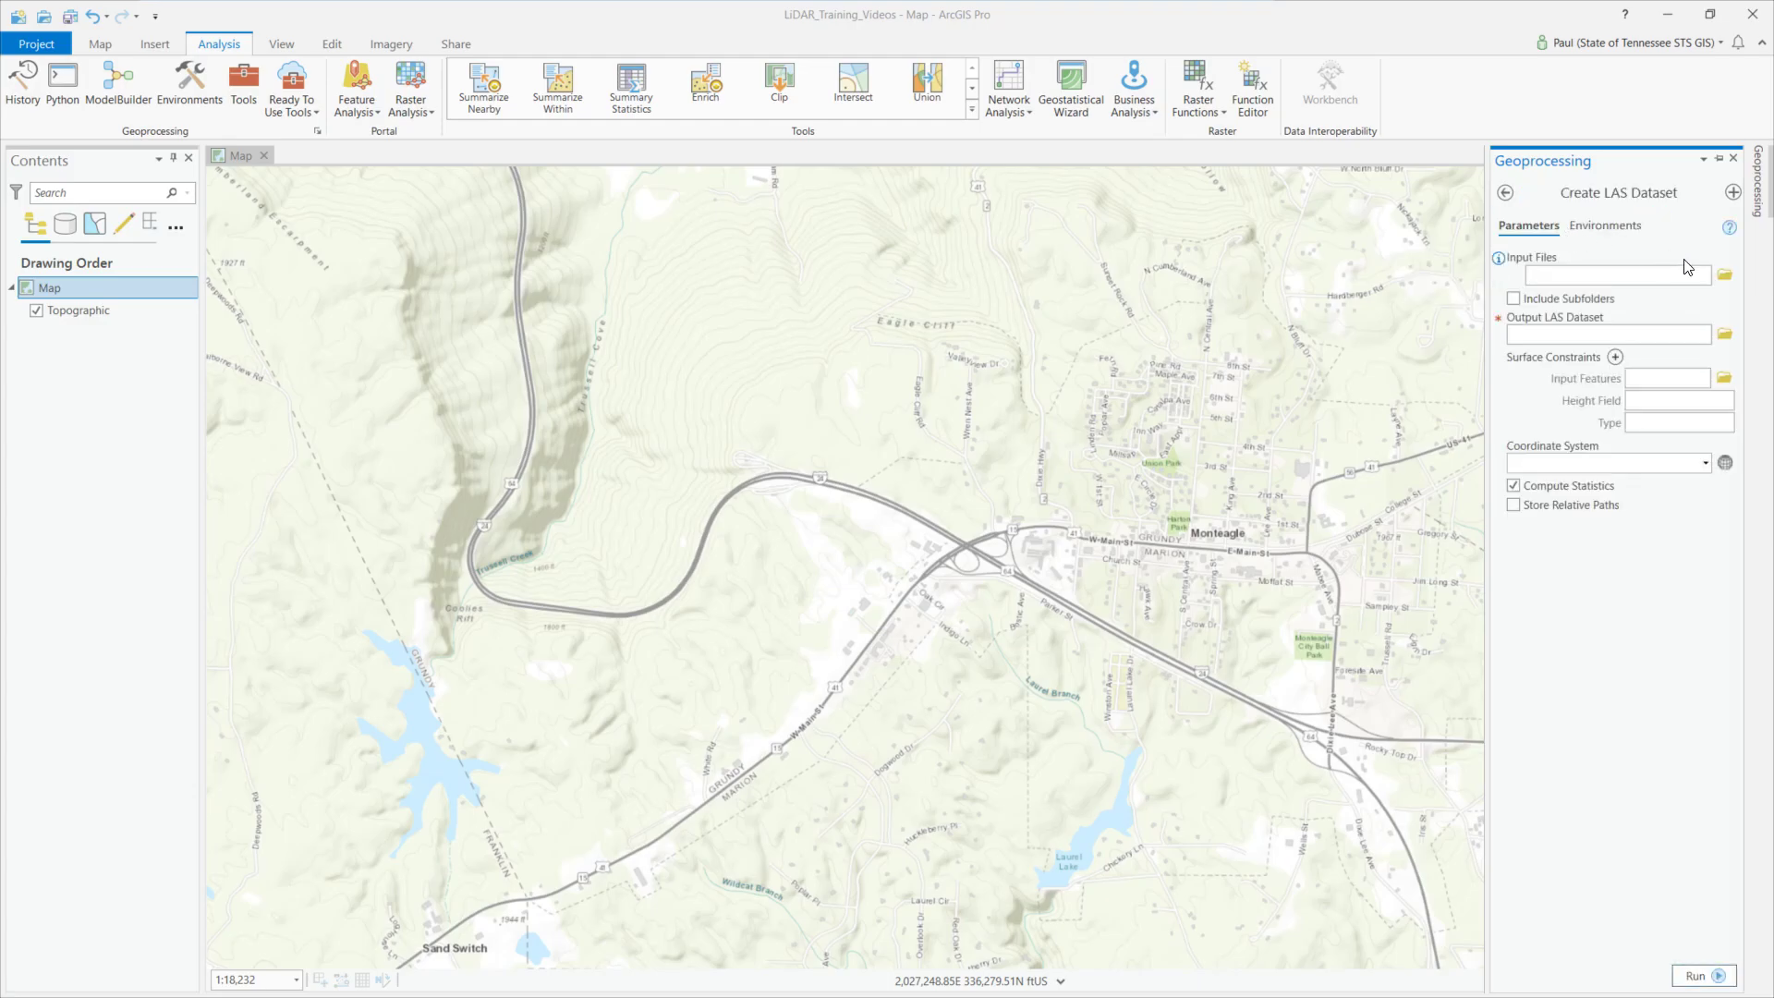
{"action": "mouse_move", "coordinate": [1725, 274]}
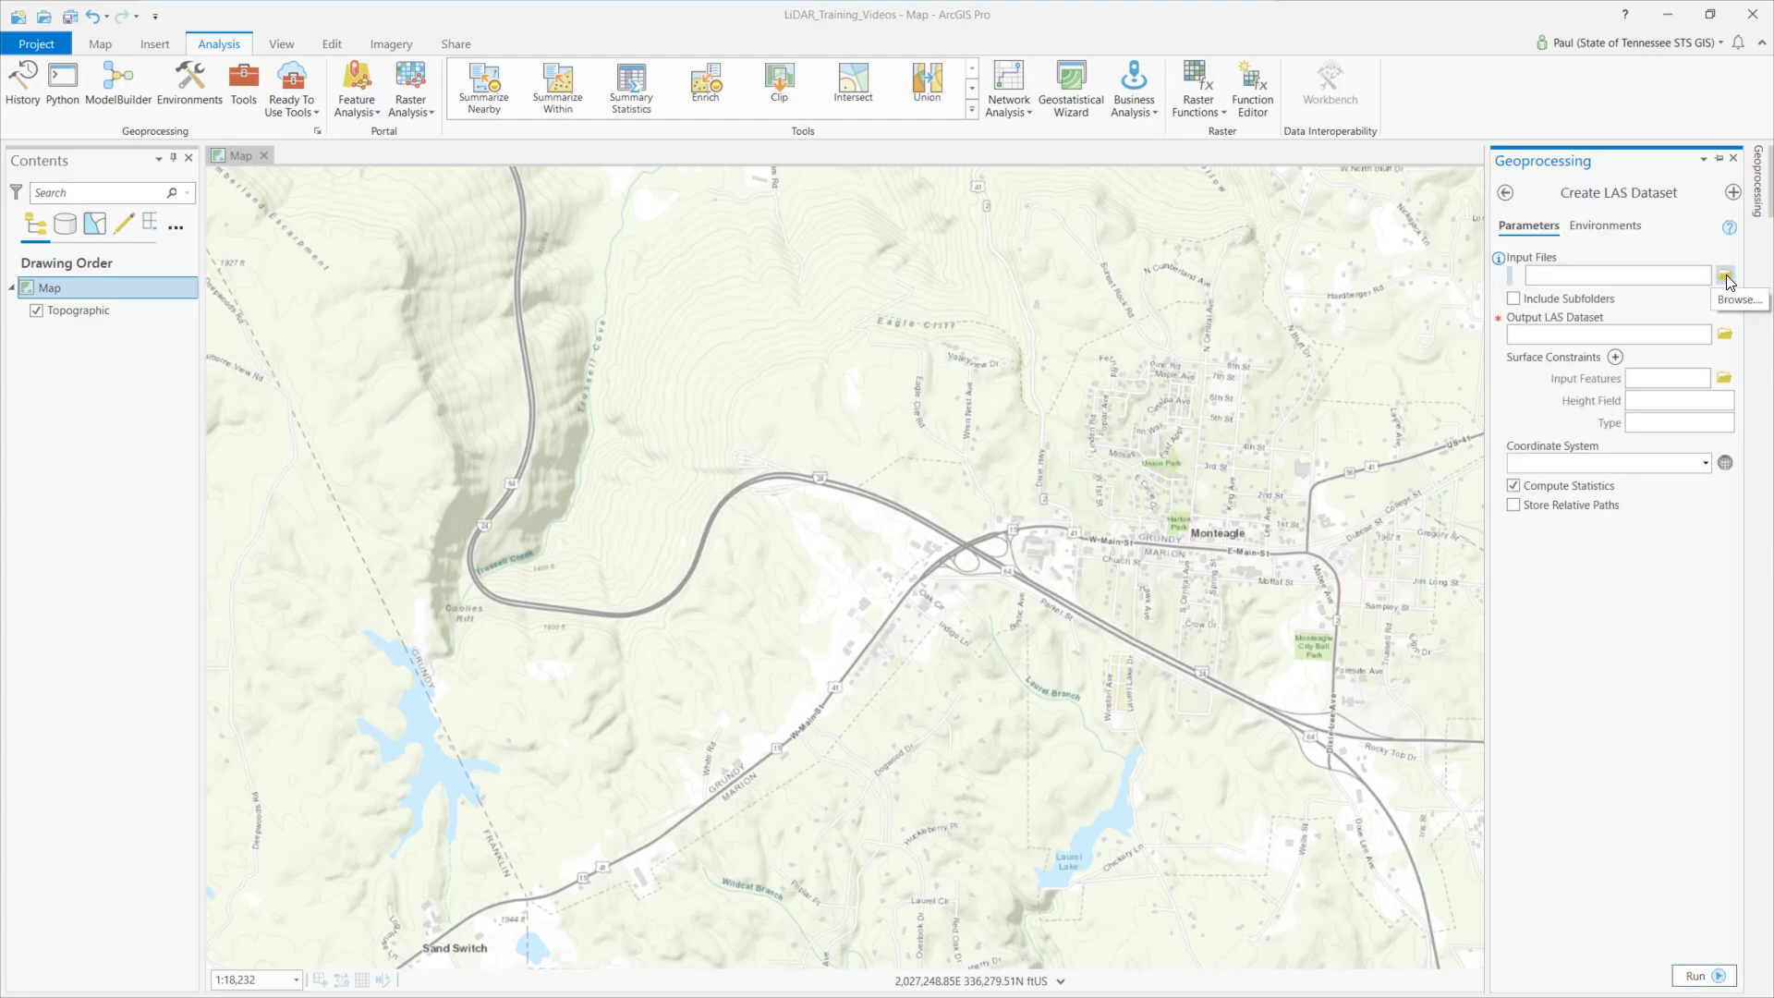
Select all four .zlas tiles in the zLAS folder as Input Files
{"action": "left_click", "coordinate": [1725, 276]}
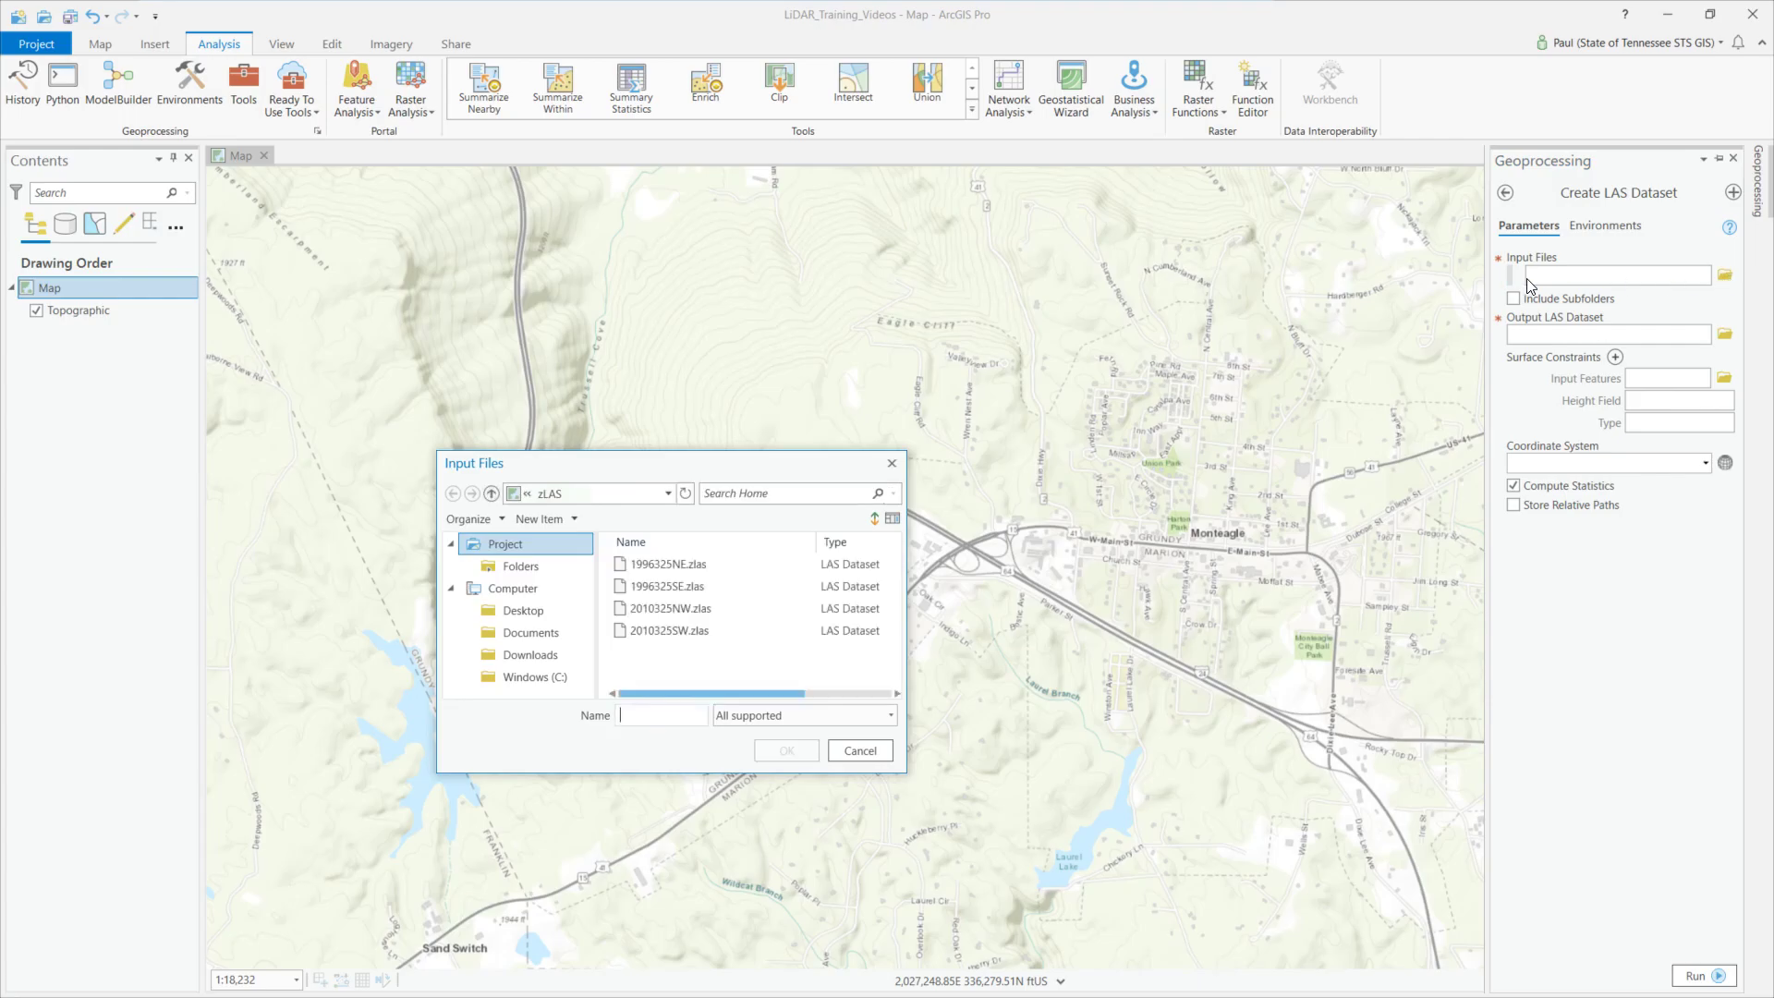
{"action": "left_click", "coordinate": [667, 564]}
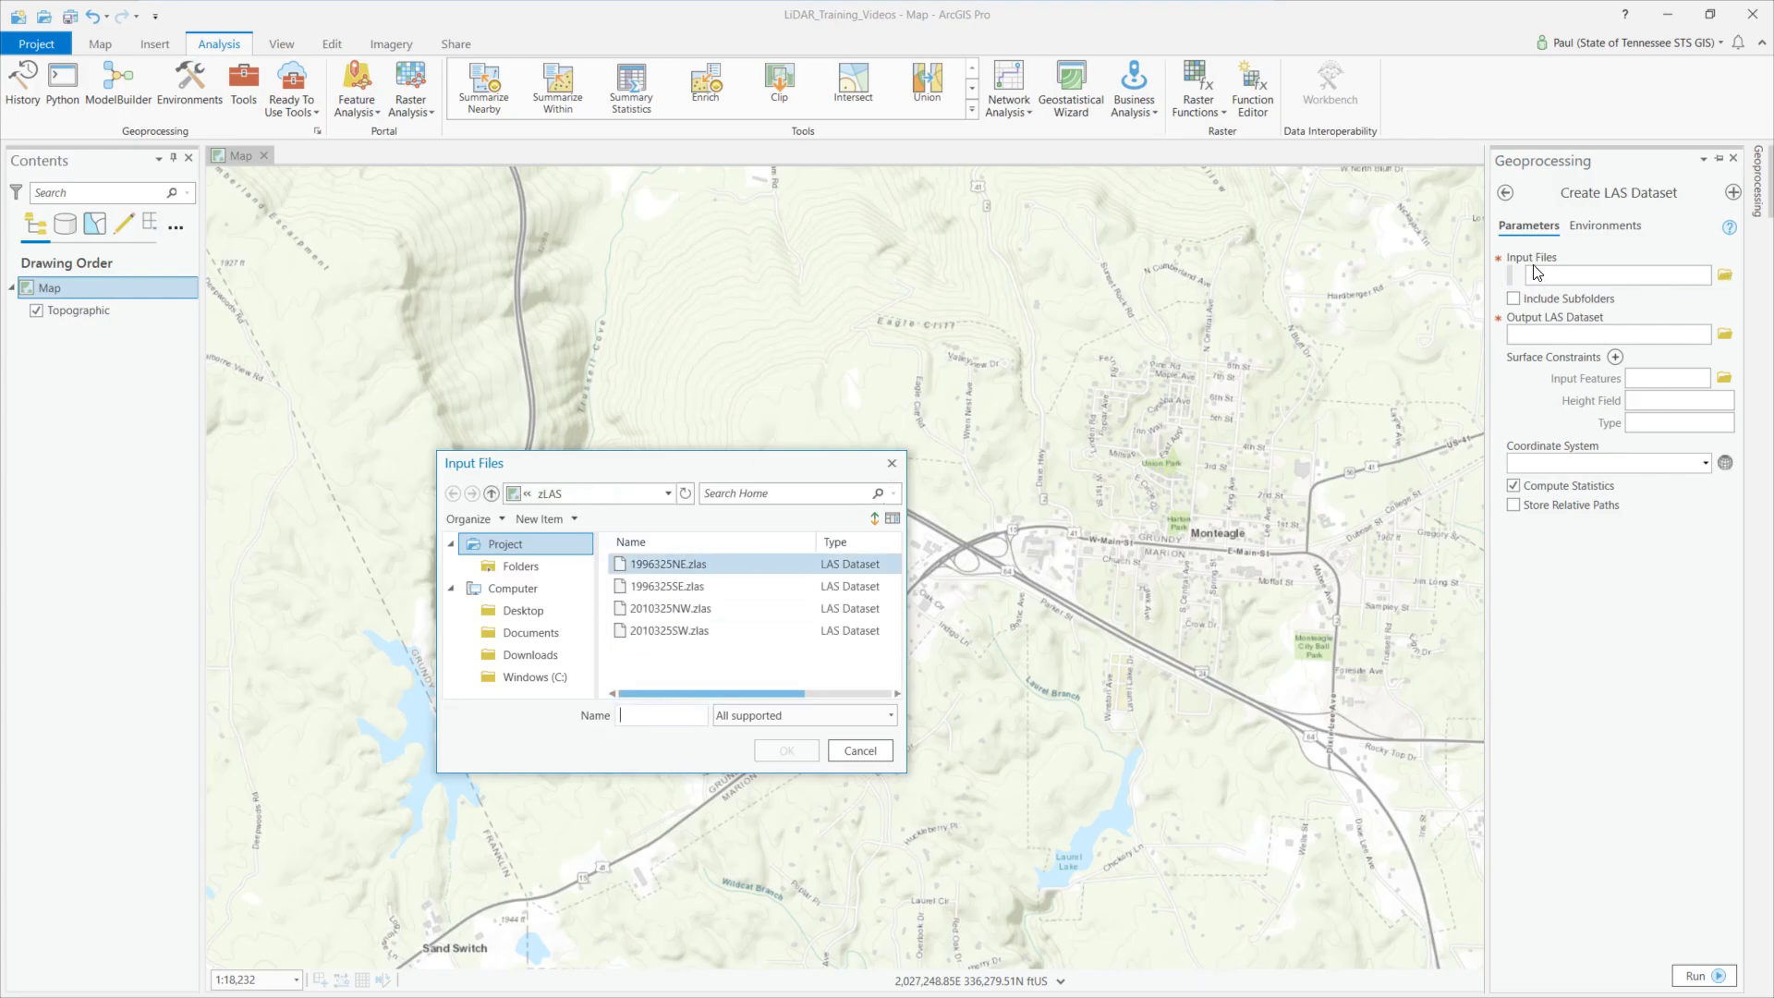
{"action": "left_click", "coordinate": [670, 631]}
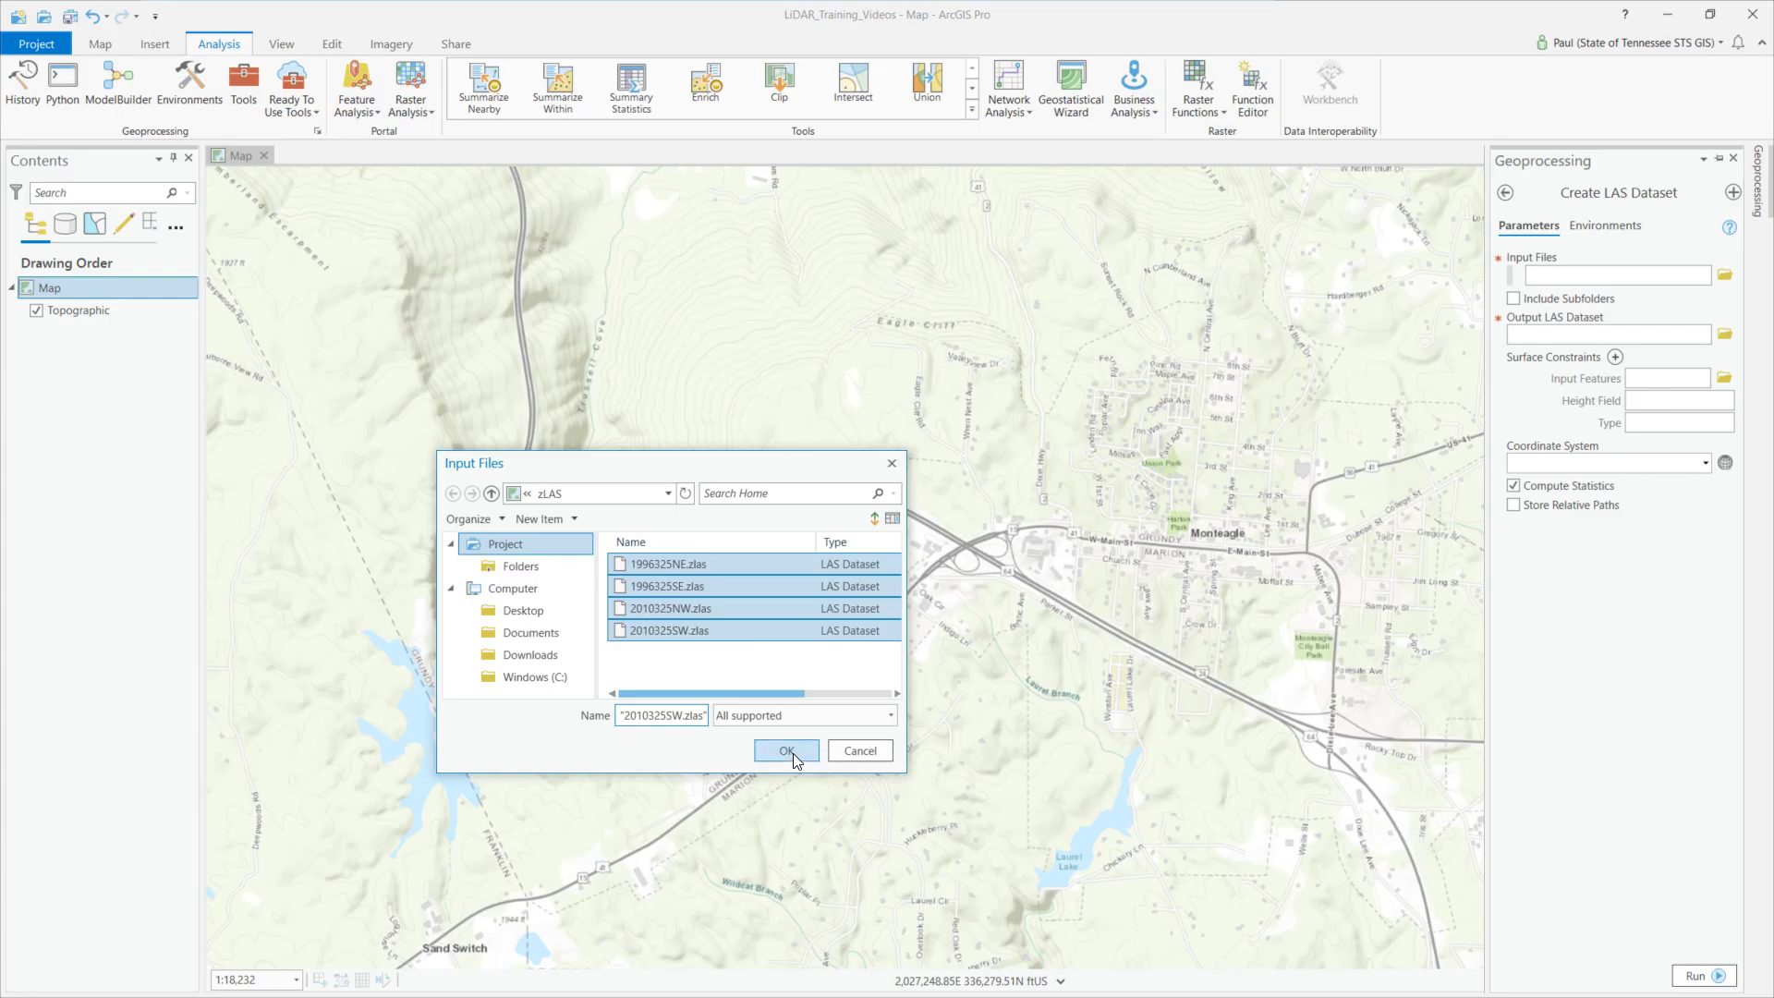
{"action": "left_click", "coordinate": [787, 751]}
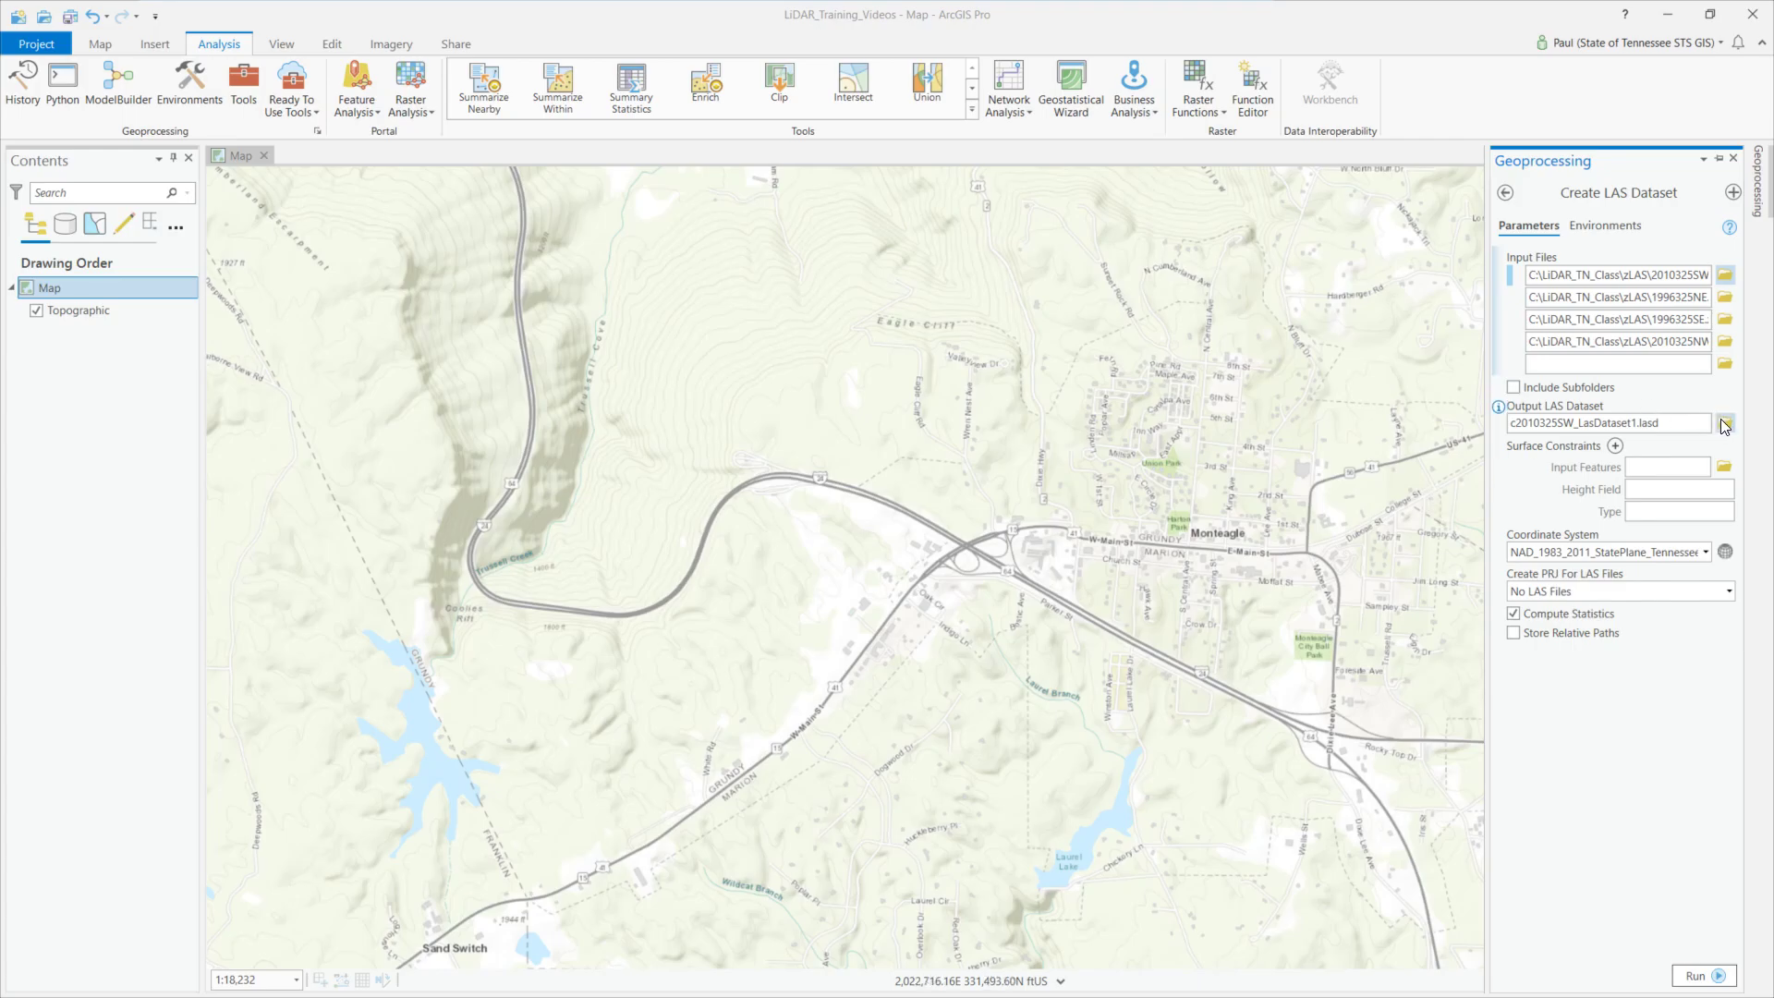
Name the output LAS dataset LAS_Dataset_Videos and save the location
{"action": "left_click", "coordinate": [1725, 421]}
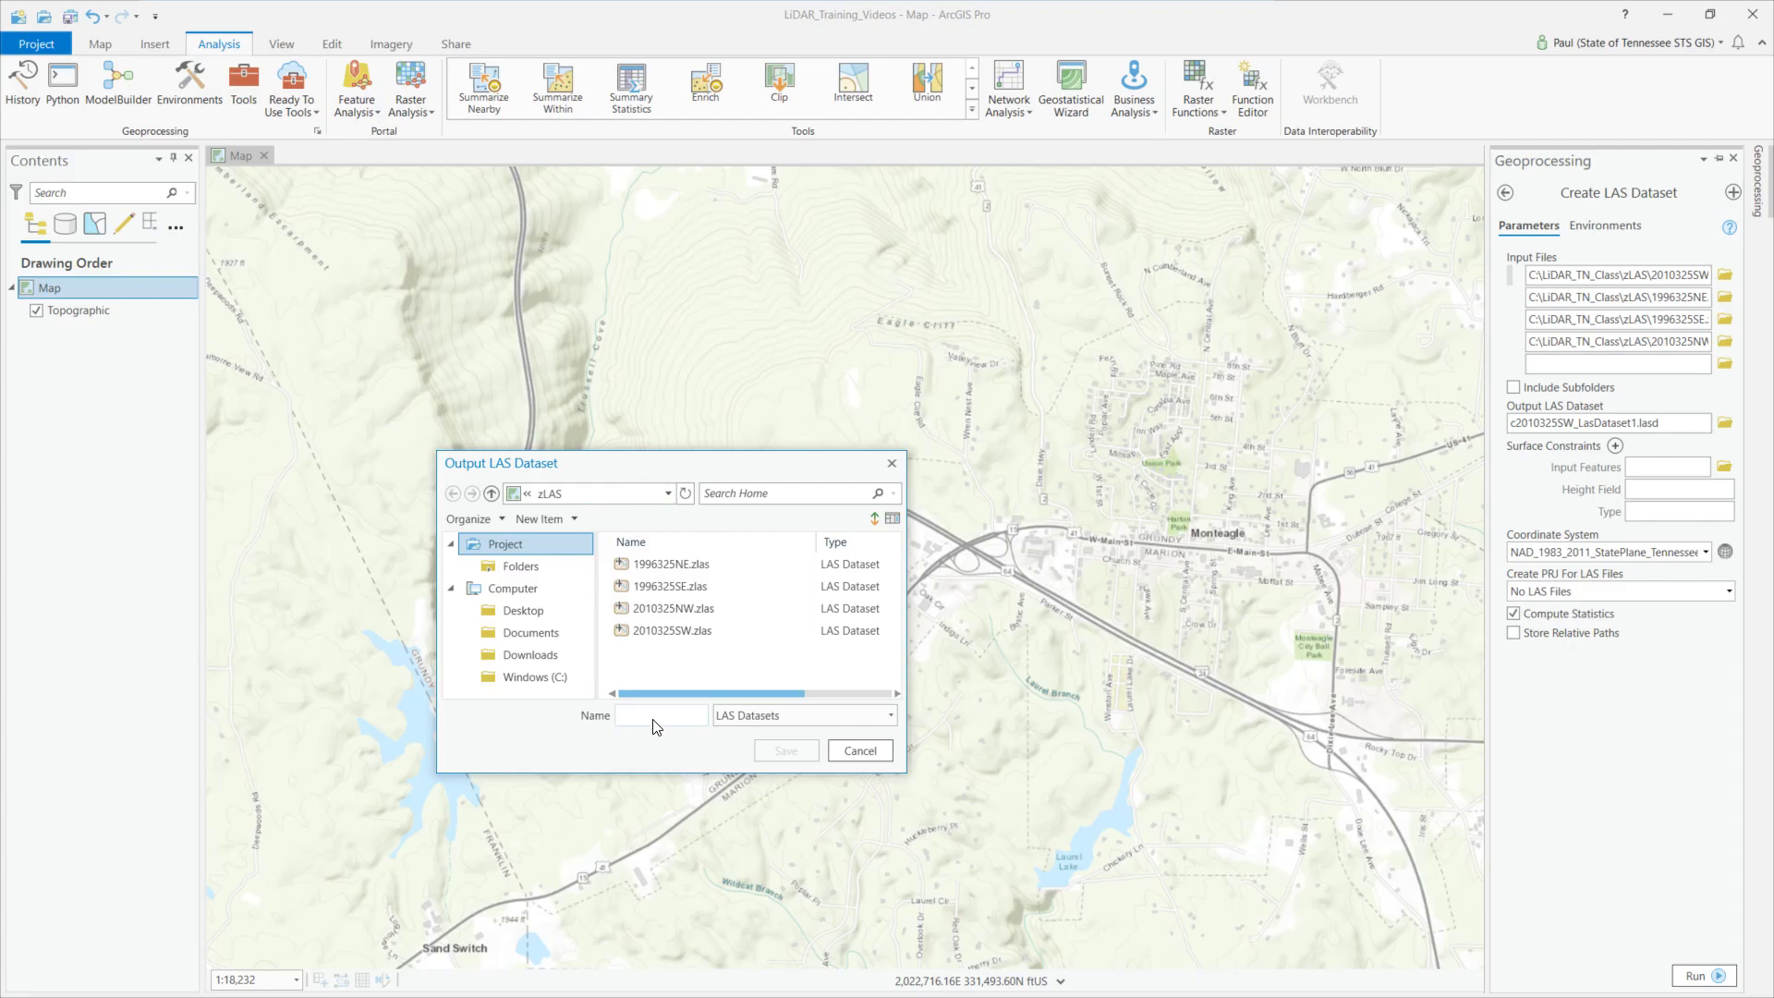
{"action": "left_click", "coordinate": [662, 713]}
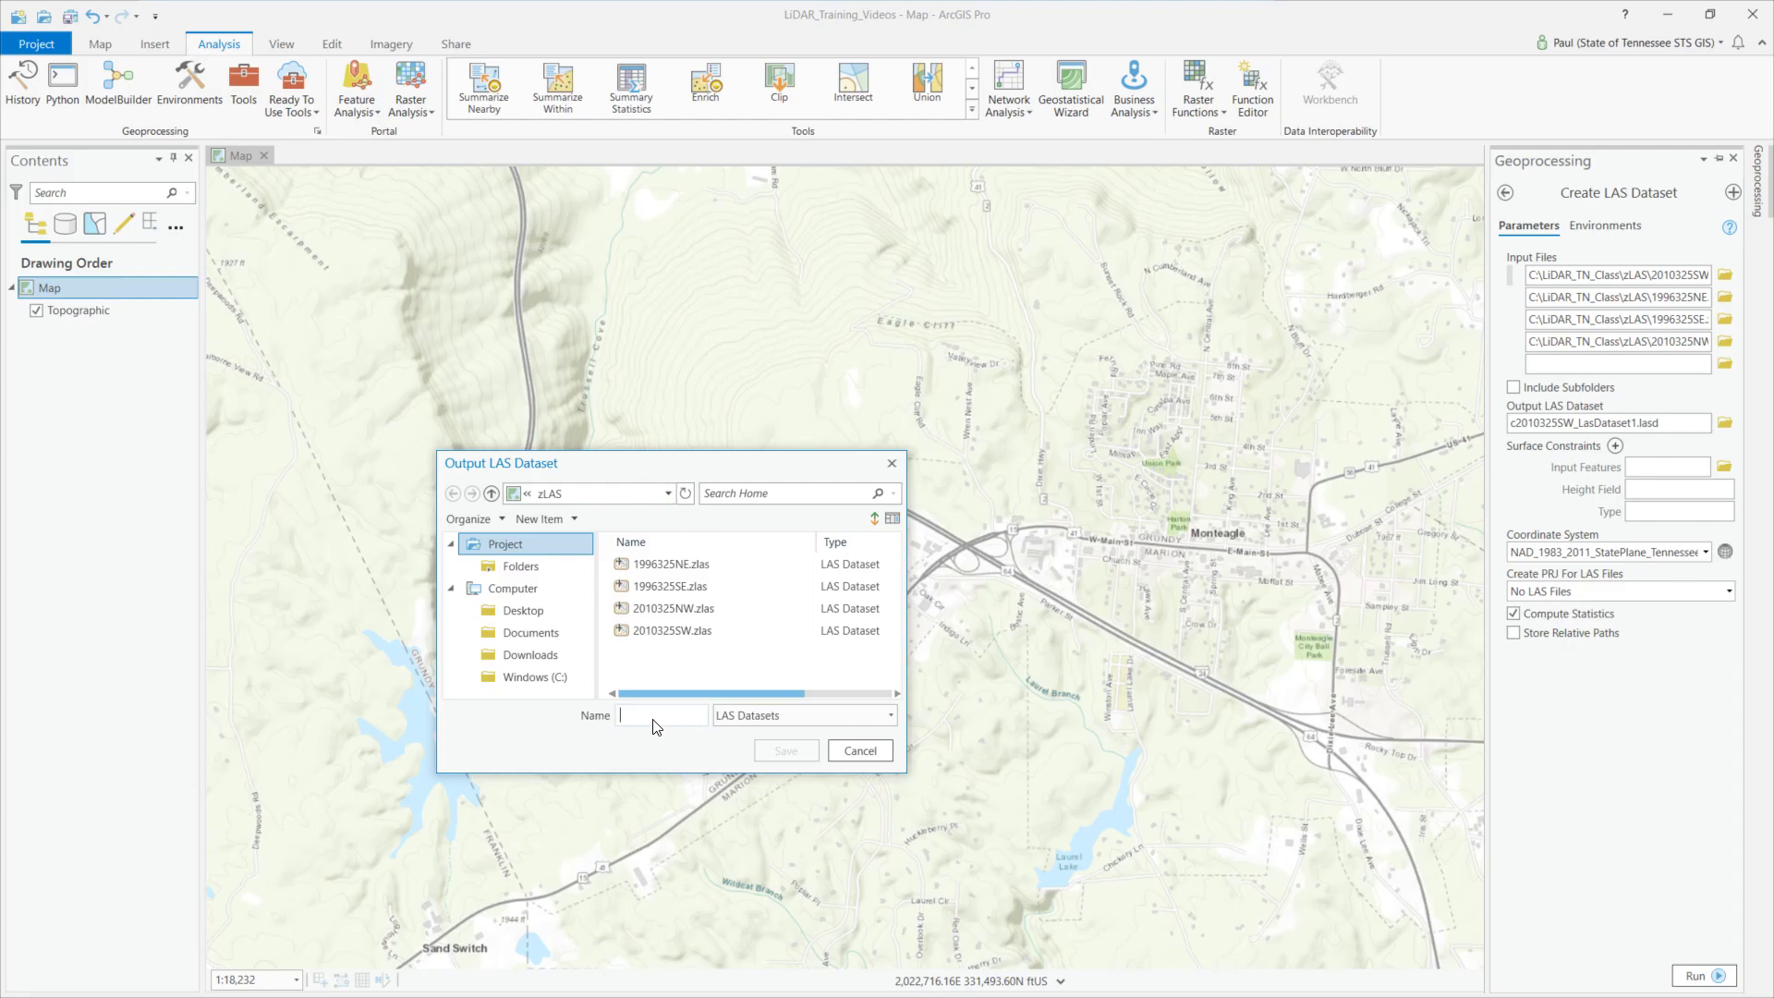
{"action": "type", "text": "LAS"}
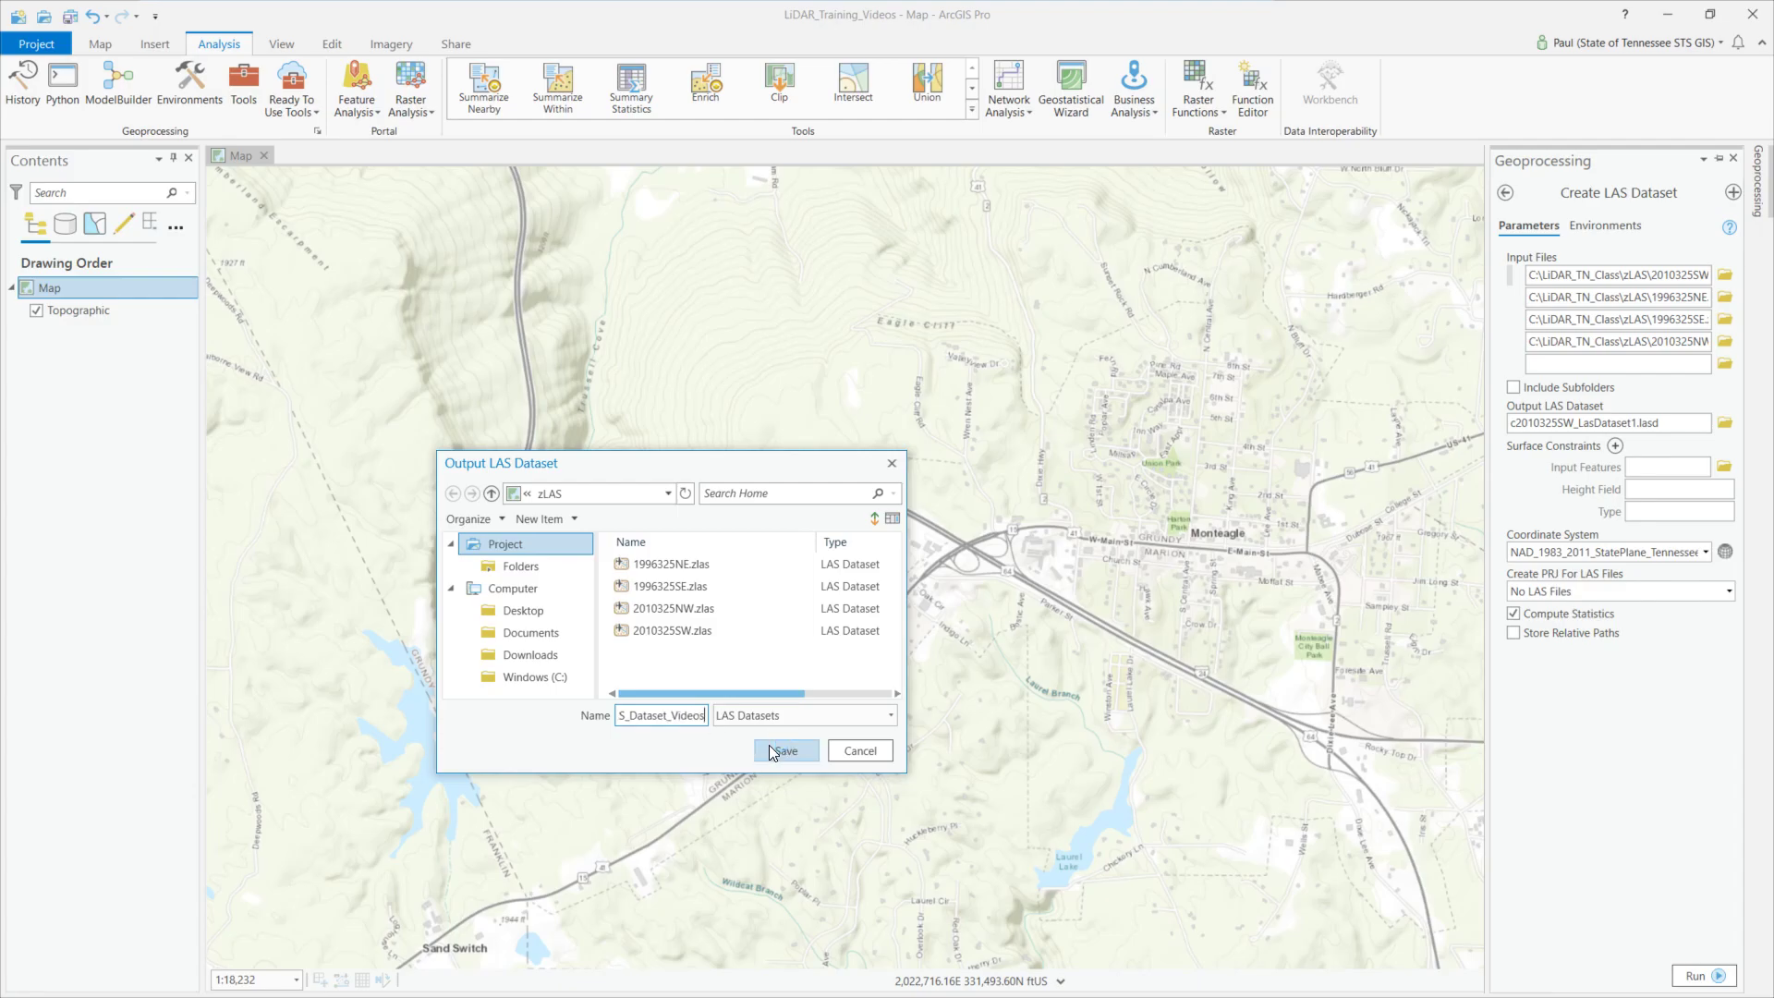
{"action": "left_click", "coordinate": [786, 751]}
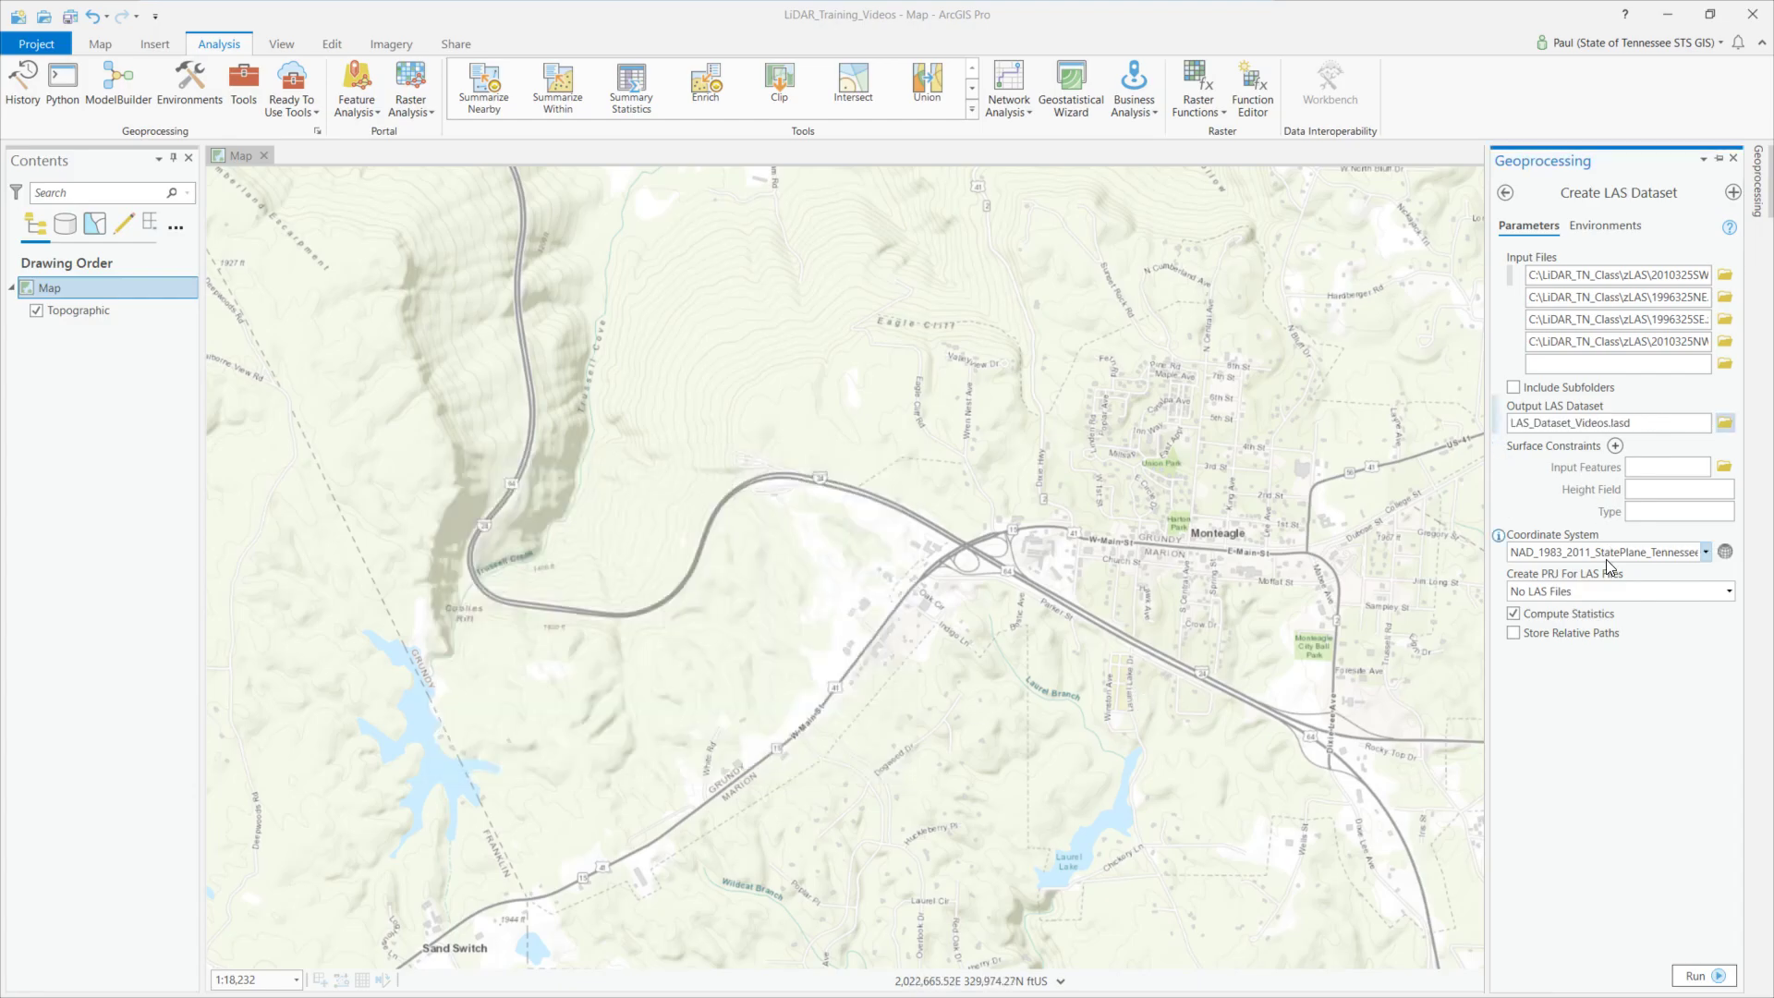
{"action": "mouse_move", "coordinate": [1607, 552]}
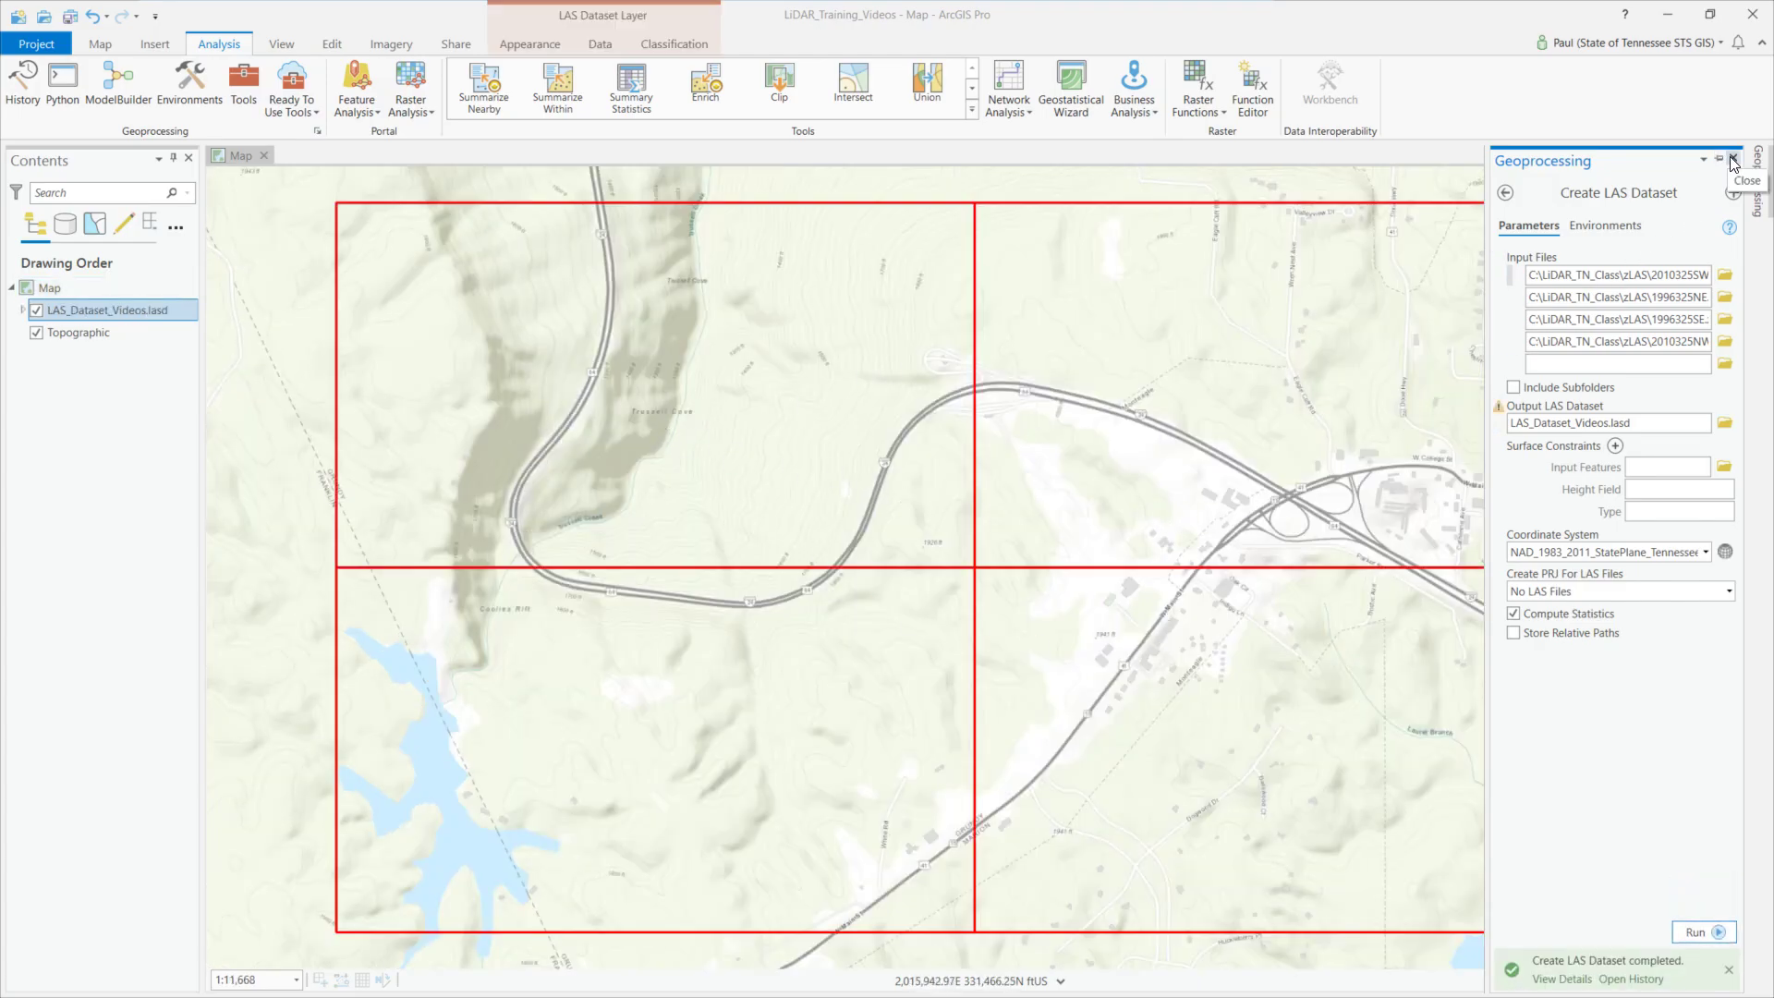
Close the Geoprocessing pane and expand the LAS_Dataset_Videos.lasd elevation legend in Contents
{"action": "left_click", "coordinate": [1743, 161]}
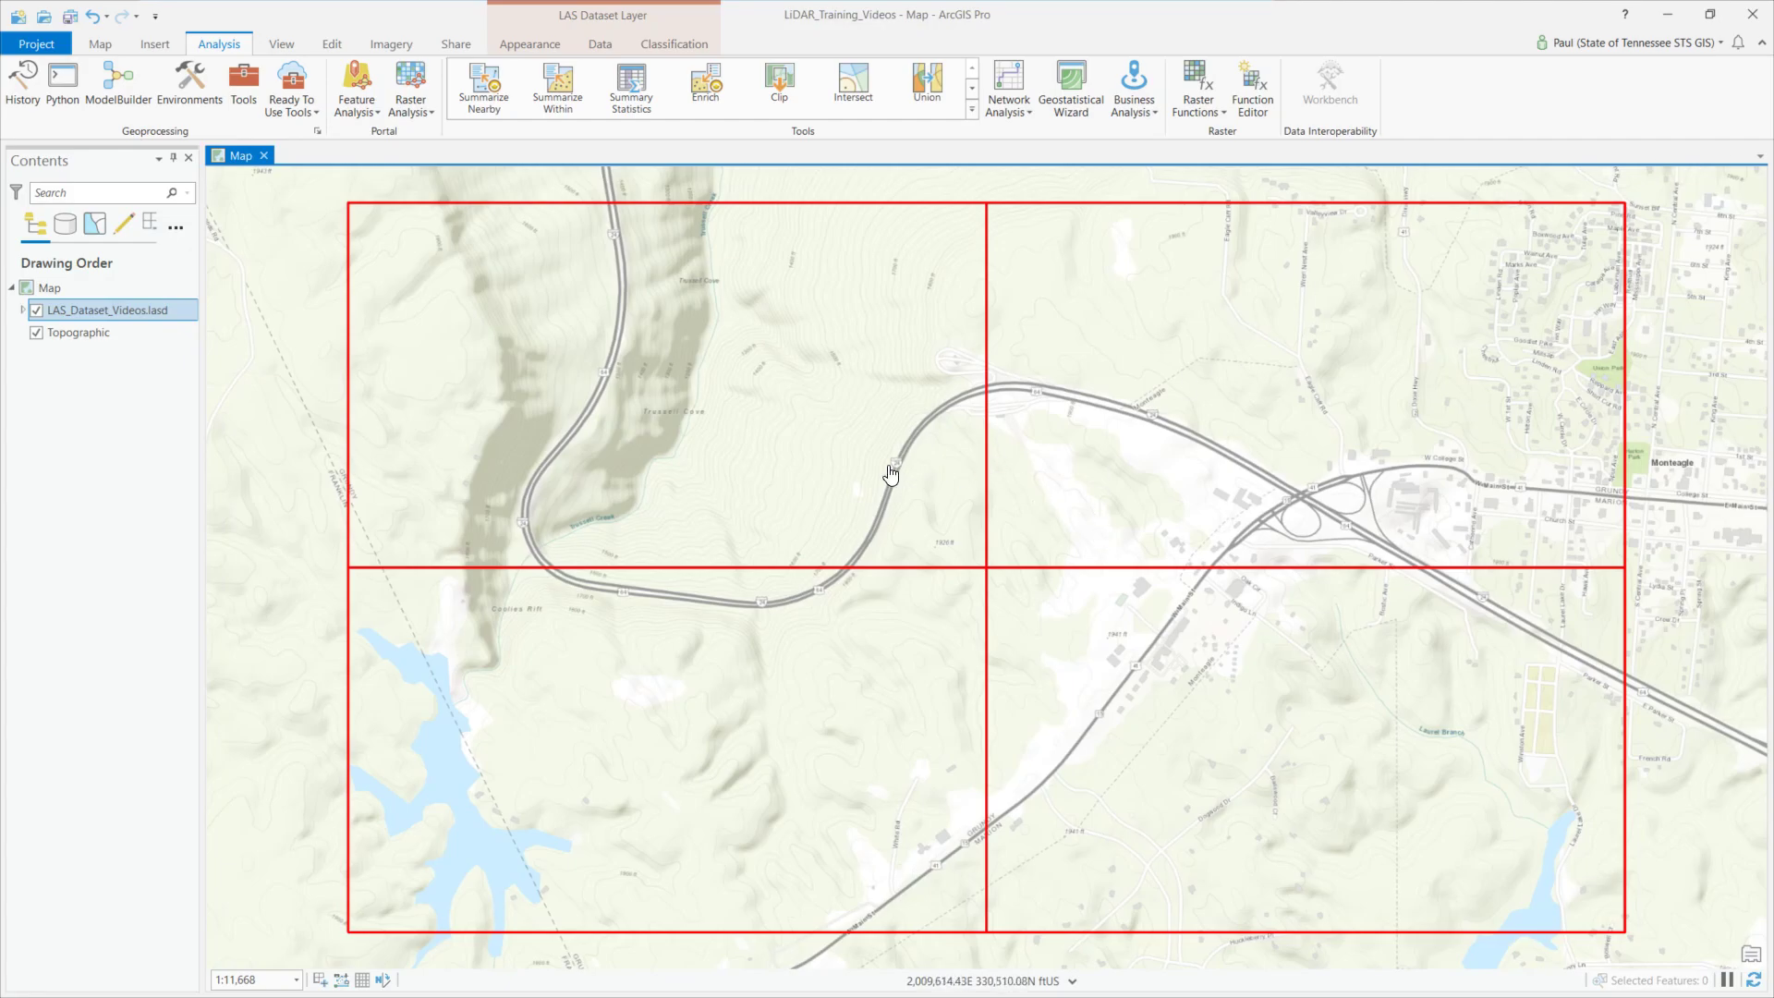
{"action": "mouse_move", "coordinate": [863, 618]}
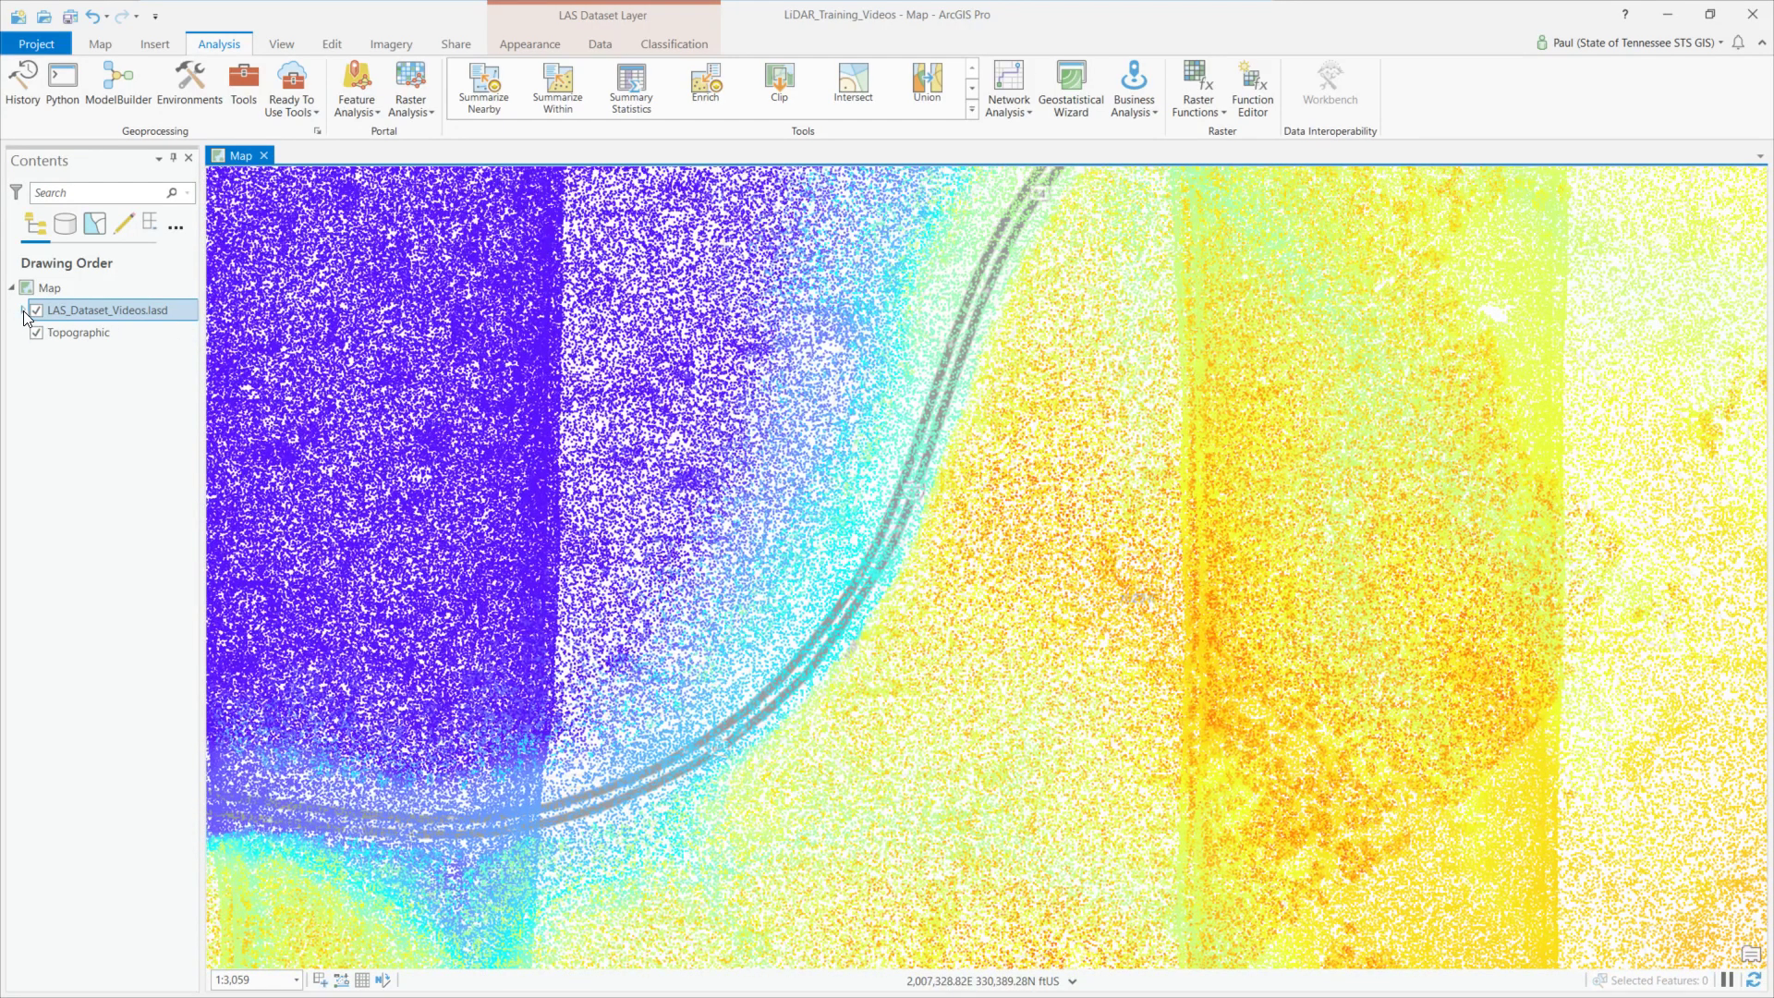
{"action": "left_click", "coordinate": [11, 311]}
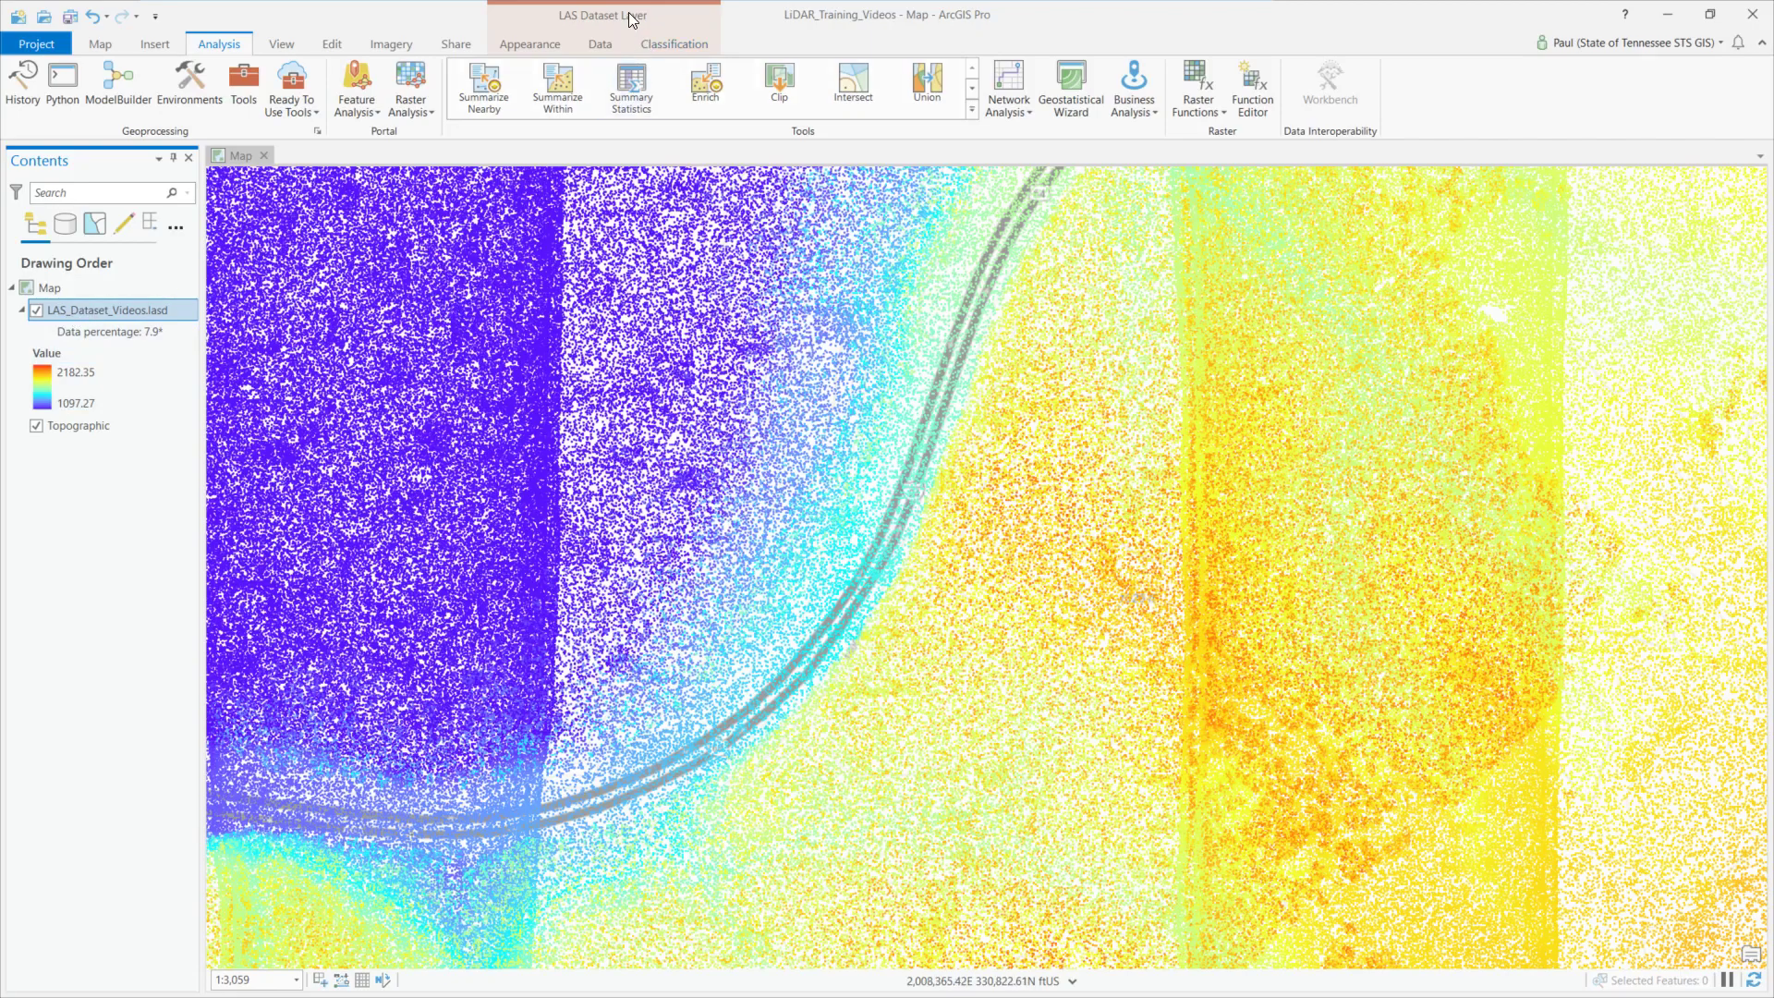
Set the LAS Points filter to All Points on the layer's Appearance settings
{"action": "left_click", "coordinate": [528, 44]}
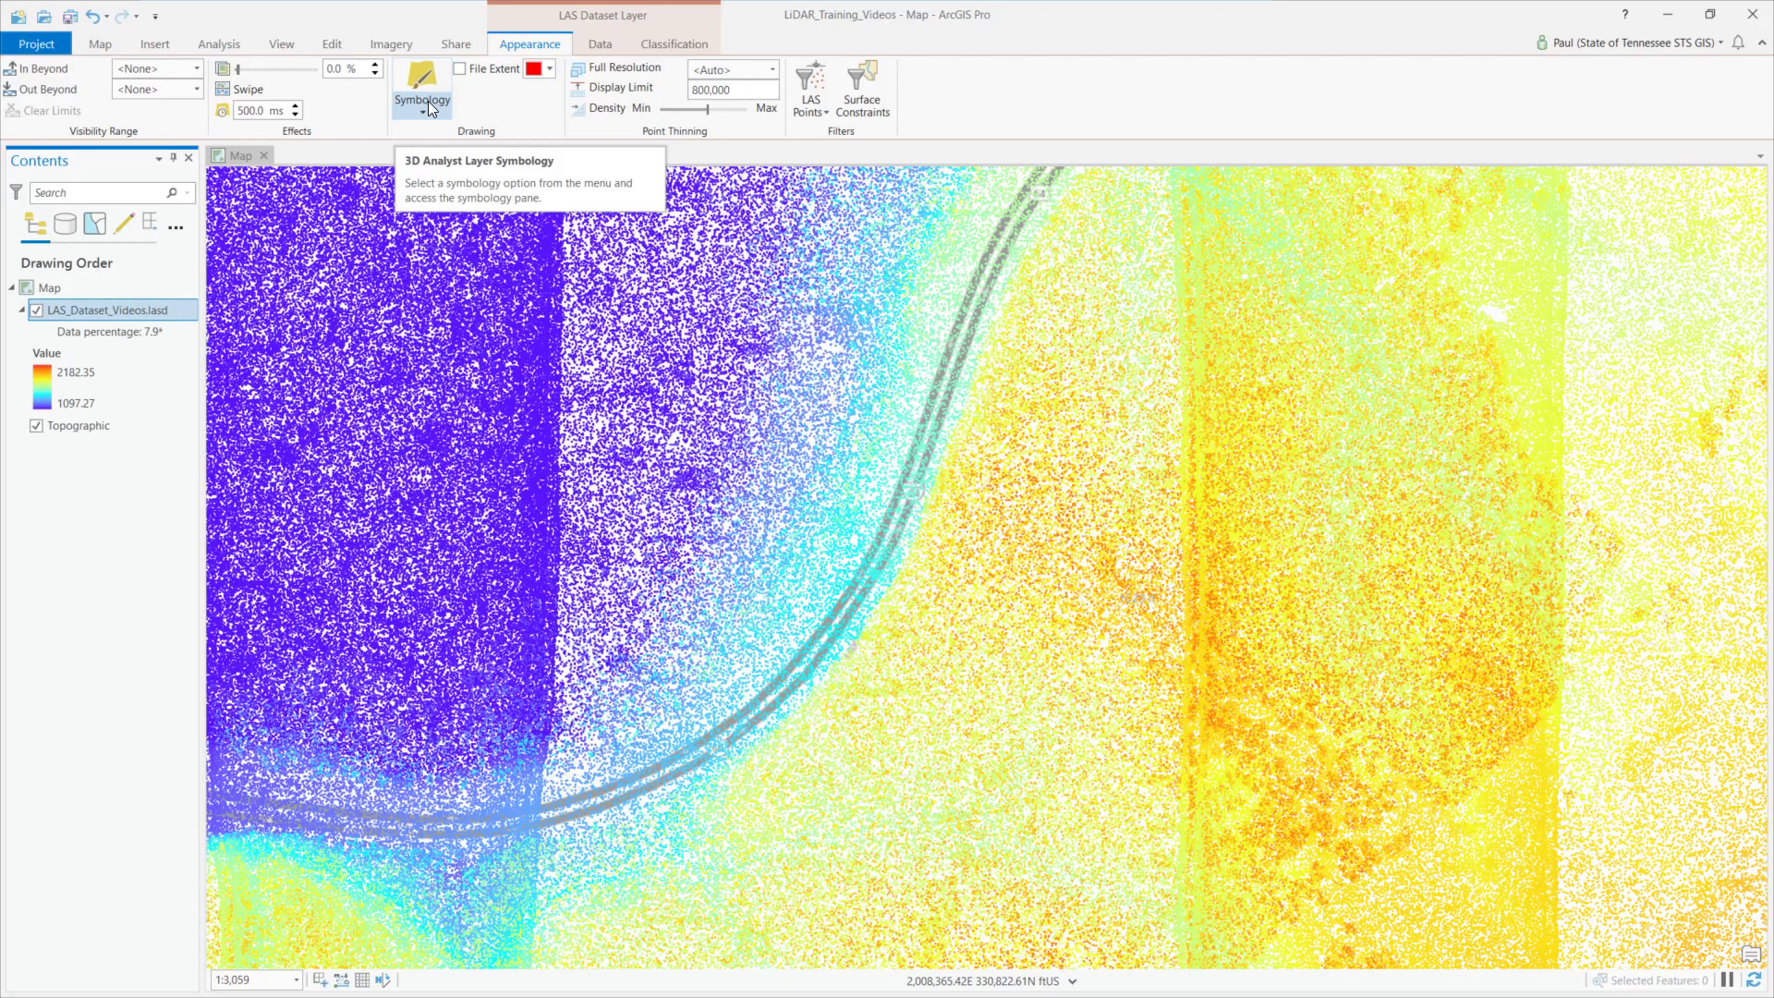
{"action": "mouse_move", "coordinate": [622, 109]}
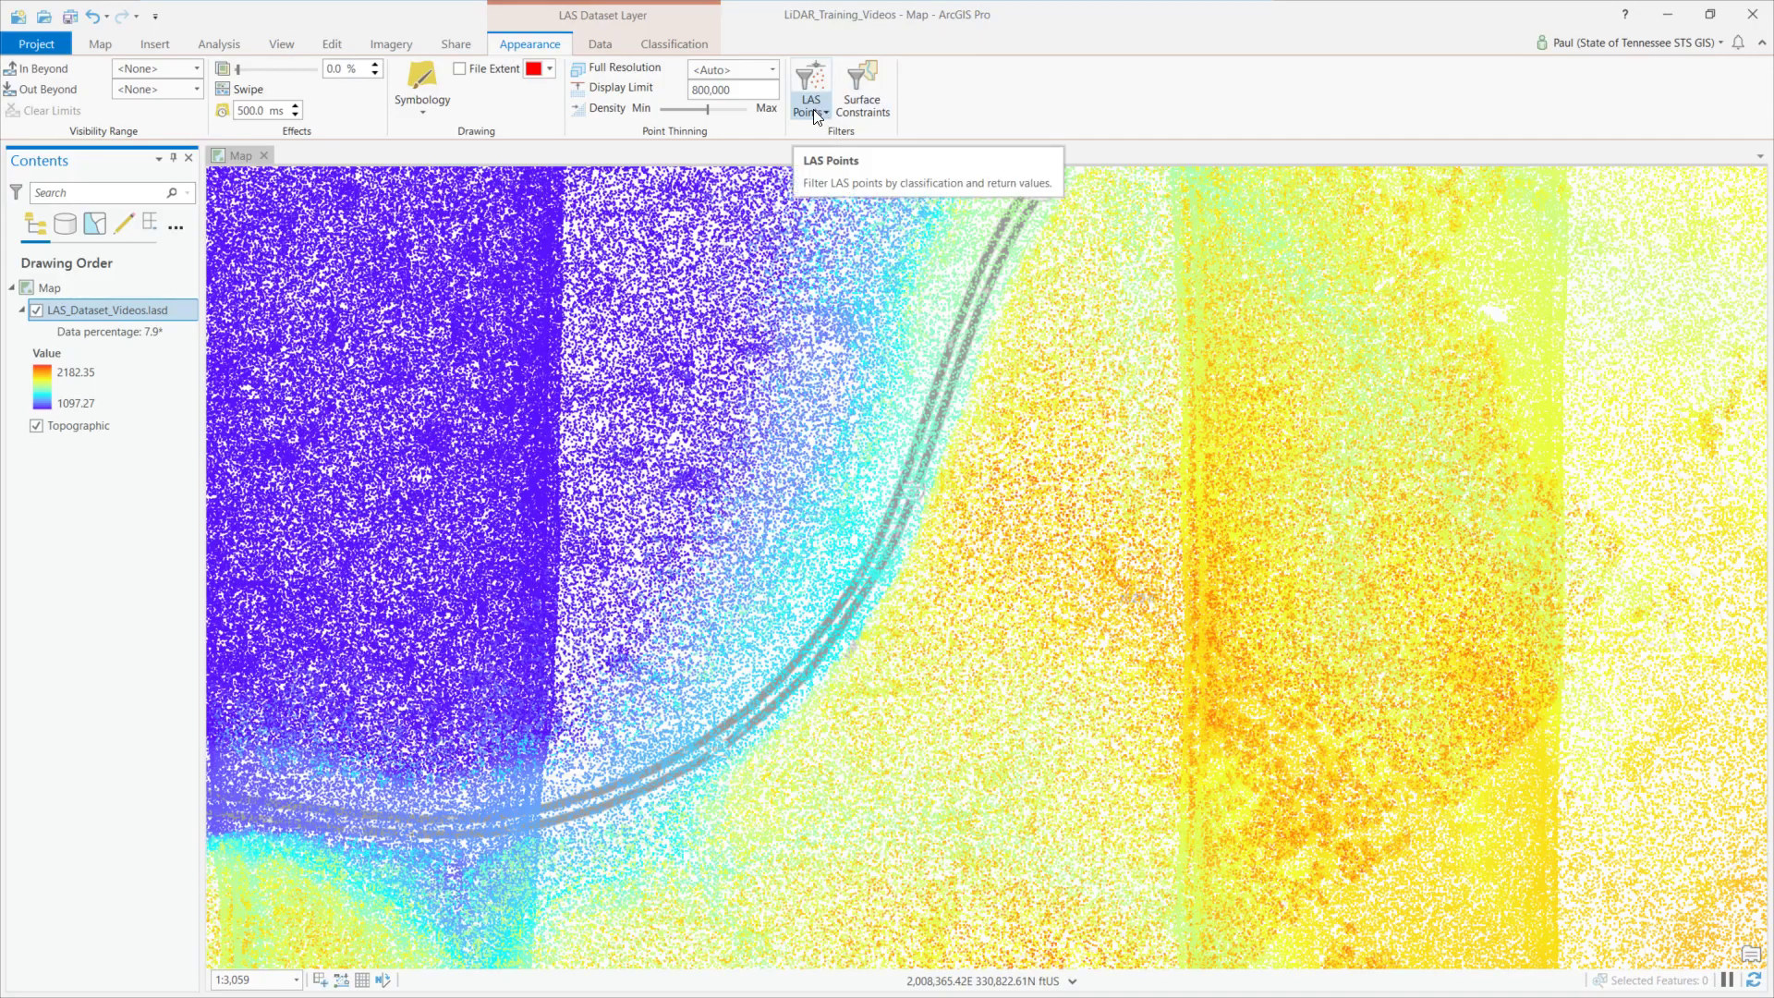
{"action": "left_click", "coordinate": [809, 88]}
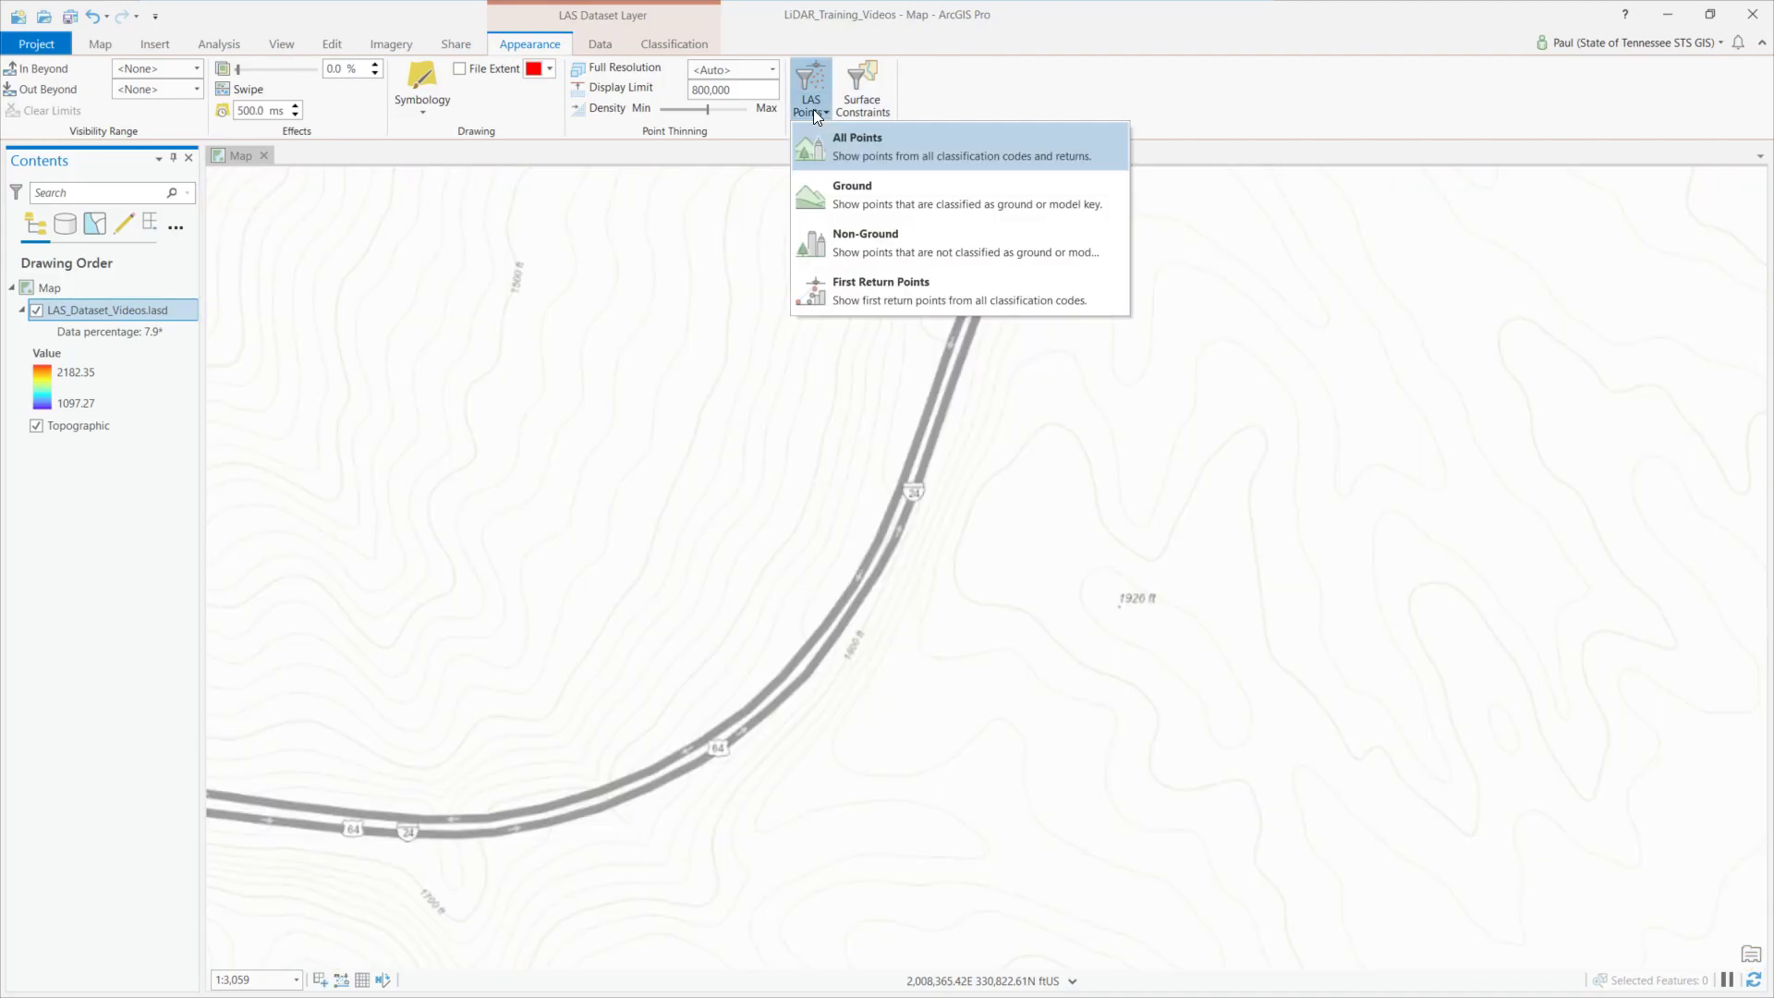
{"action": "left_click", "coordinate": [856, 144]}
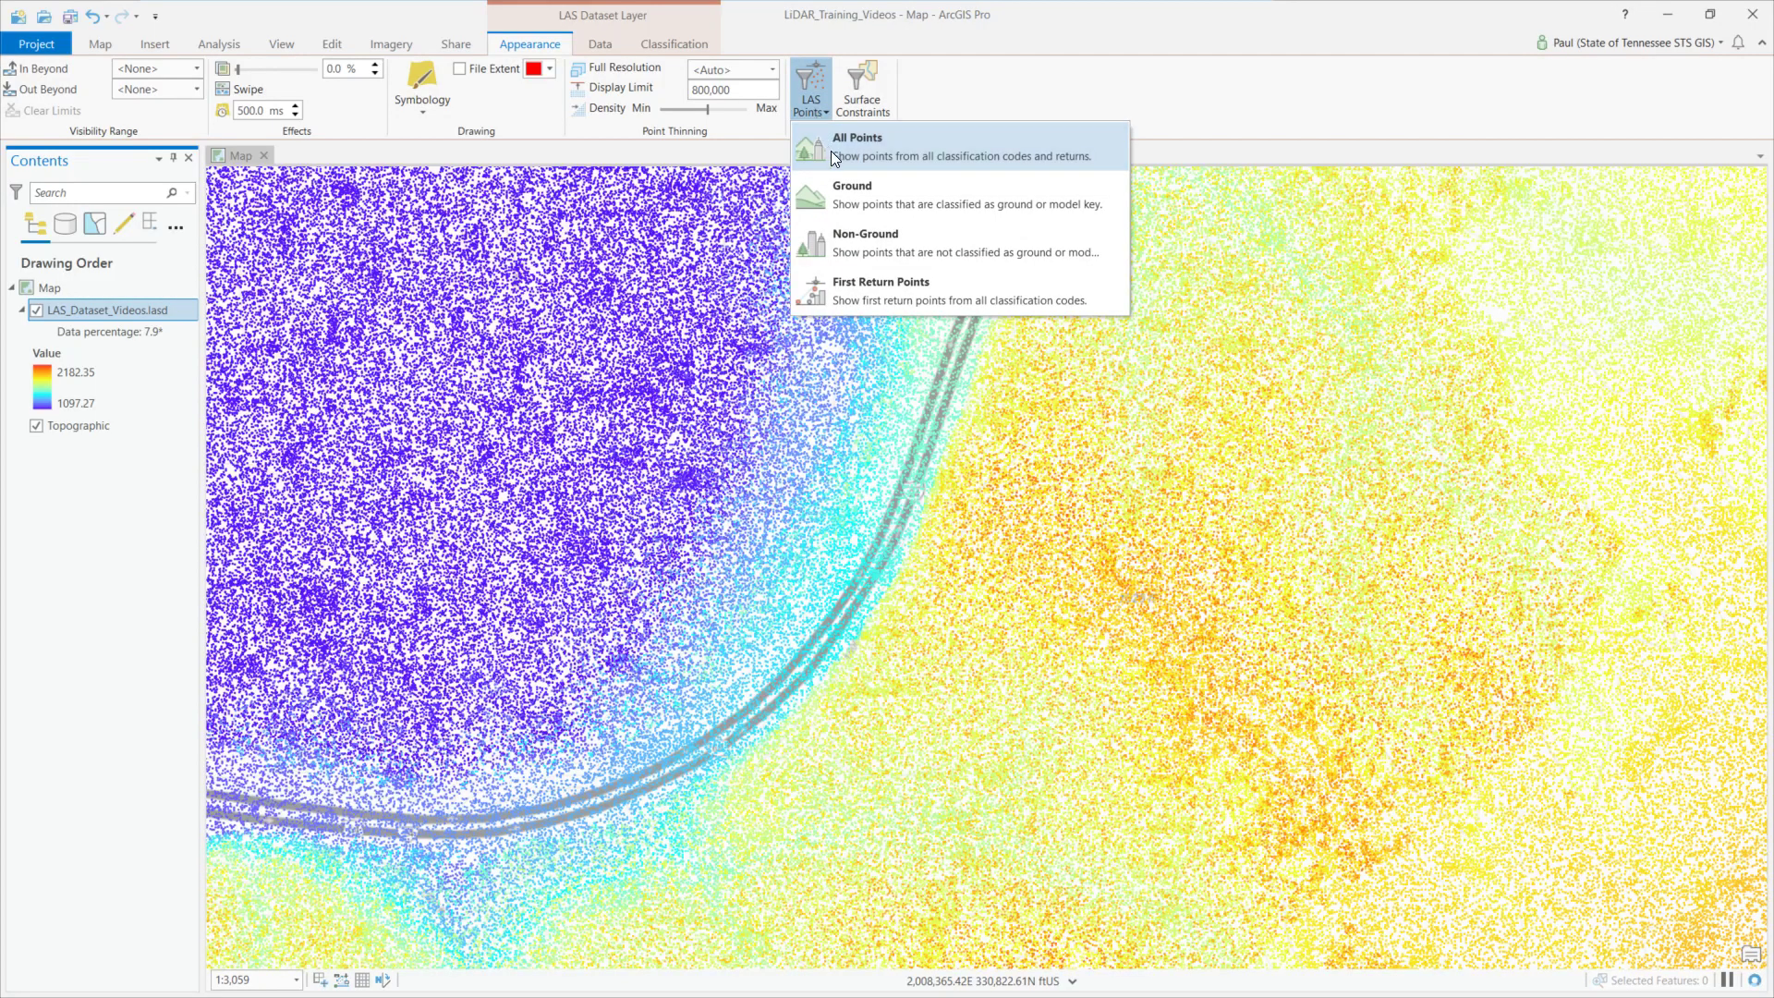
{"action": "mouse_move", "coordinate": [871, 194]}
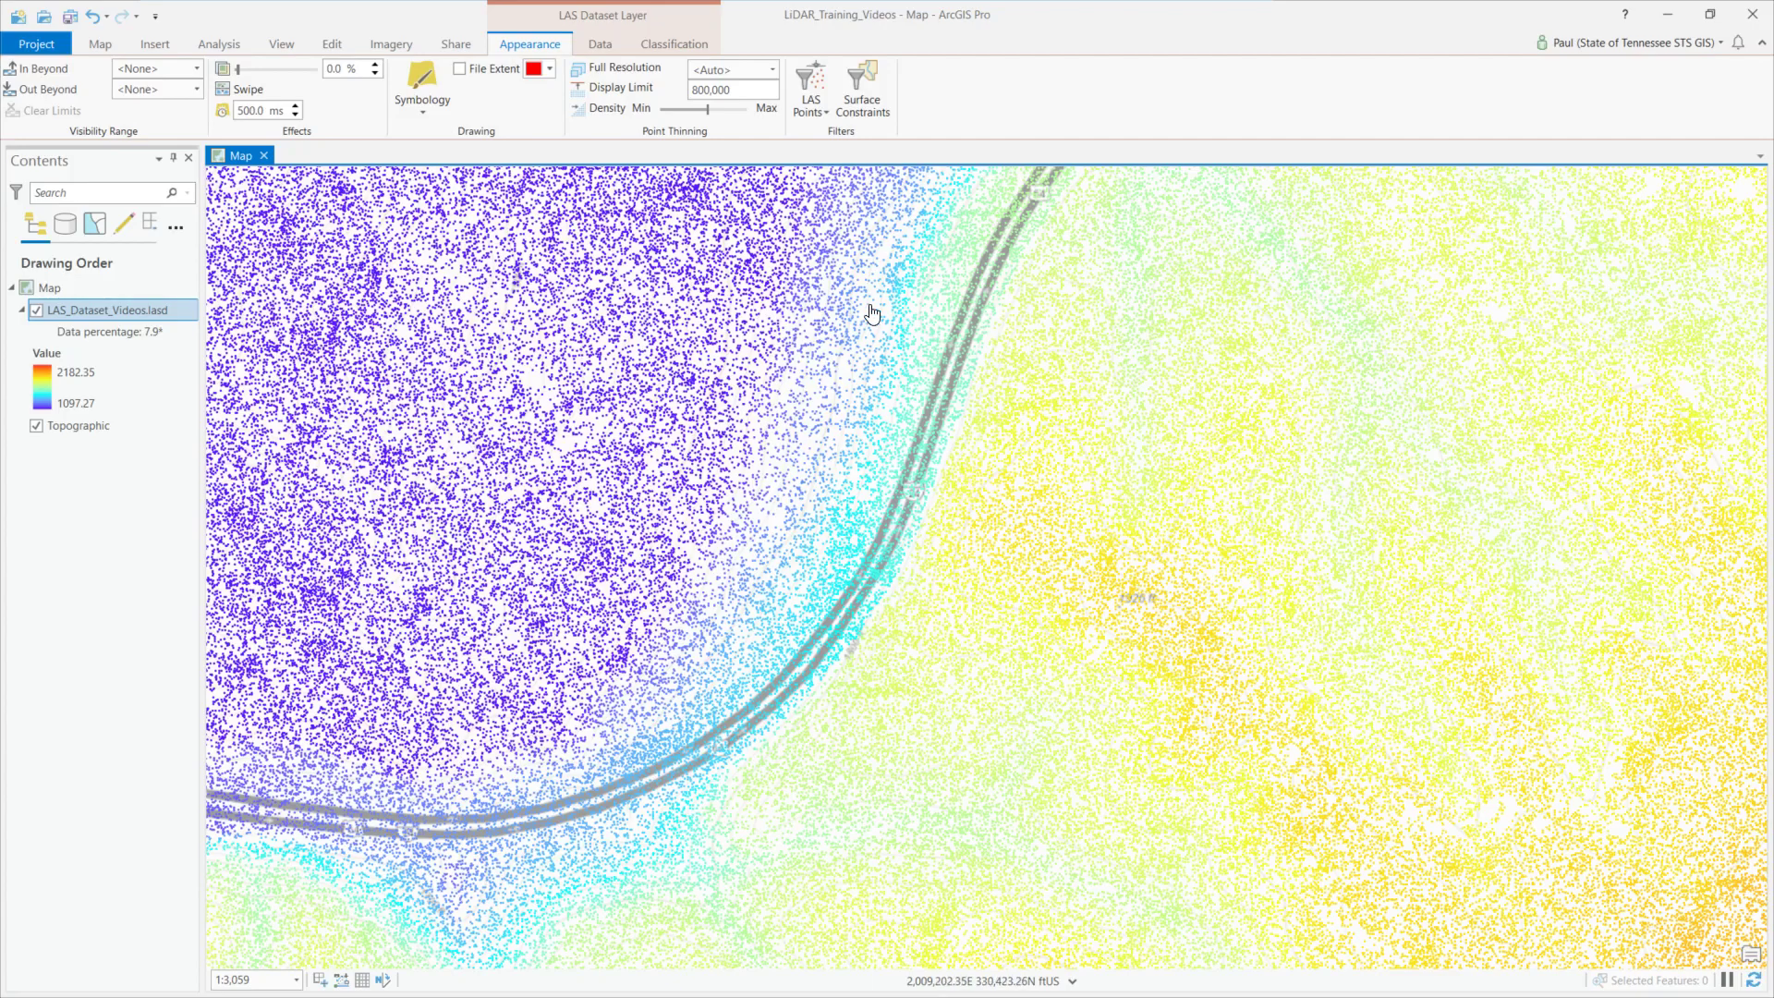
{"action": "left_click", "coordinate": [810, 89]}
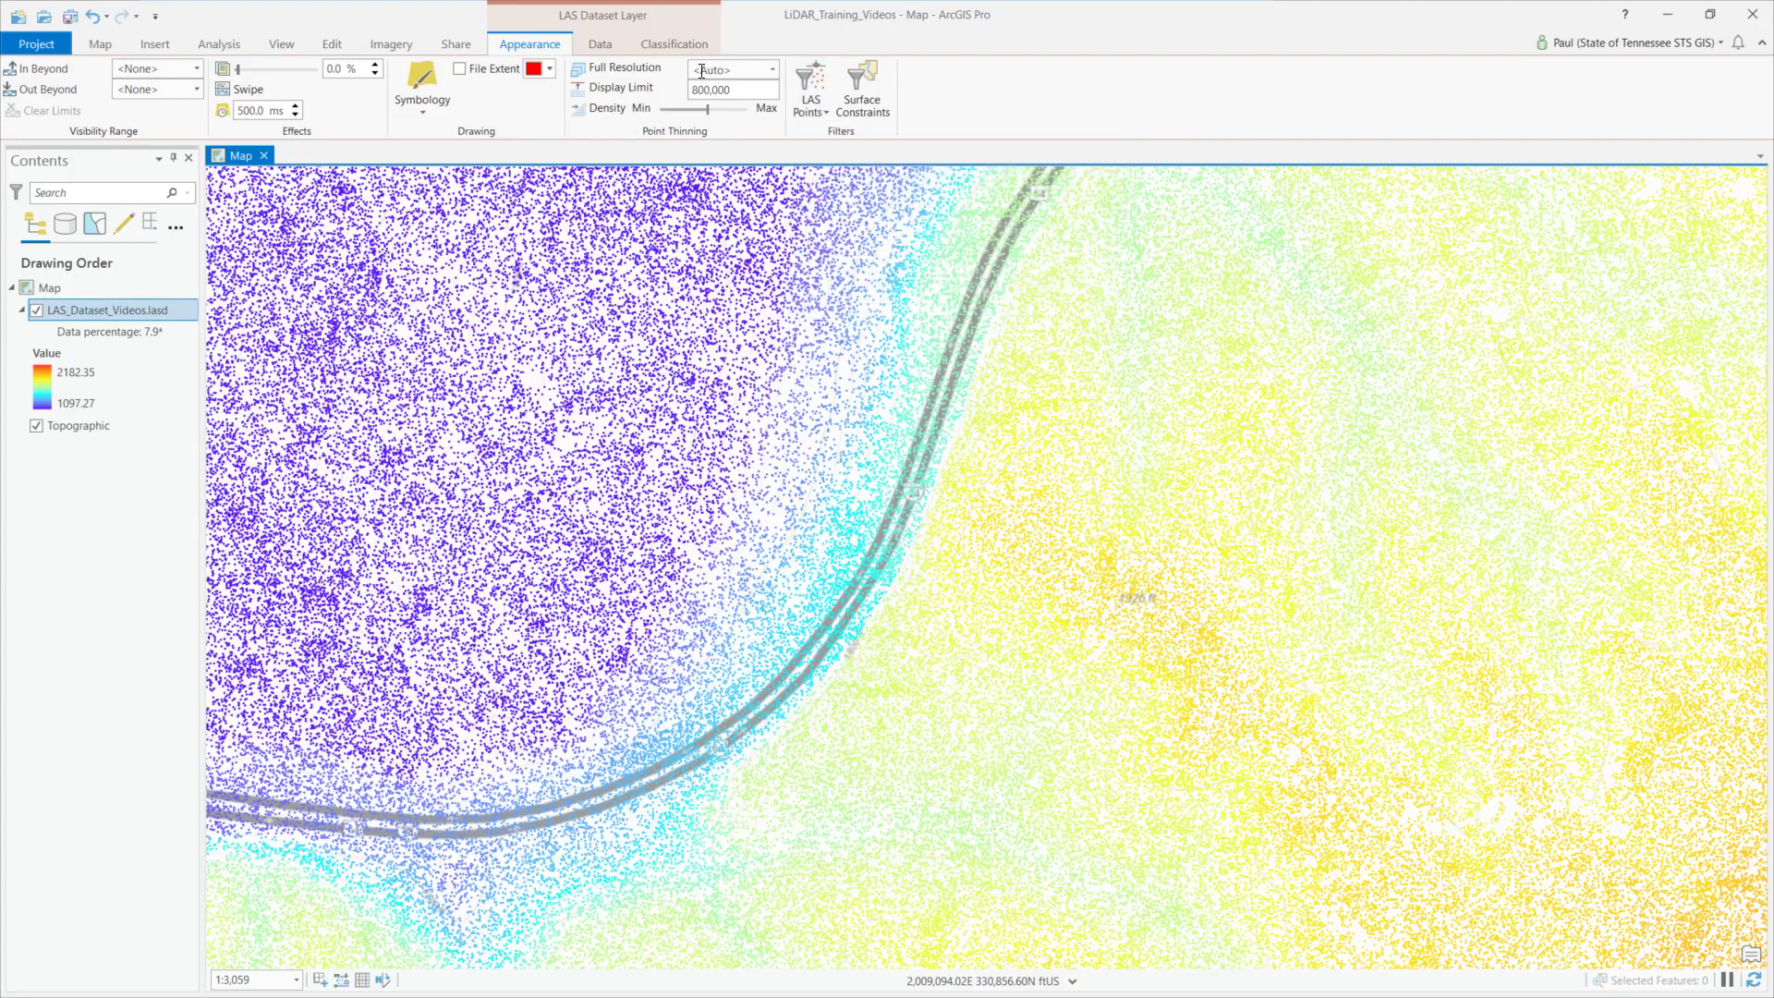
Try a fixed full-resolution display scale, then set Point Thinning back to <Auto>
{"action": "left_click", "coordinate": [724, 68]}
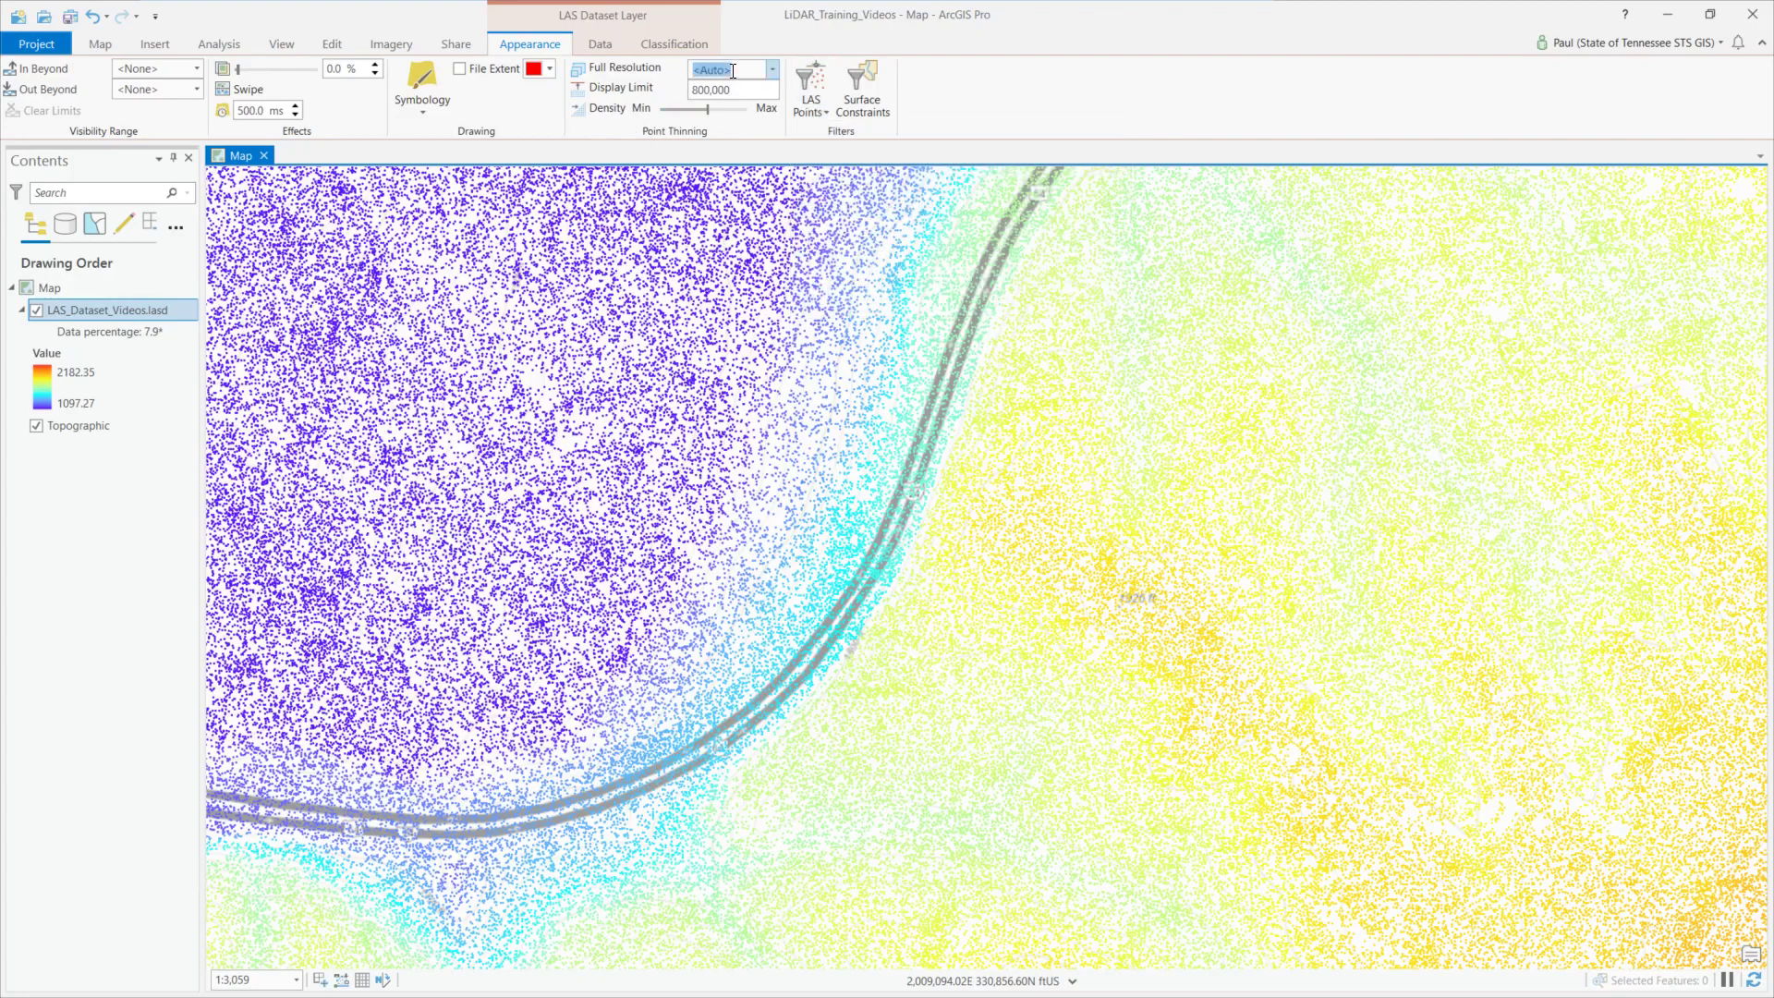
{"action": "left_click", "coordinate": [810, 89]}
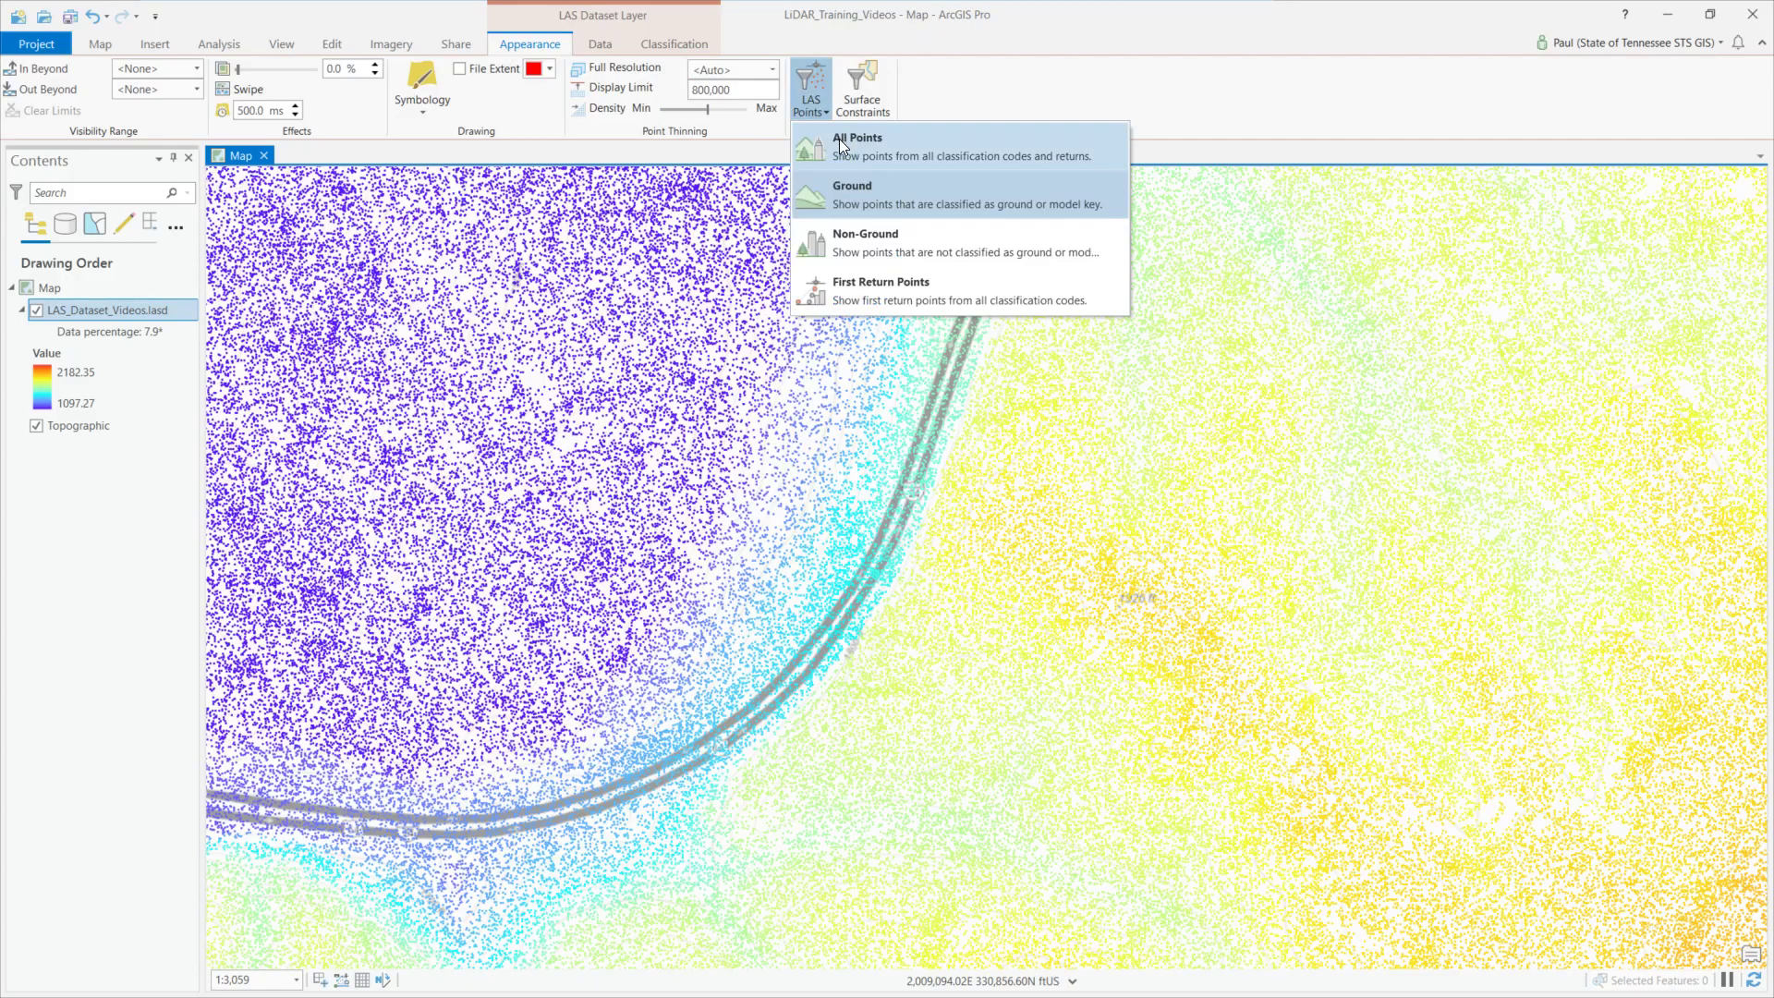
{"action": "left_click", "coordinate": [856, 137]}
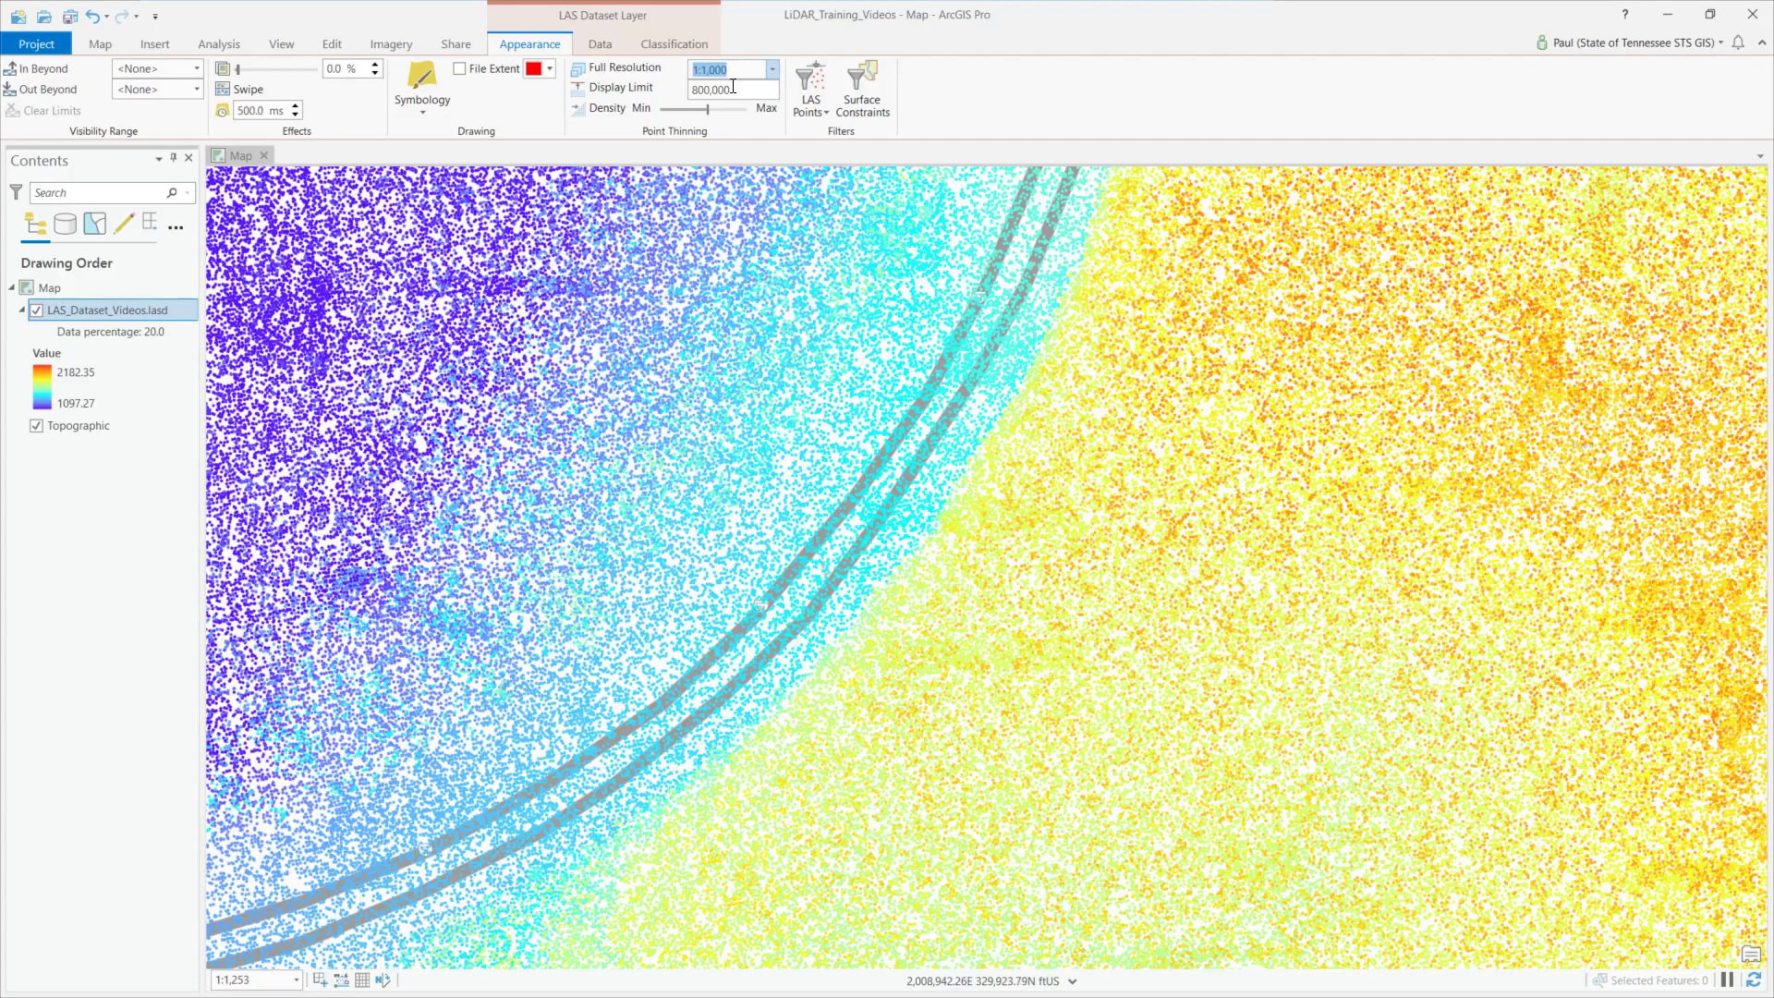
{"action": "left_click", "coordinate": [773, 68]}
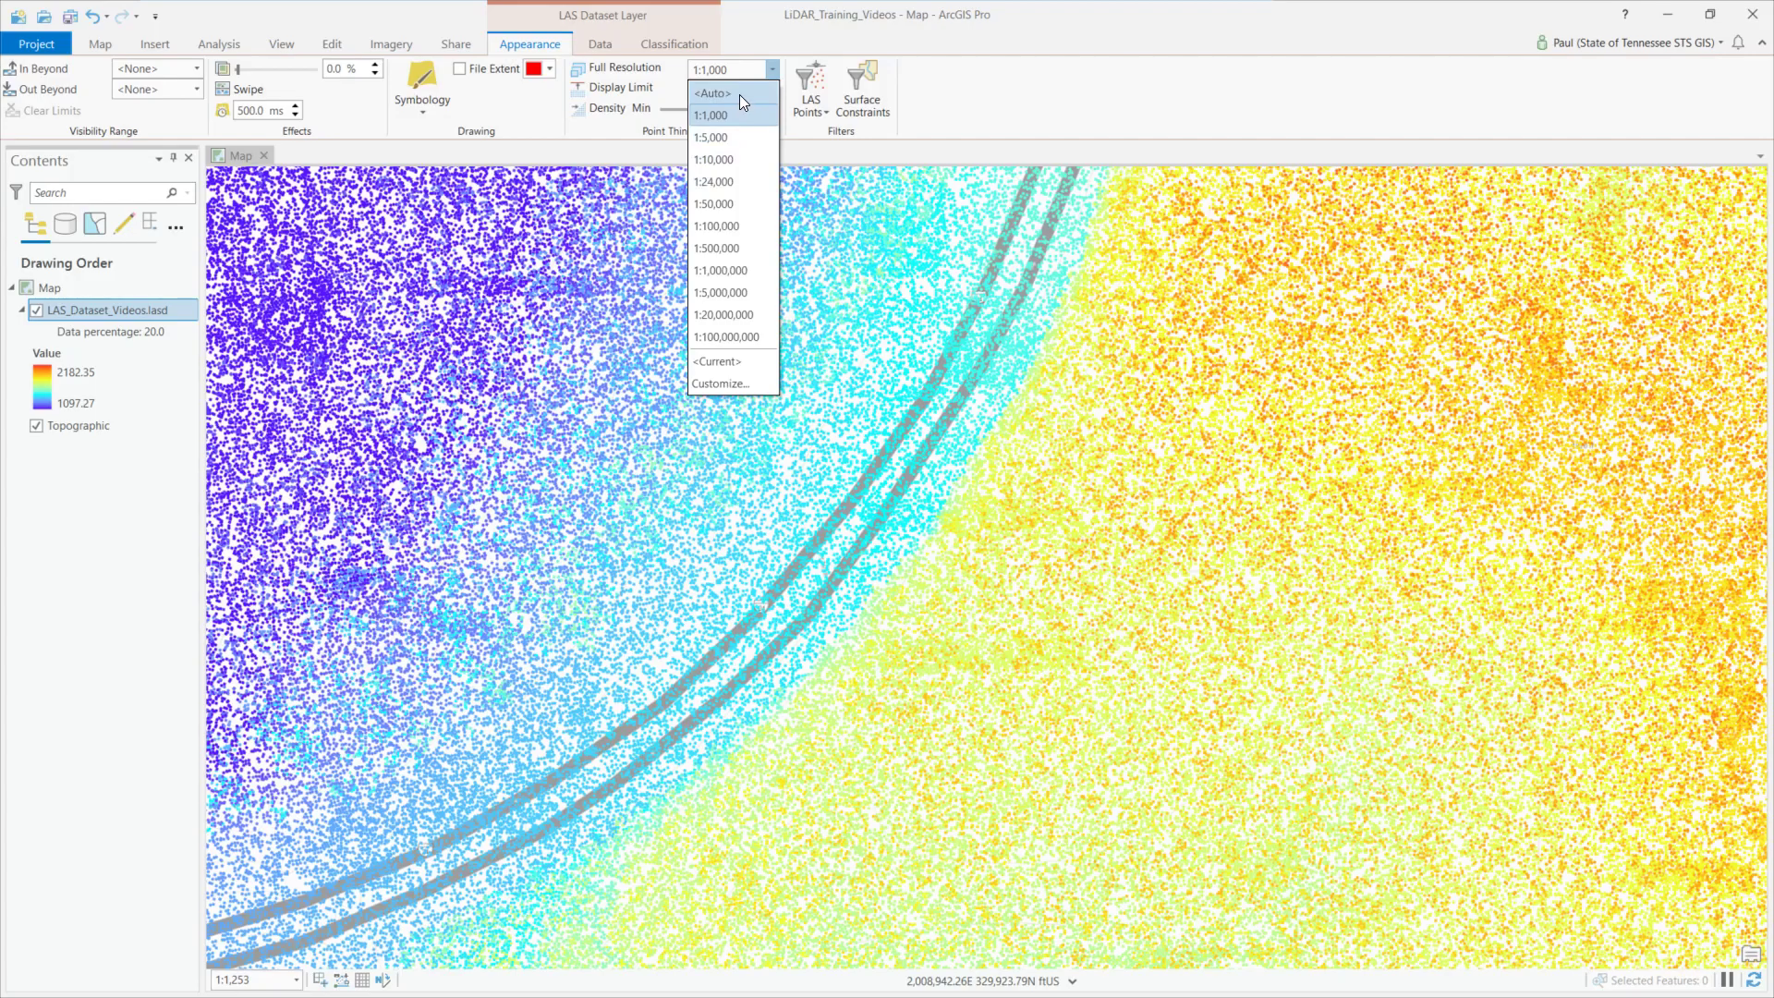
{"action": "left_click", "coordinate": [711, 92]}
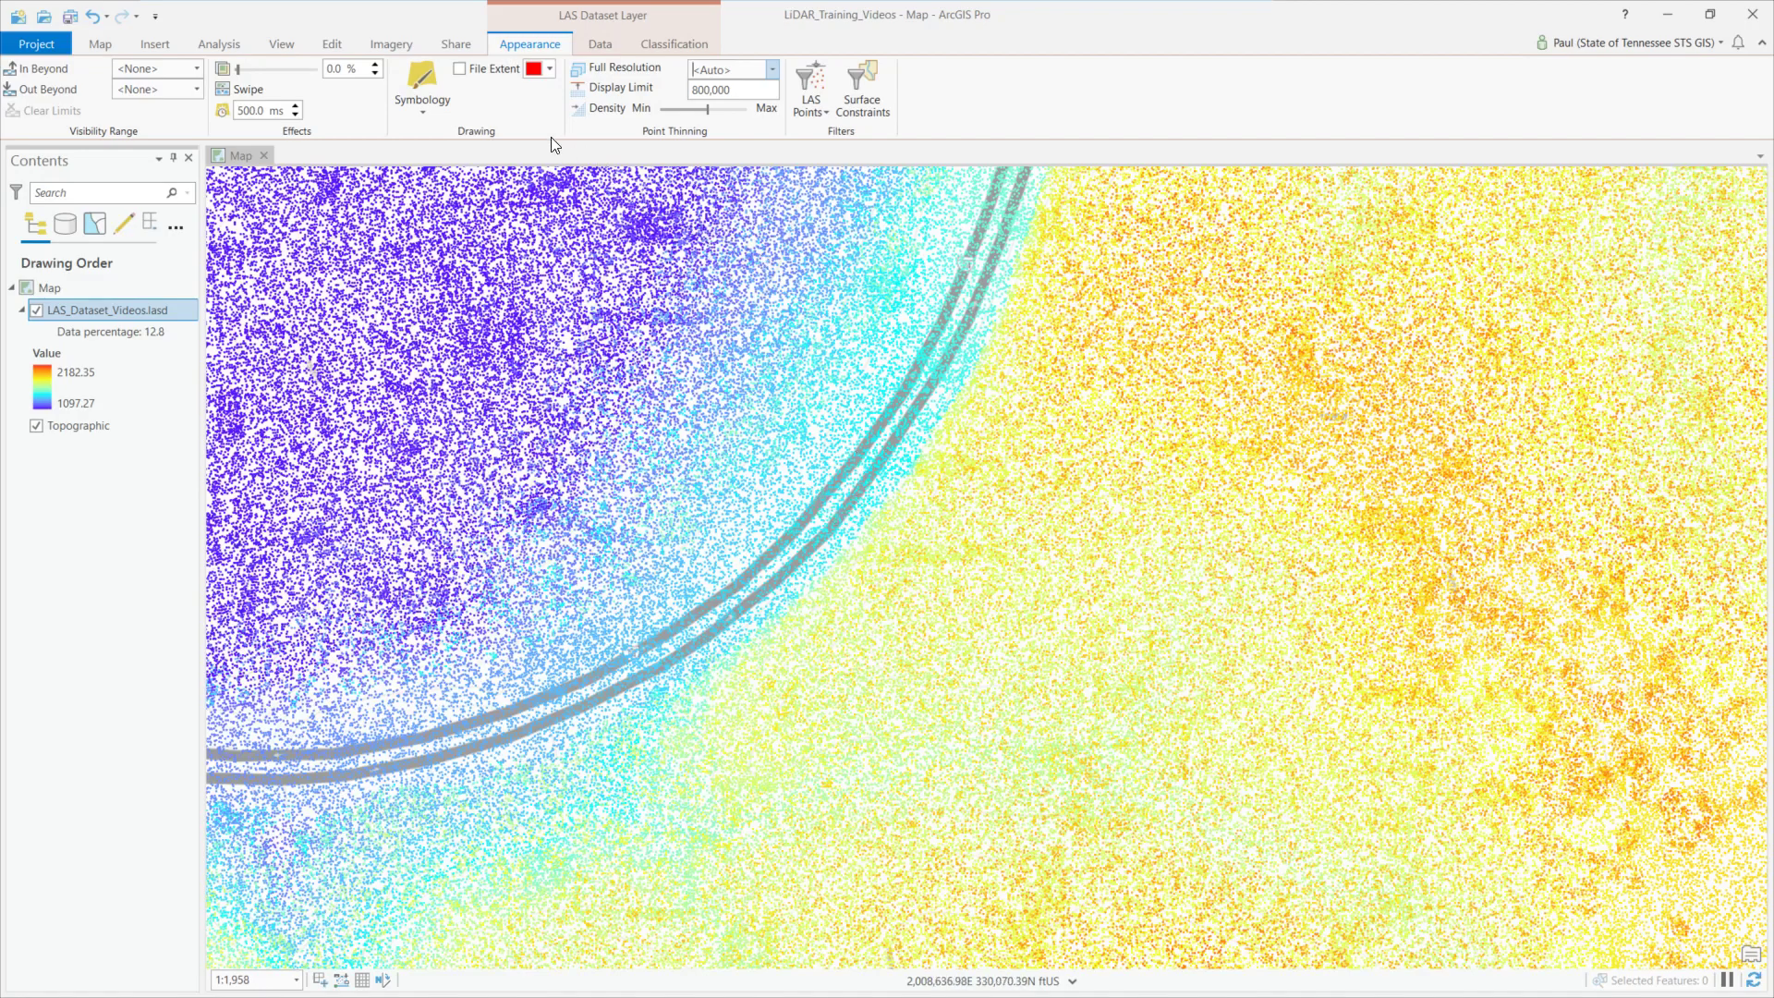
Symbolize points by Class, highlight the Building code in the legend, and pan to the curved highway
{"action": "left_click", "coordinate": [422, 90]}
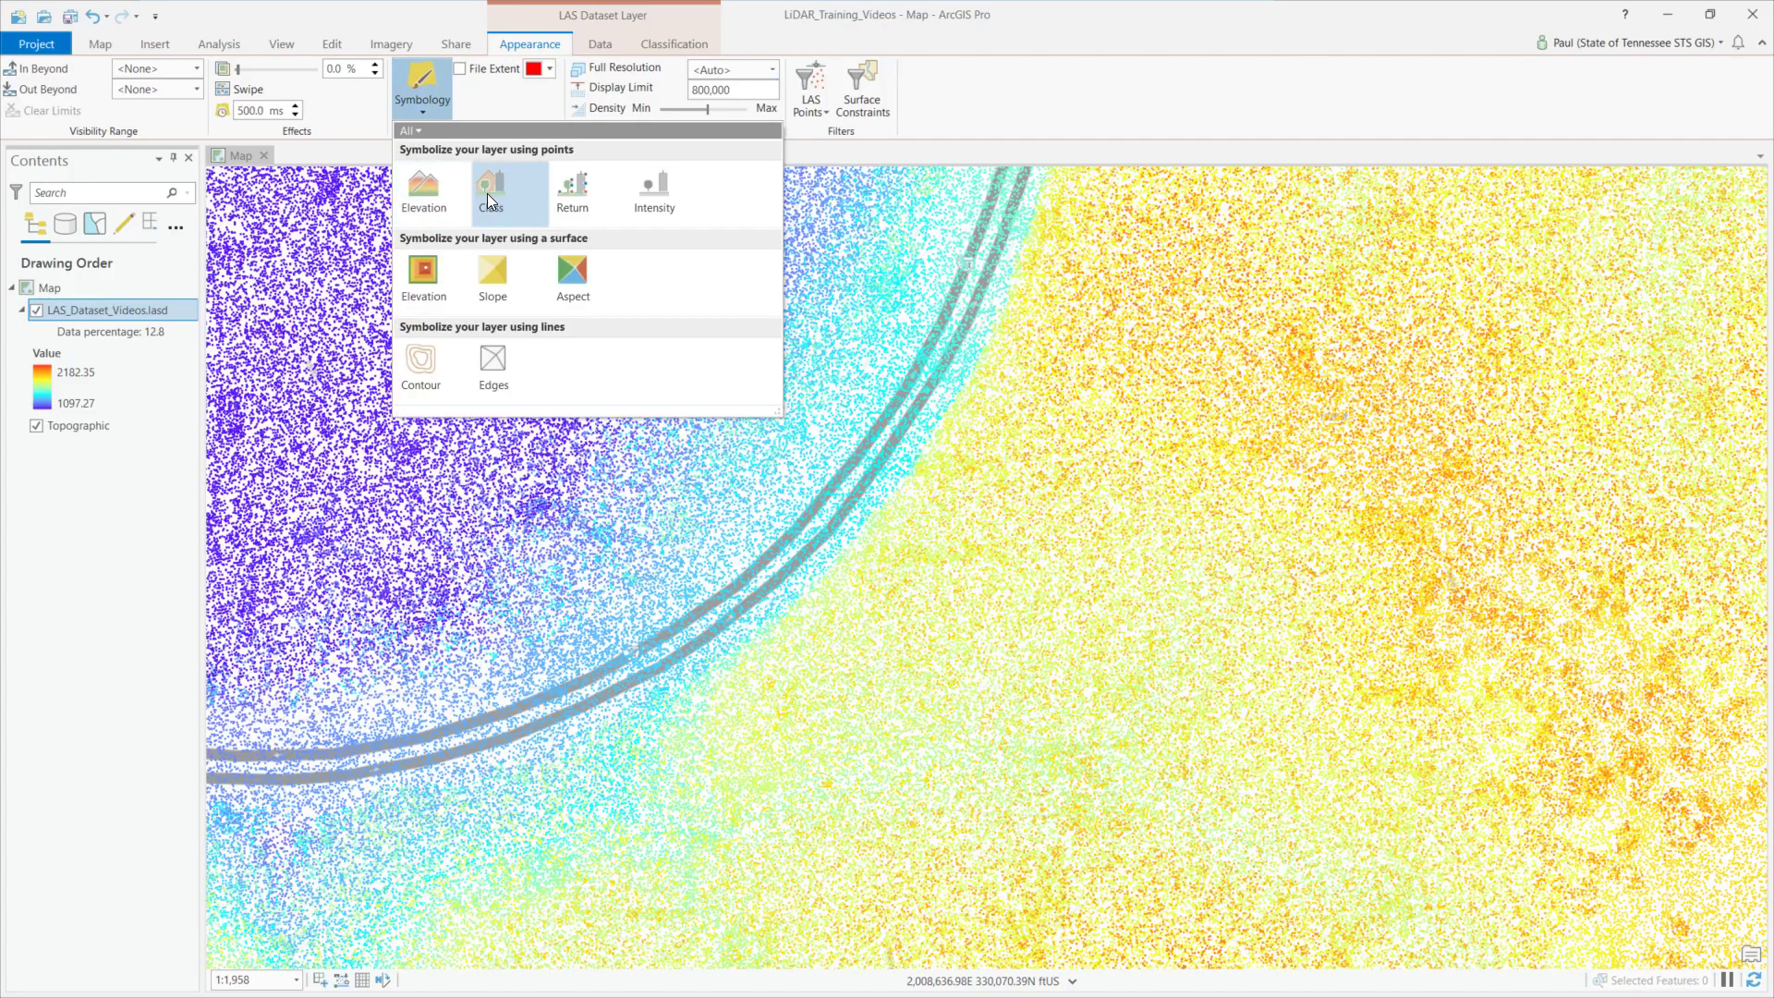
{"action": "left_click", "coordinate": [491, 186]}
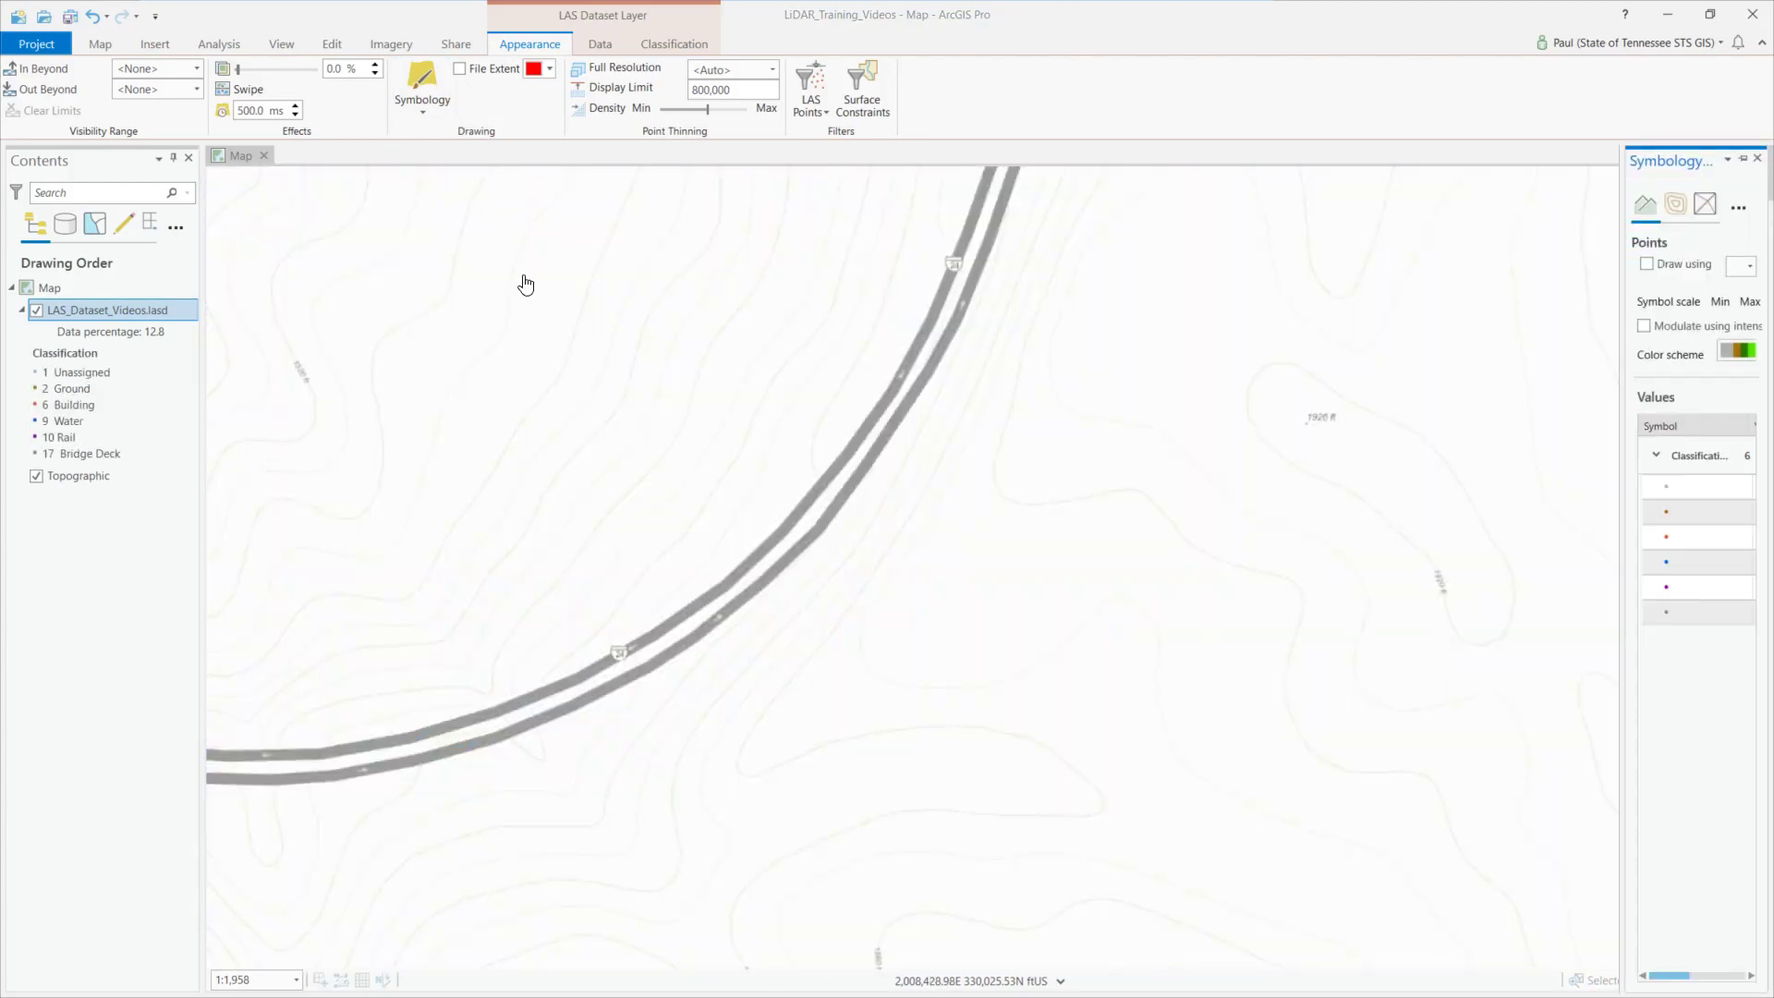
{"action": "left_click", "coordinate": [1647, 265]}
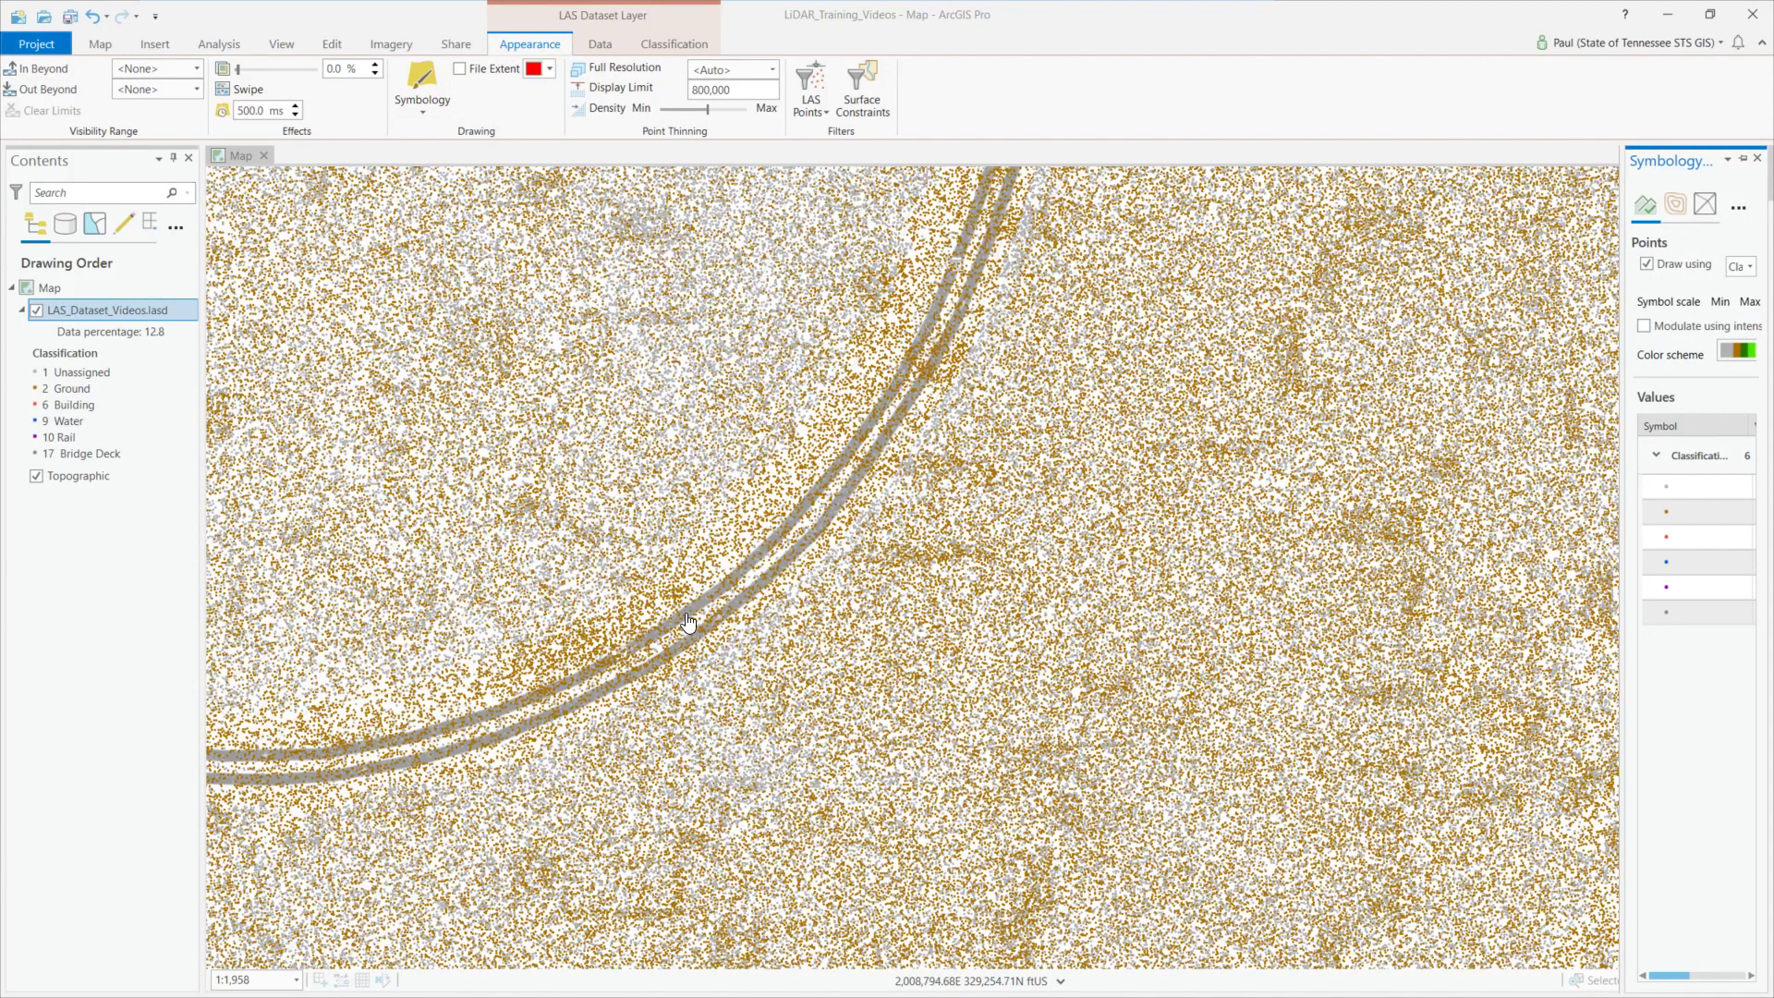
{"action": "left_click", "coordinate": [72, 405]}
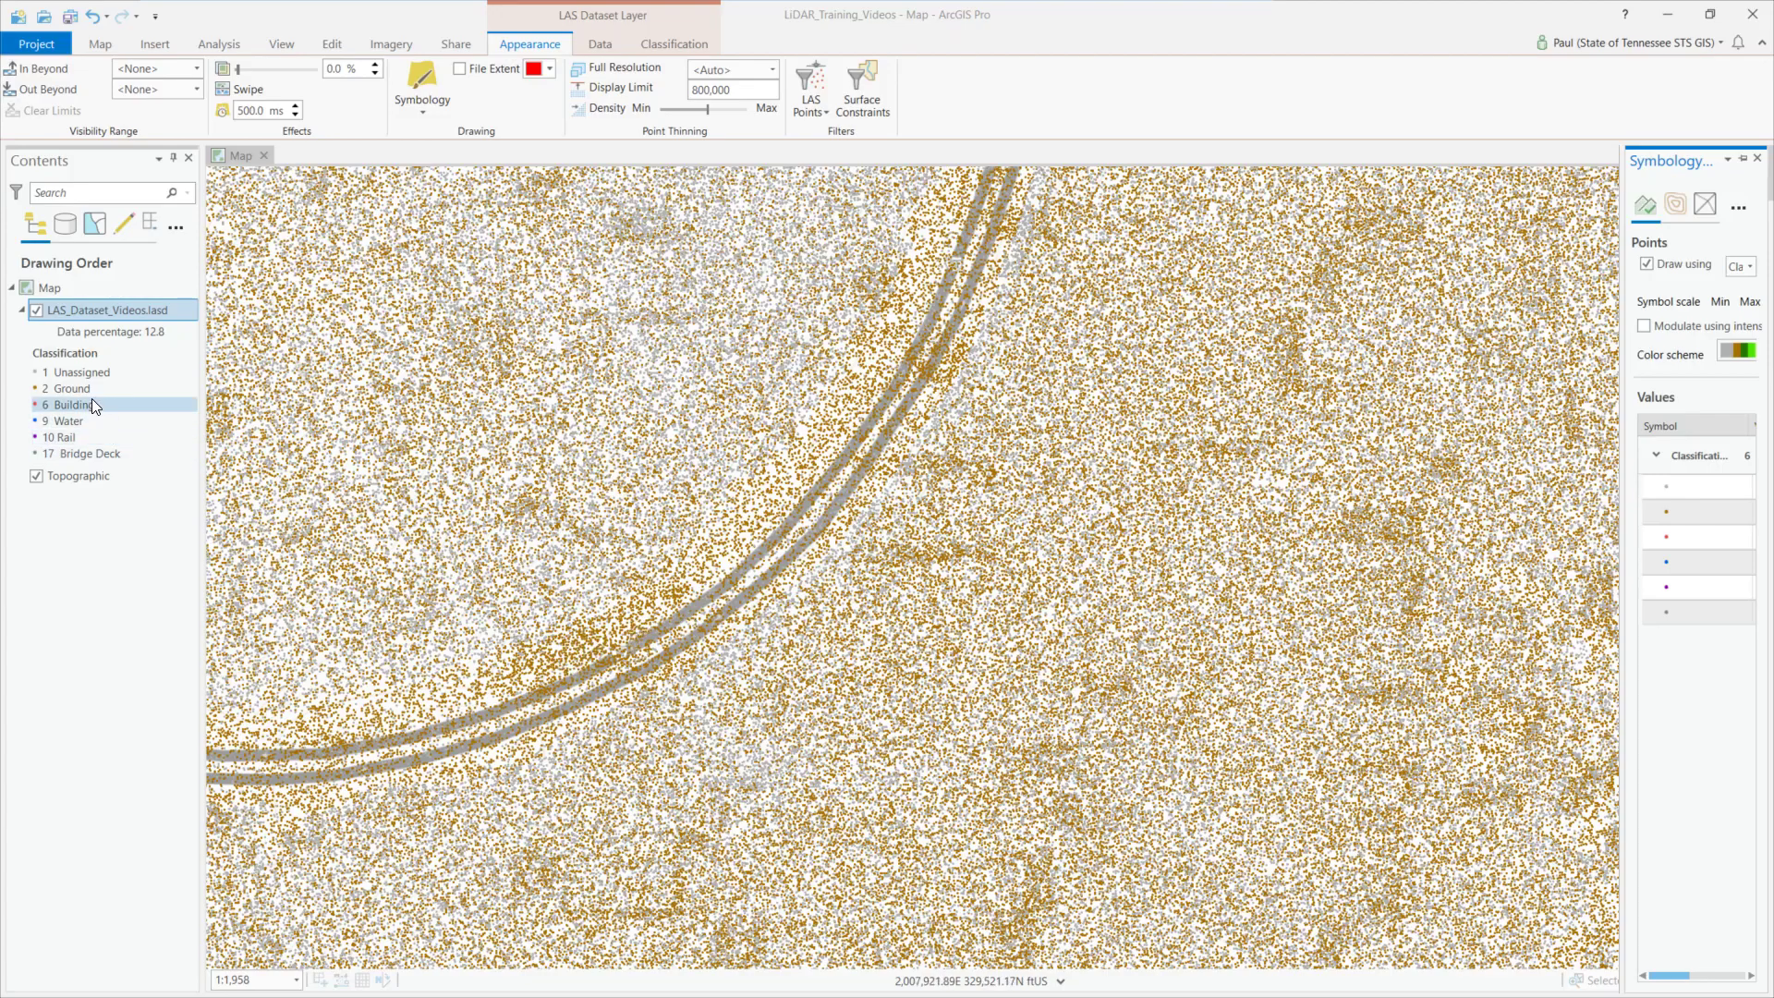
{"action": "left_click", "coordinate": [72, 388]}
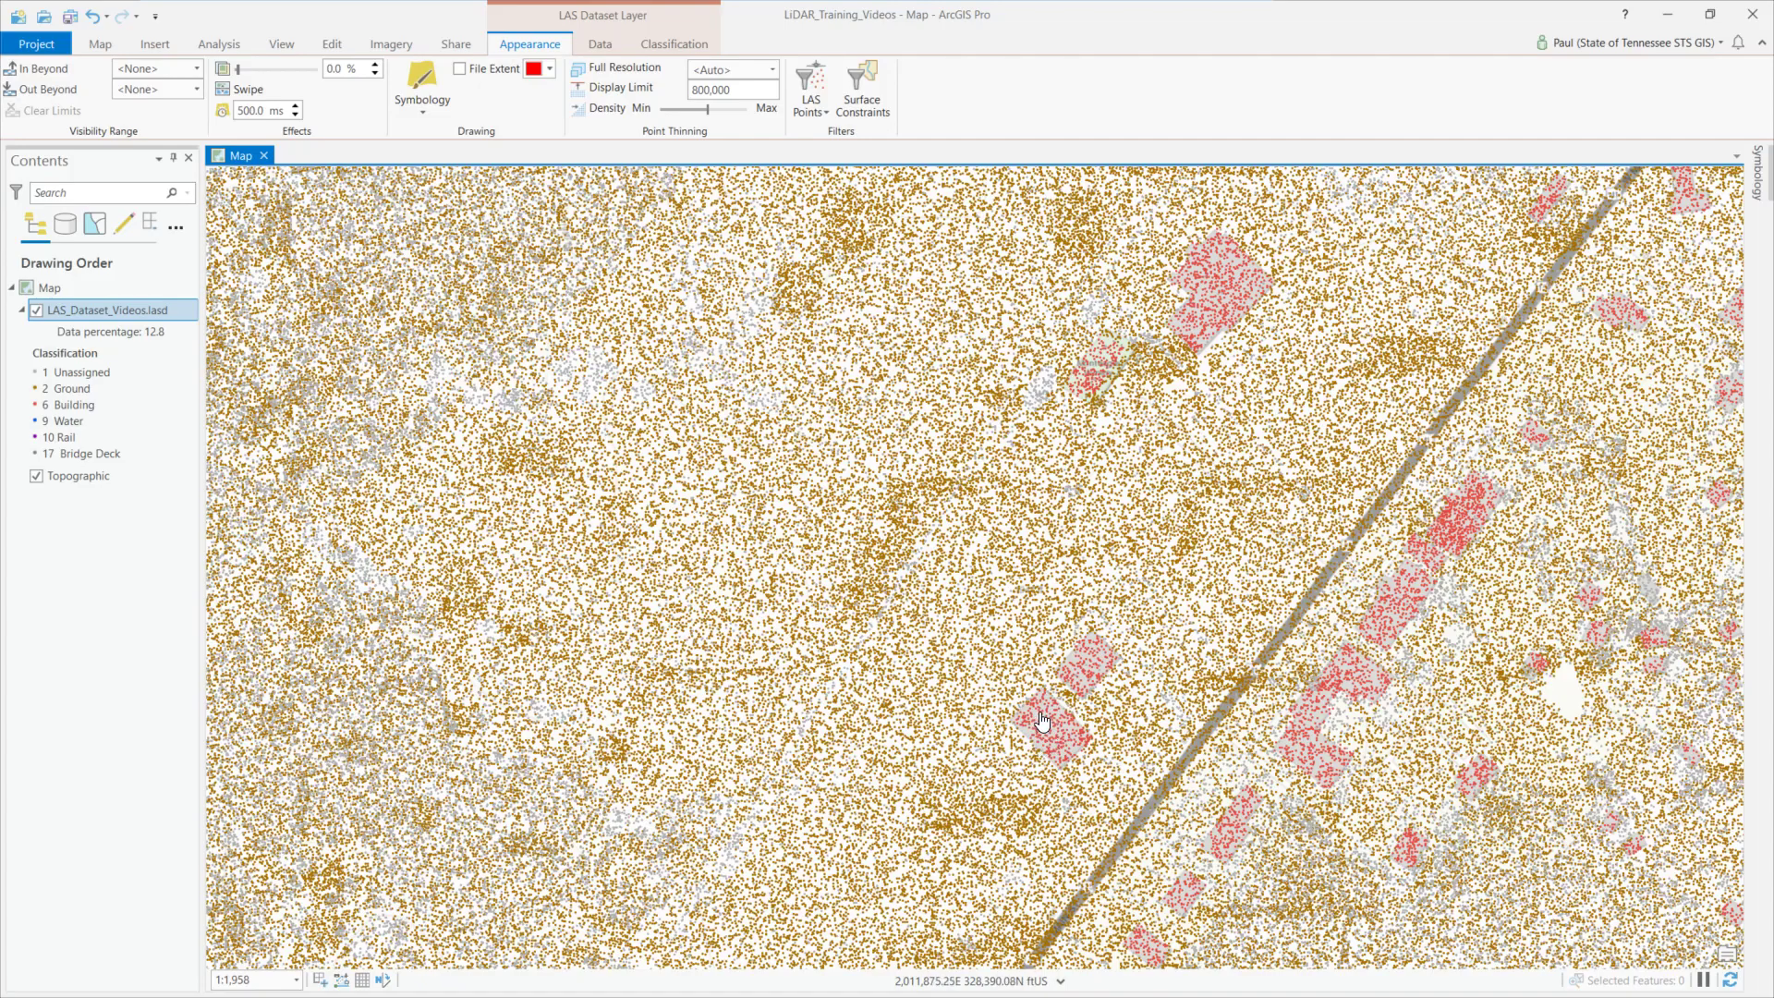
{"action": "left_click_drag", "start_coordinate": [1040, 721], "coordinate": [1144, 749]}
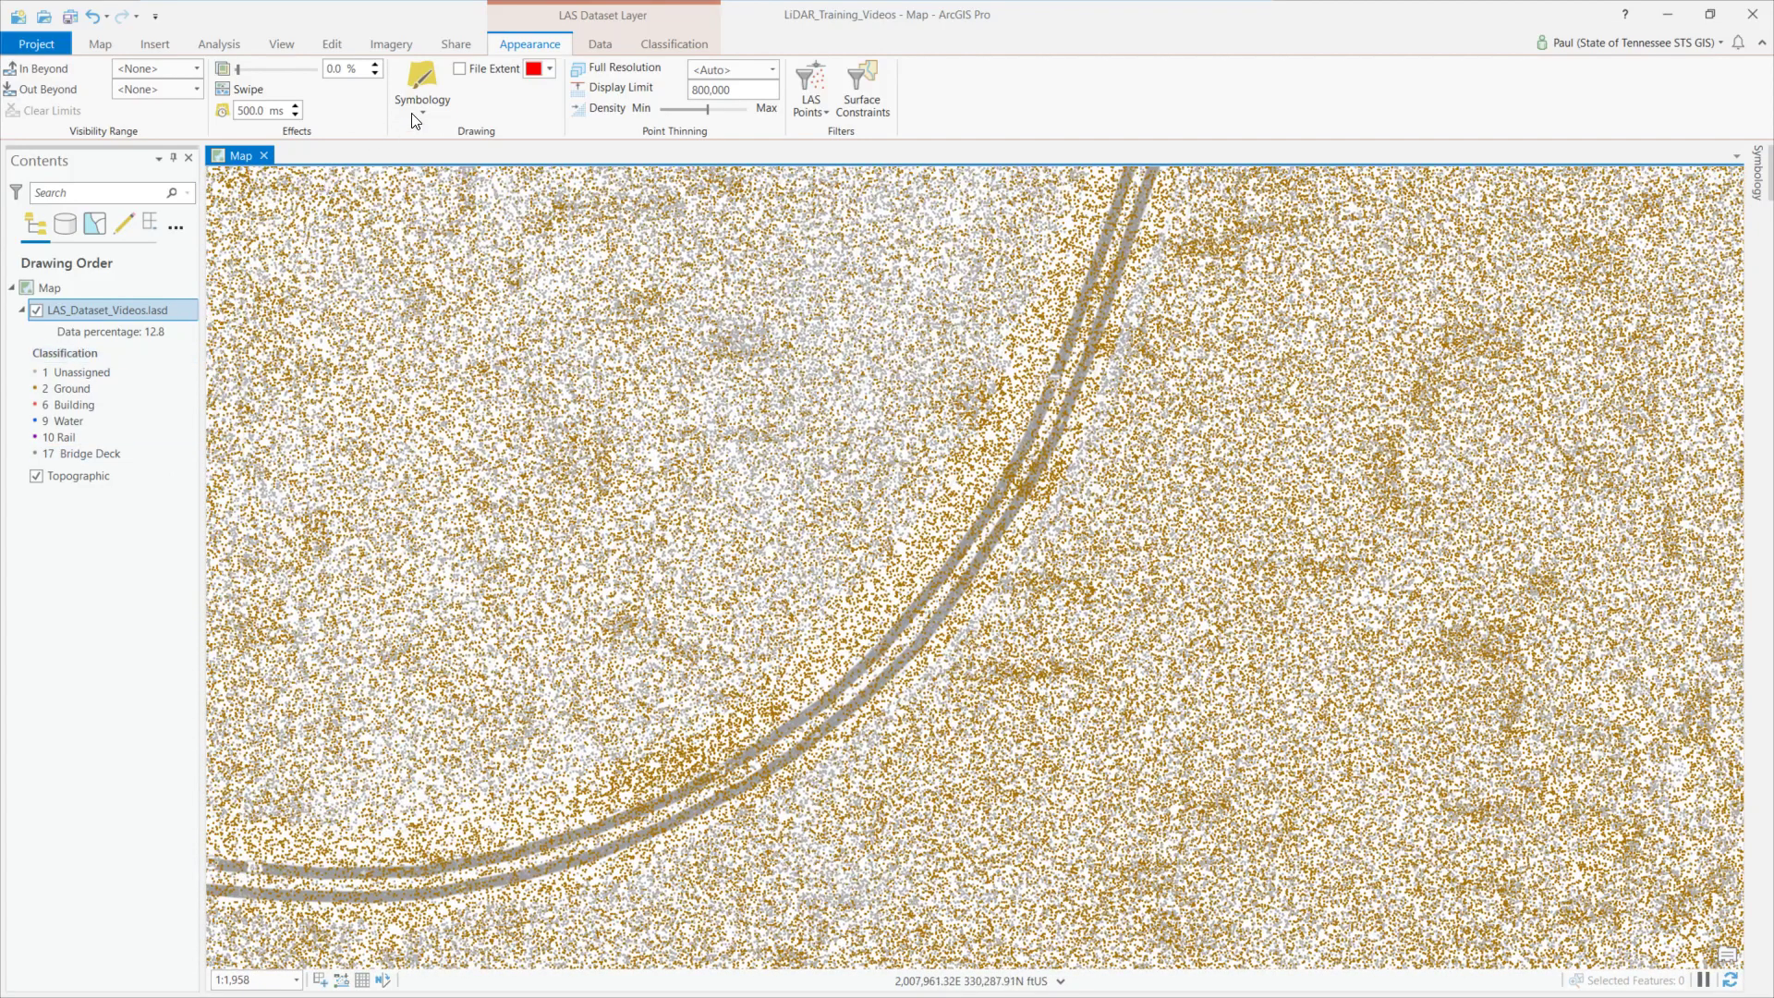
Switch the point symbology back to Elevation with nine elevation classes
{"action": "left_click", "coordinate": [422, 85]}
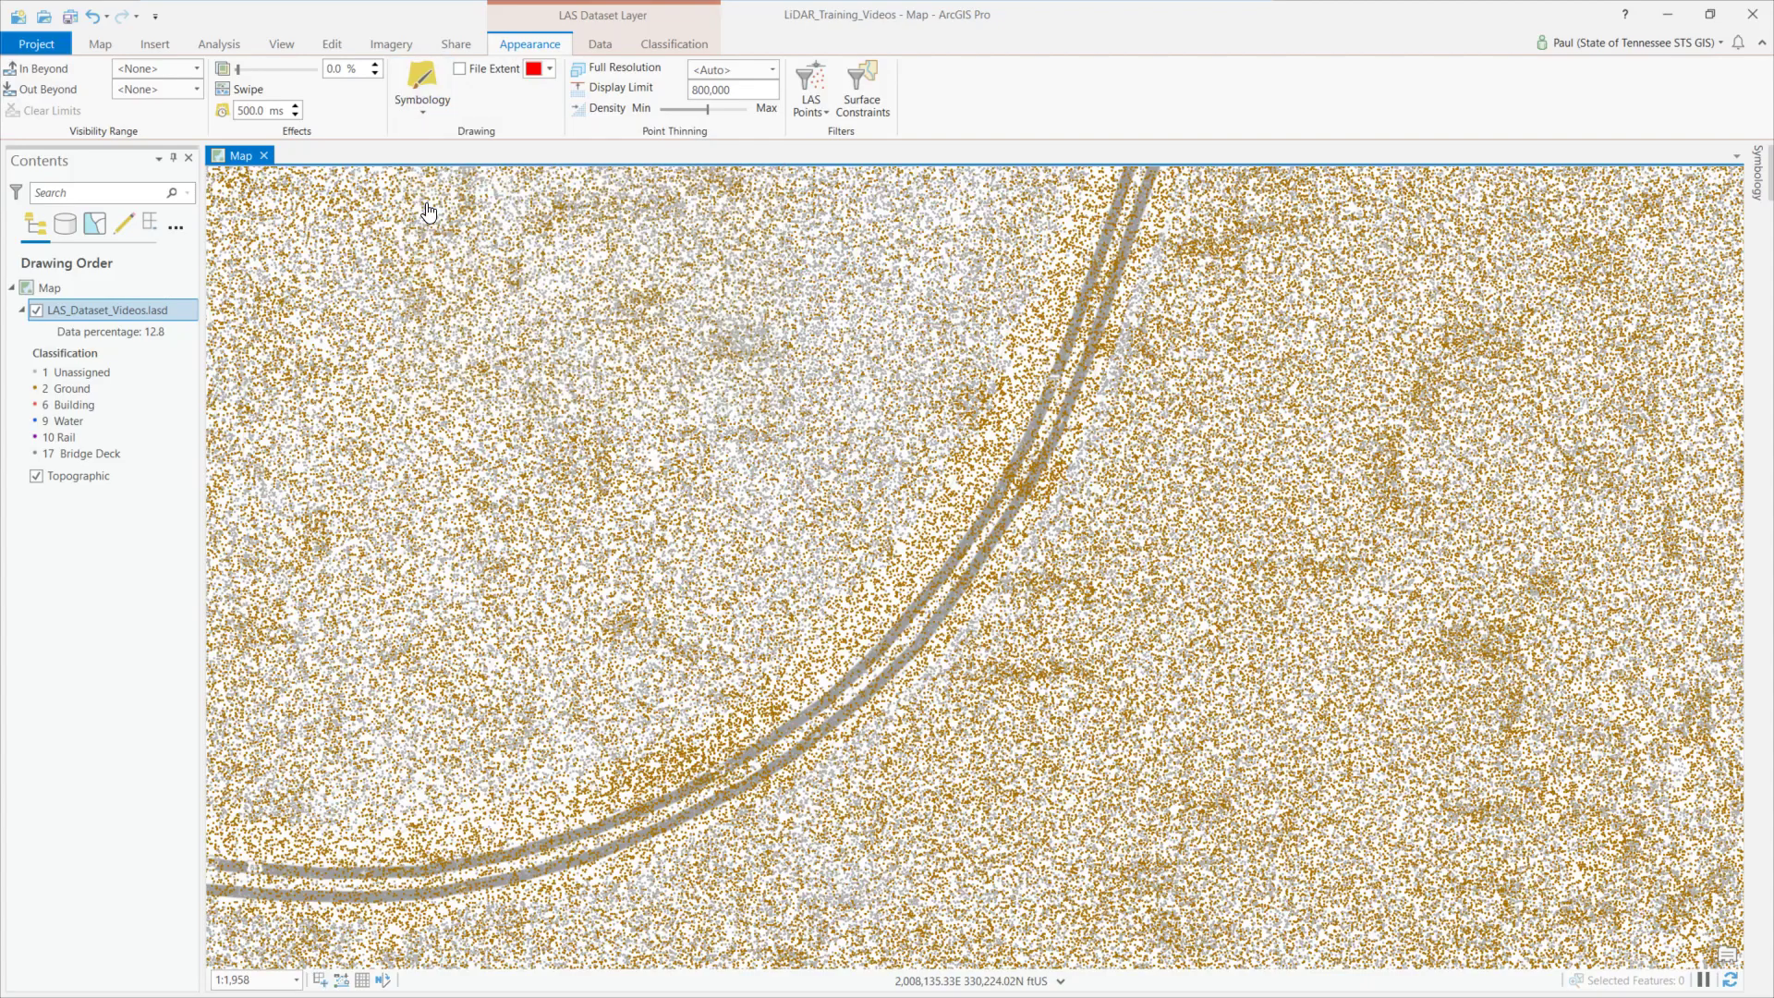
{"action": "left_click", "coordinate": [422, 91]}
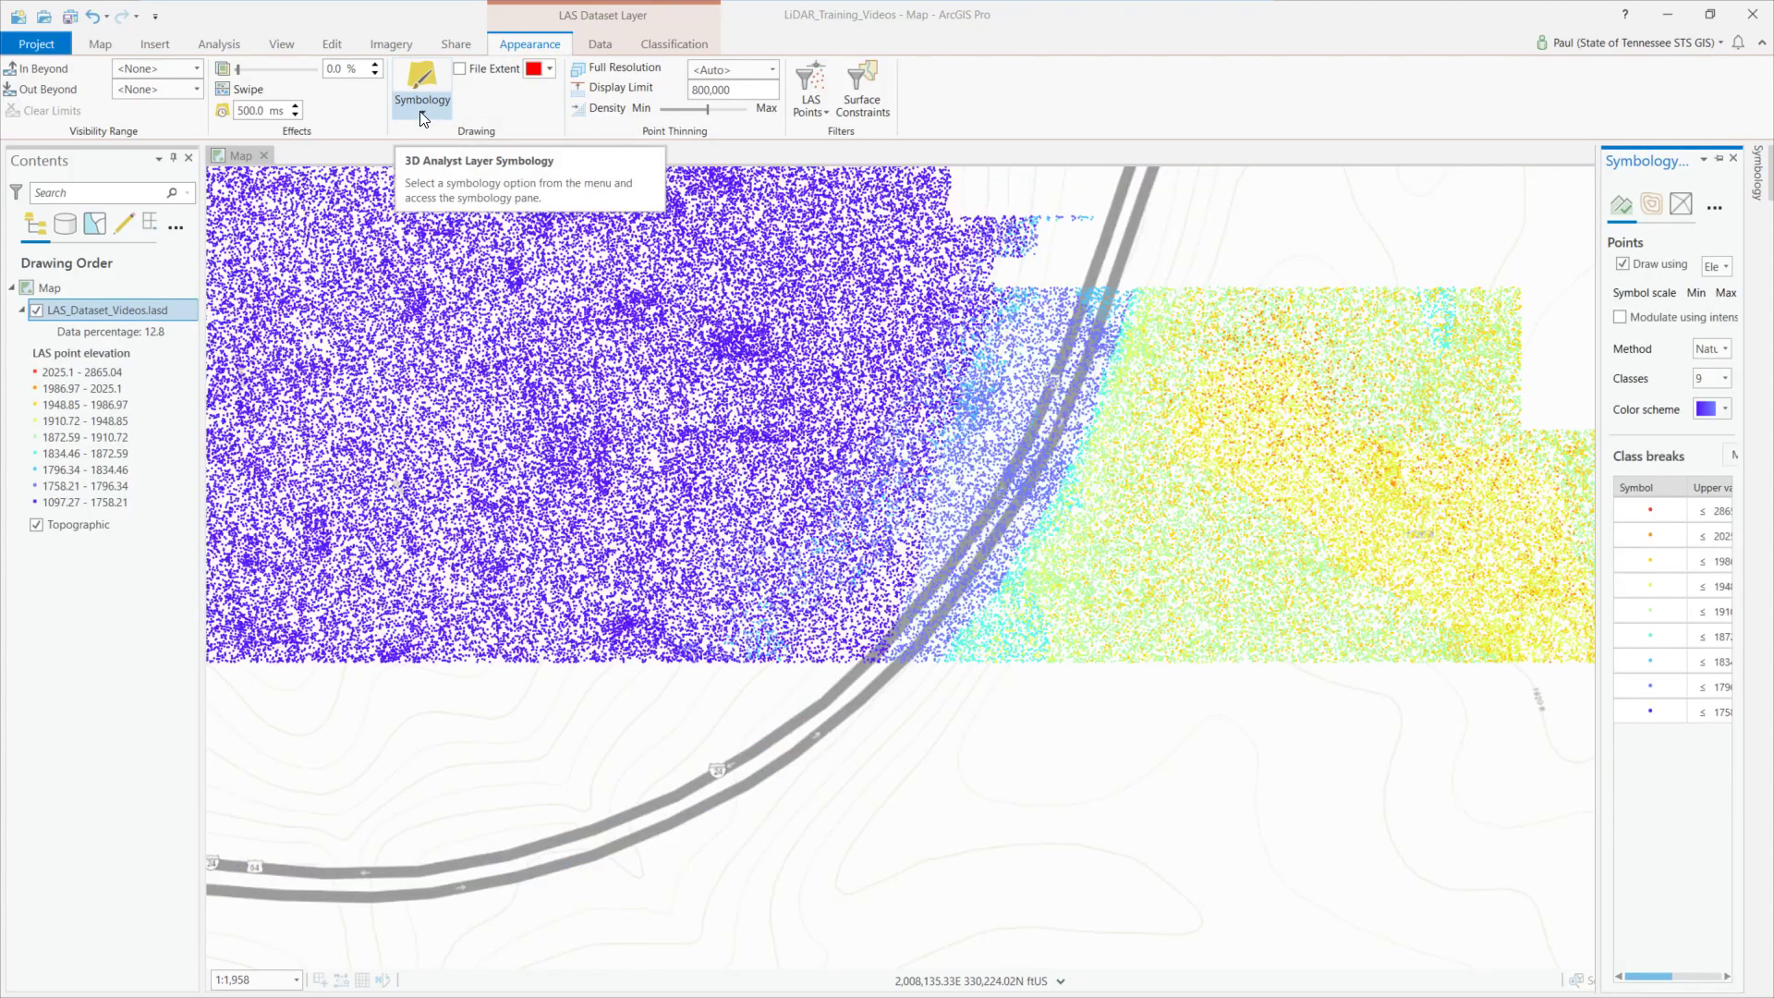
{"action": "left_click", "coordinate": [422, 91]}
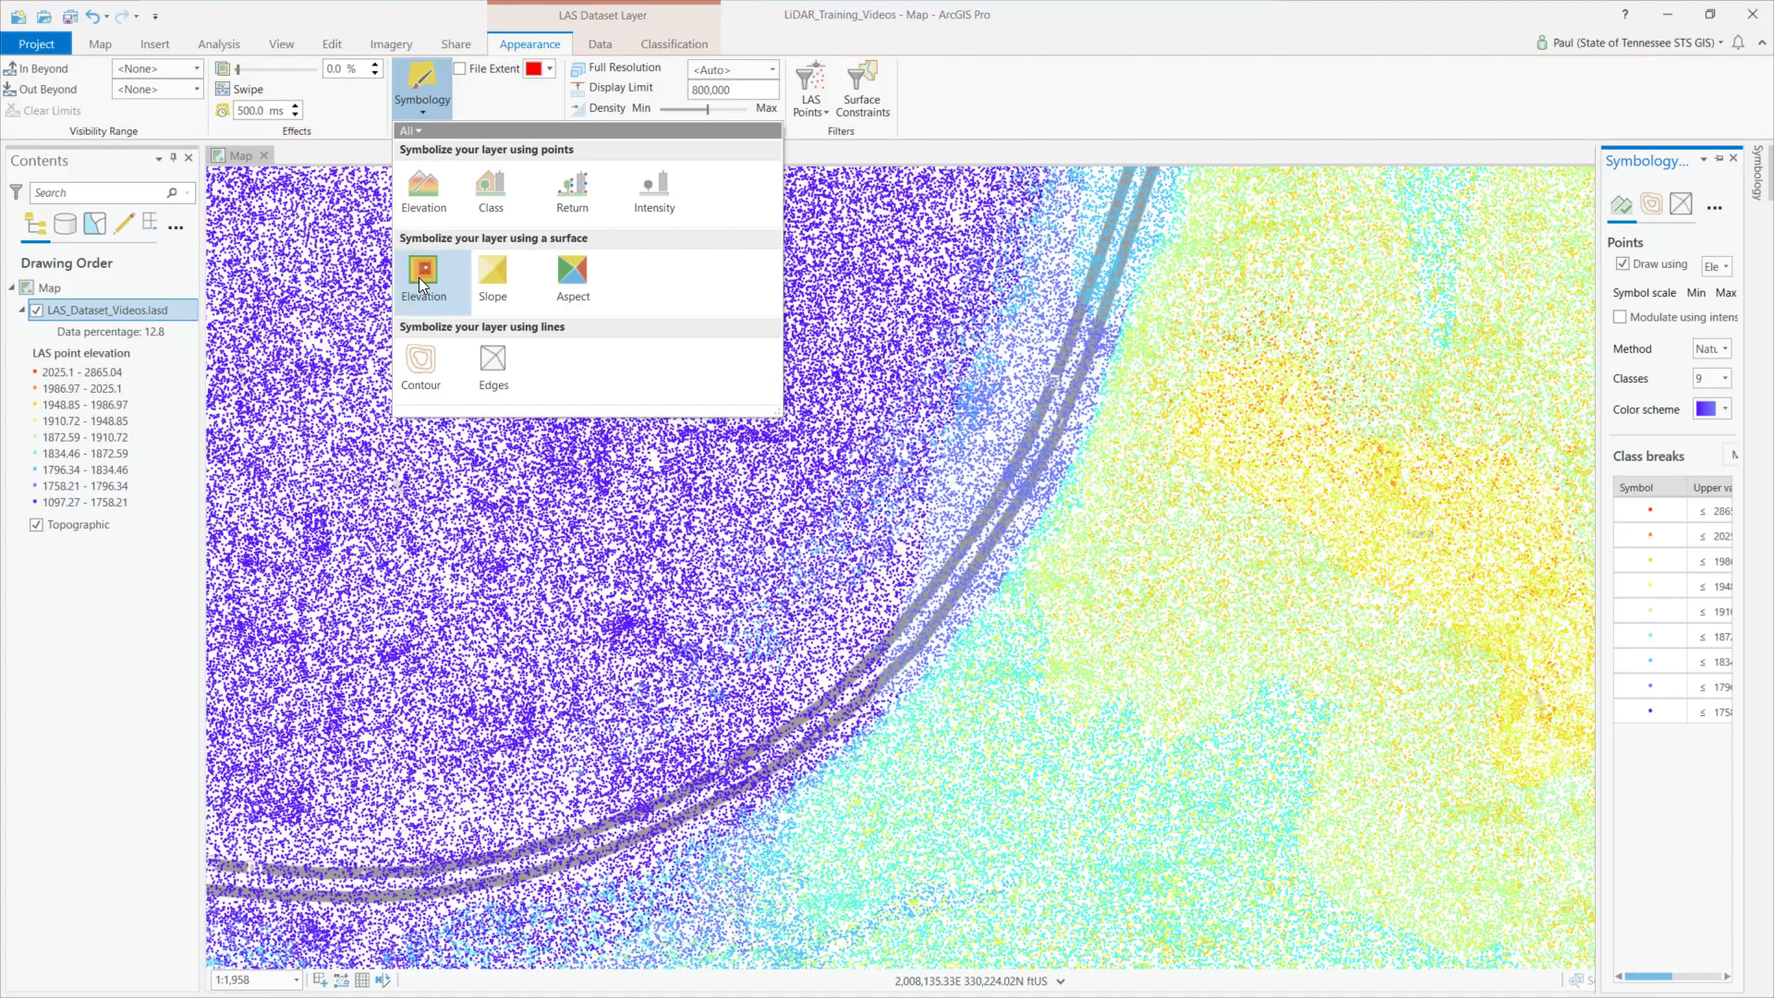
Choose Elevation under 'Symbolize your layer using a surface' for a continuous shaded surface
{"action": "left_click", "coordinate": [426, 281]}
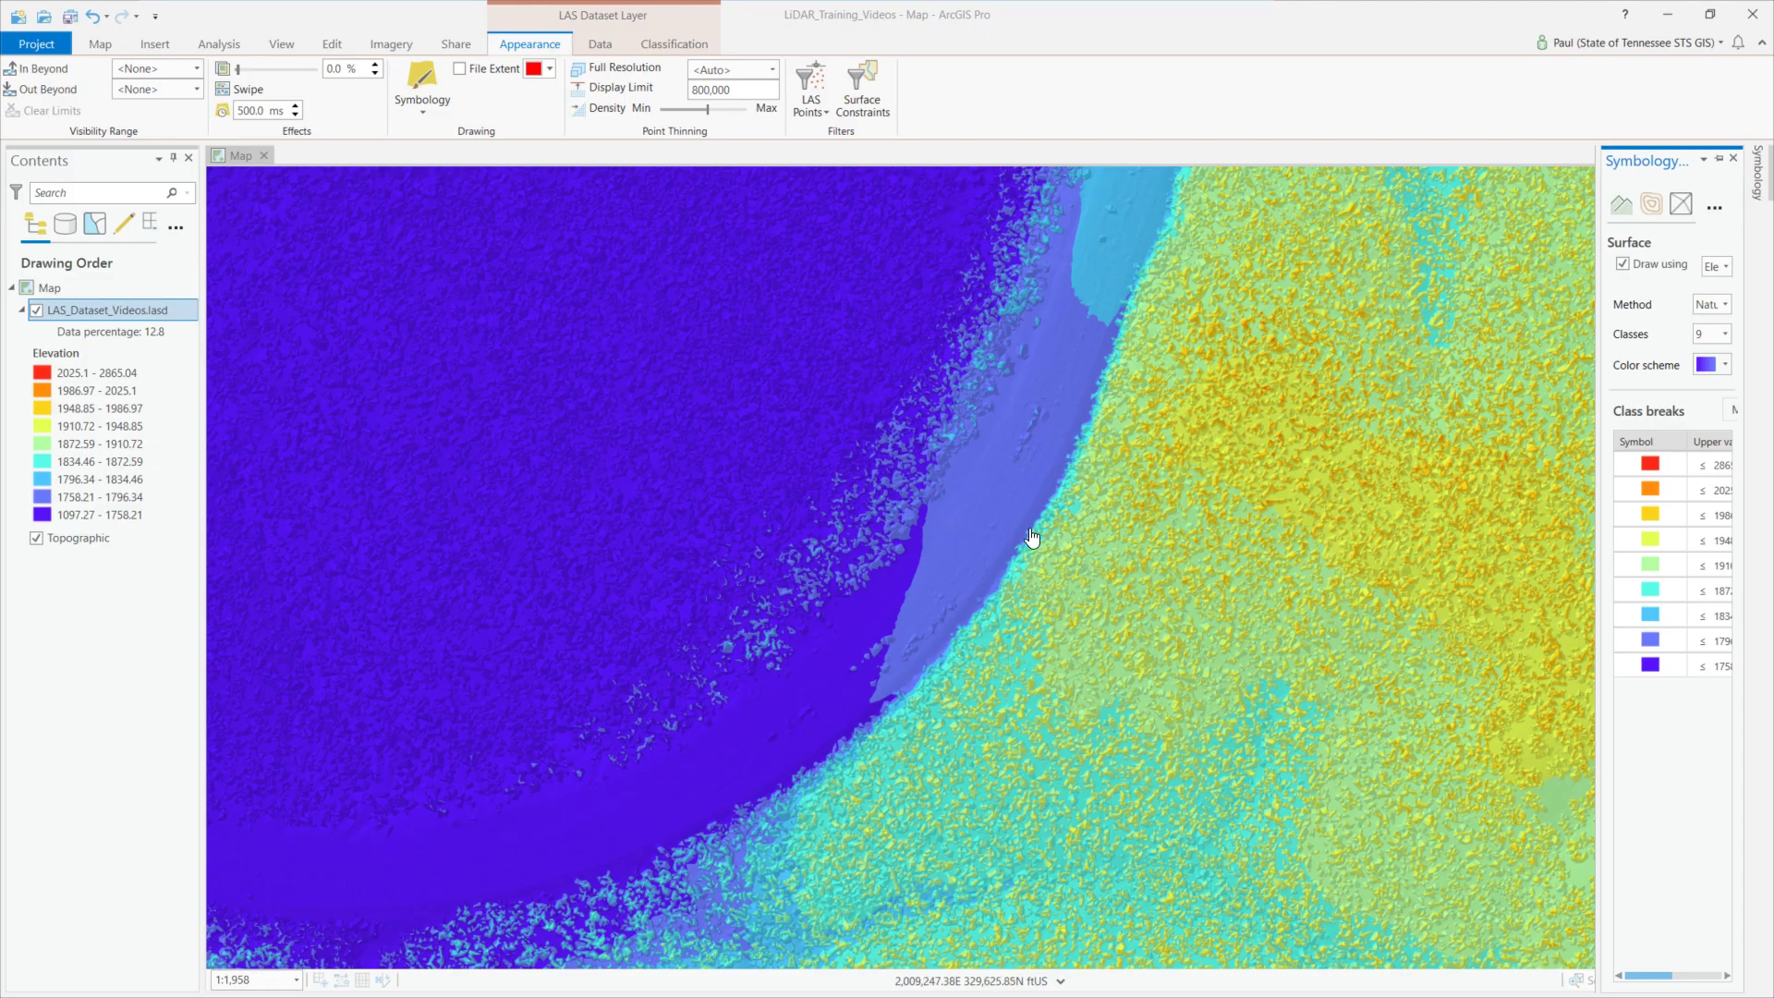
{"action": "mouse_move", "coordinate": [1151, 477]}
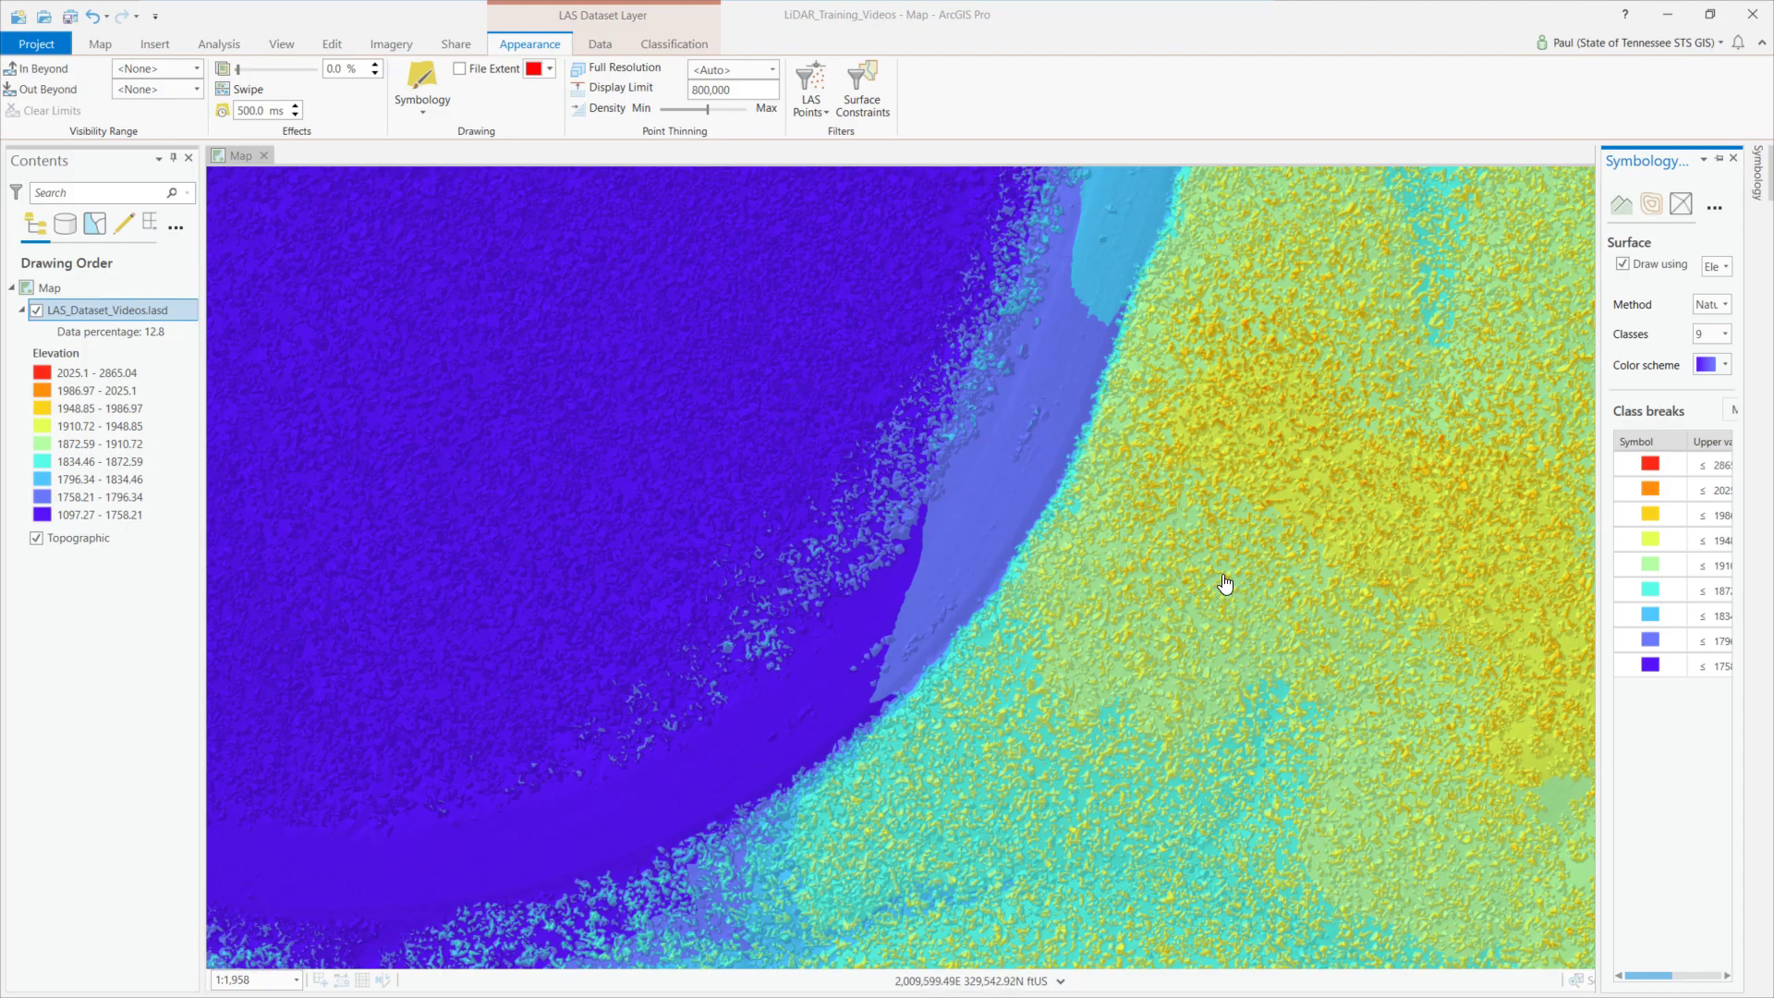
{"action": "mouse_move", "coordinate": [1131, 597]}
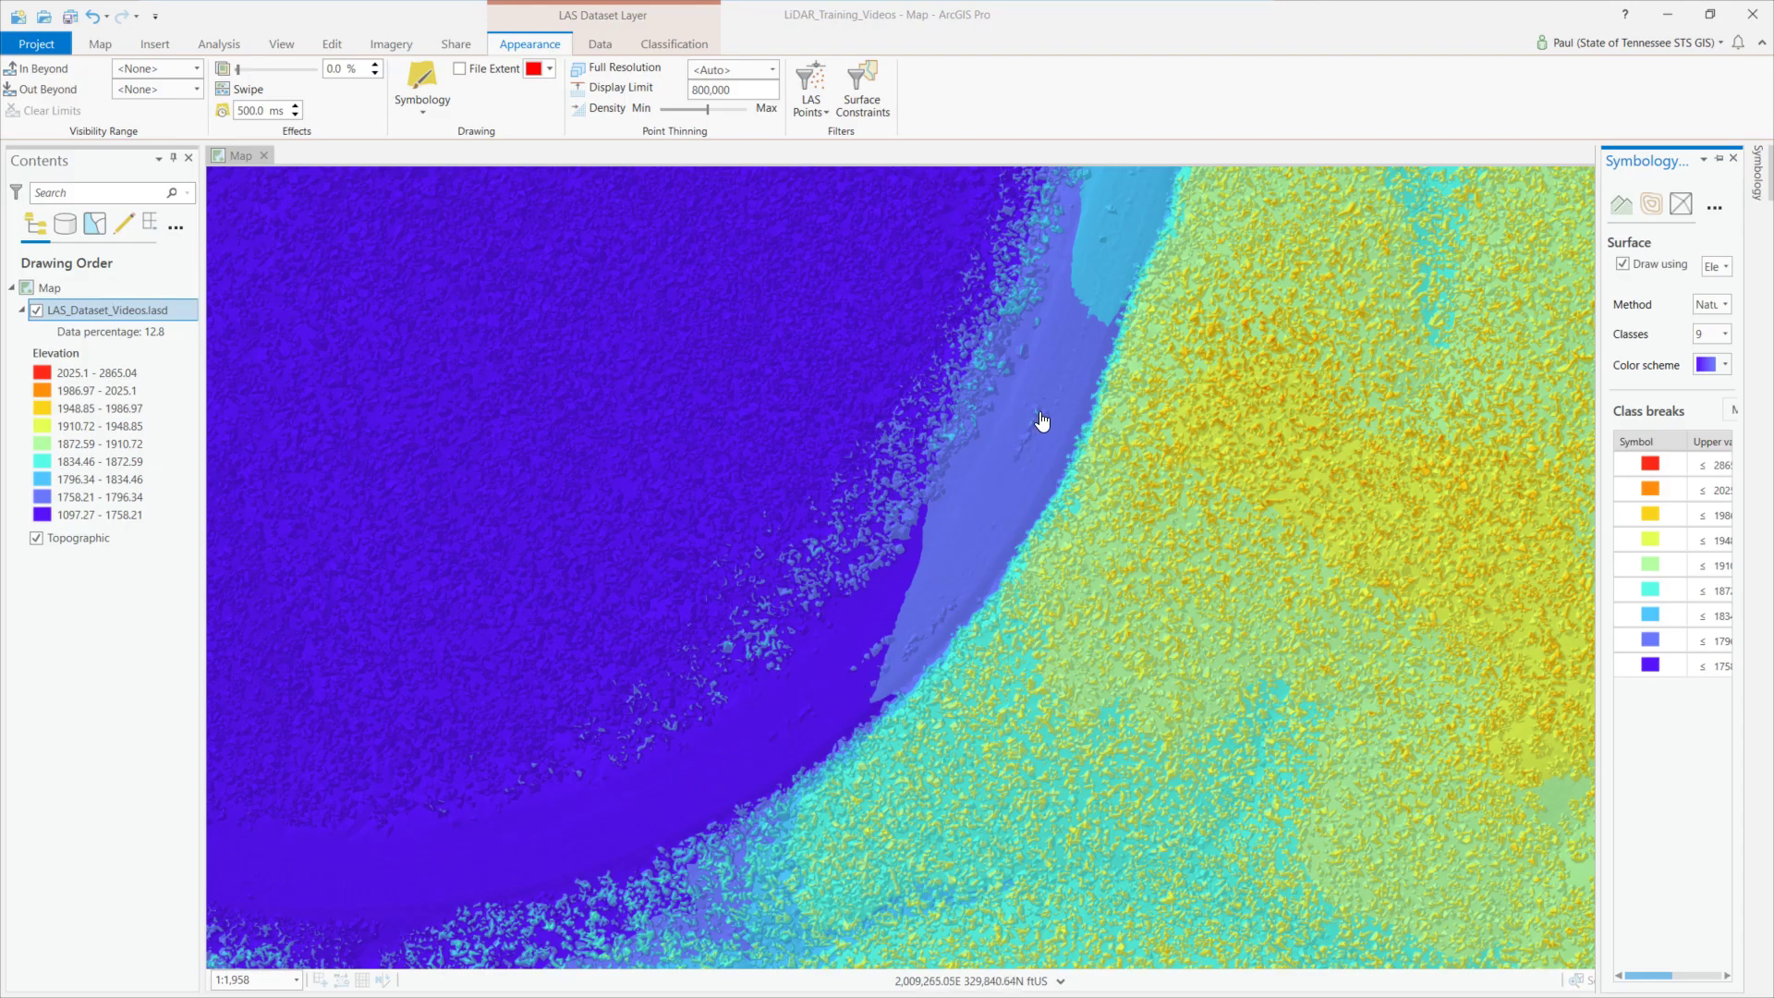
{"action": "left_click", "coordinate": [810, 92]}
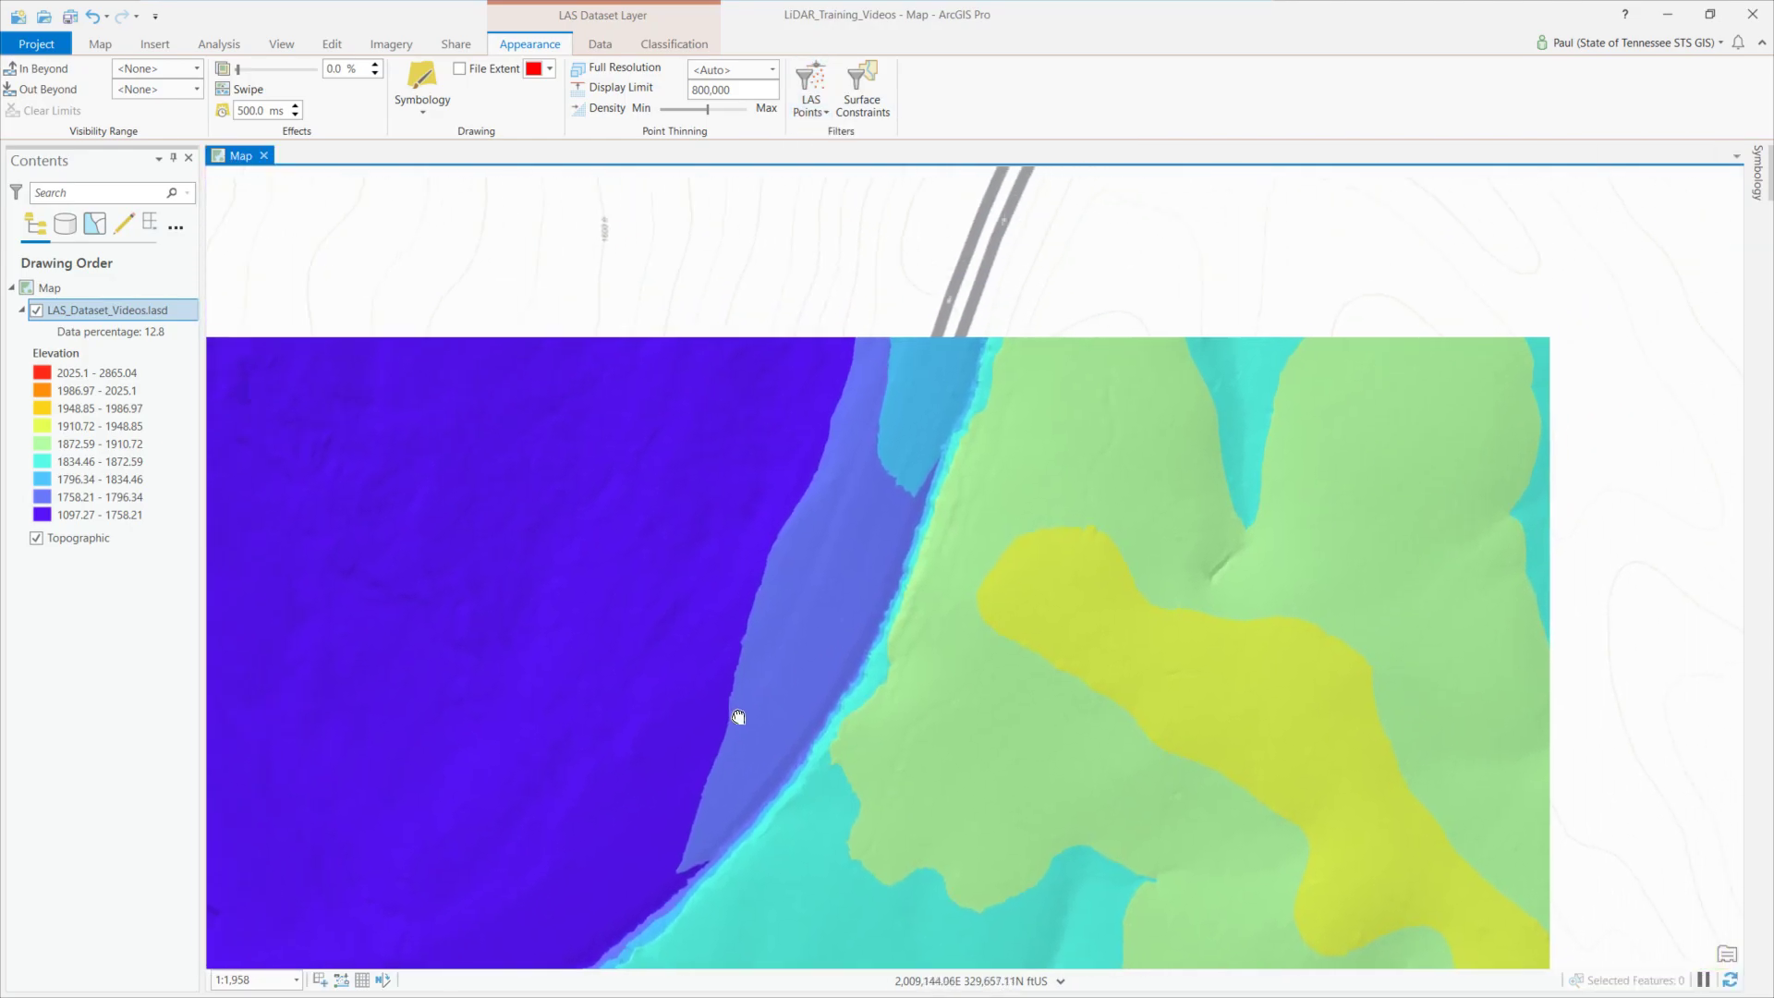
Query a surface spot's pop-up showing elevation 1852.968, slope 66.913° and aspect 276.623°
{"action": "left_click_drag", "start_coordinate": [736, 717], "coordinate": [954, 324]}
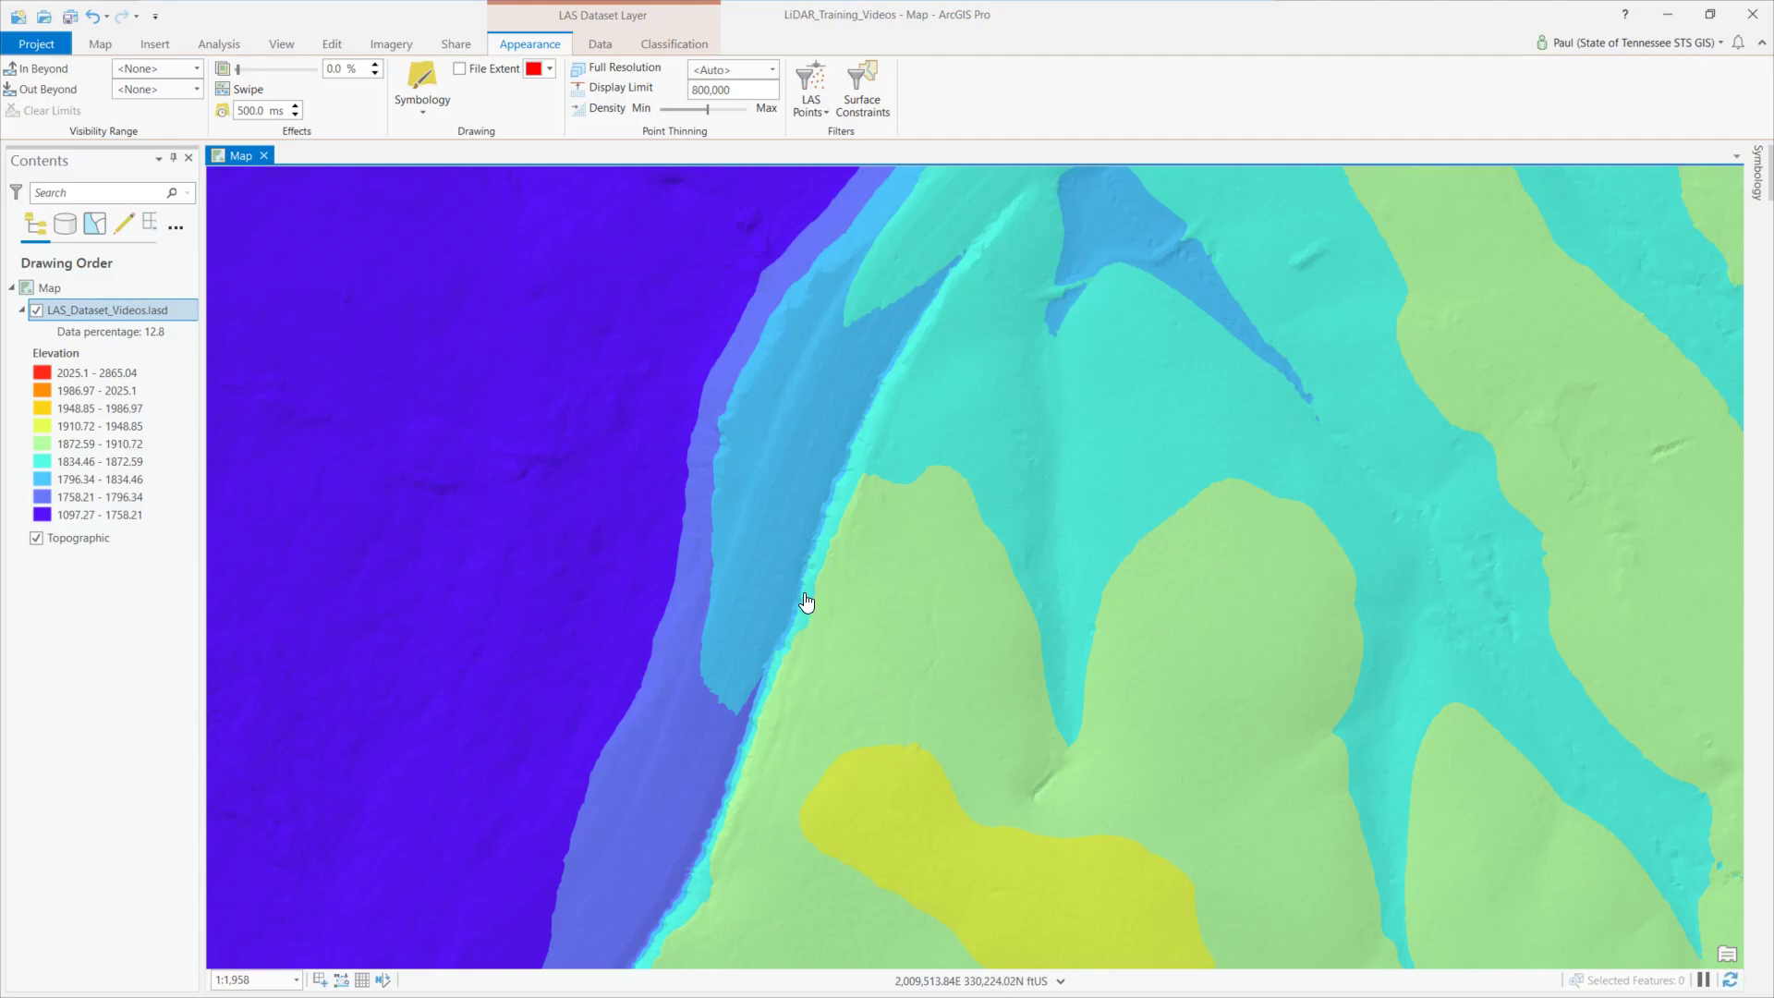
{"action": "left_click", "coordinate": [804, 599]}
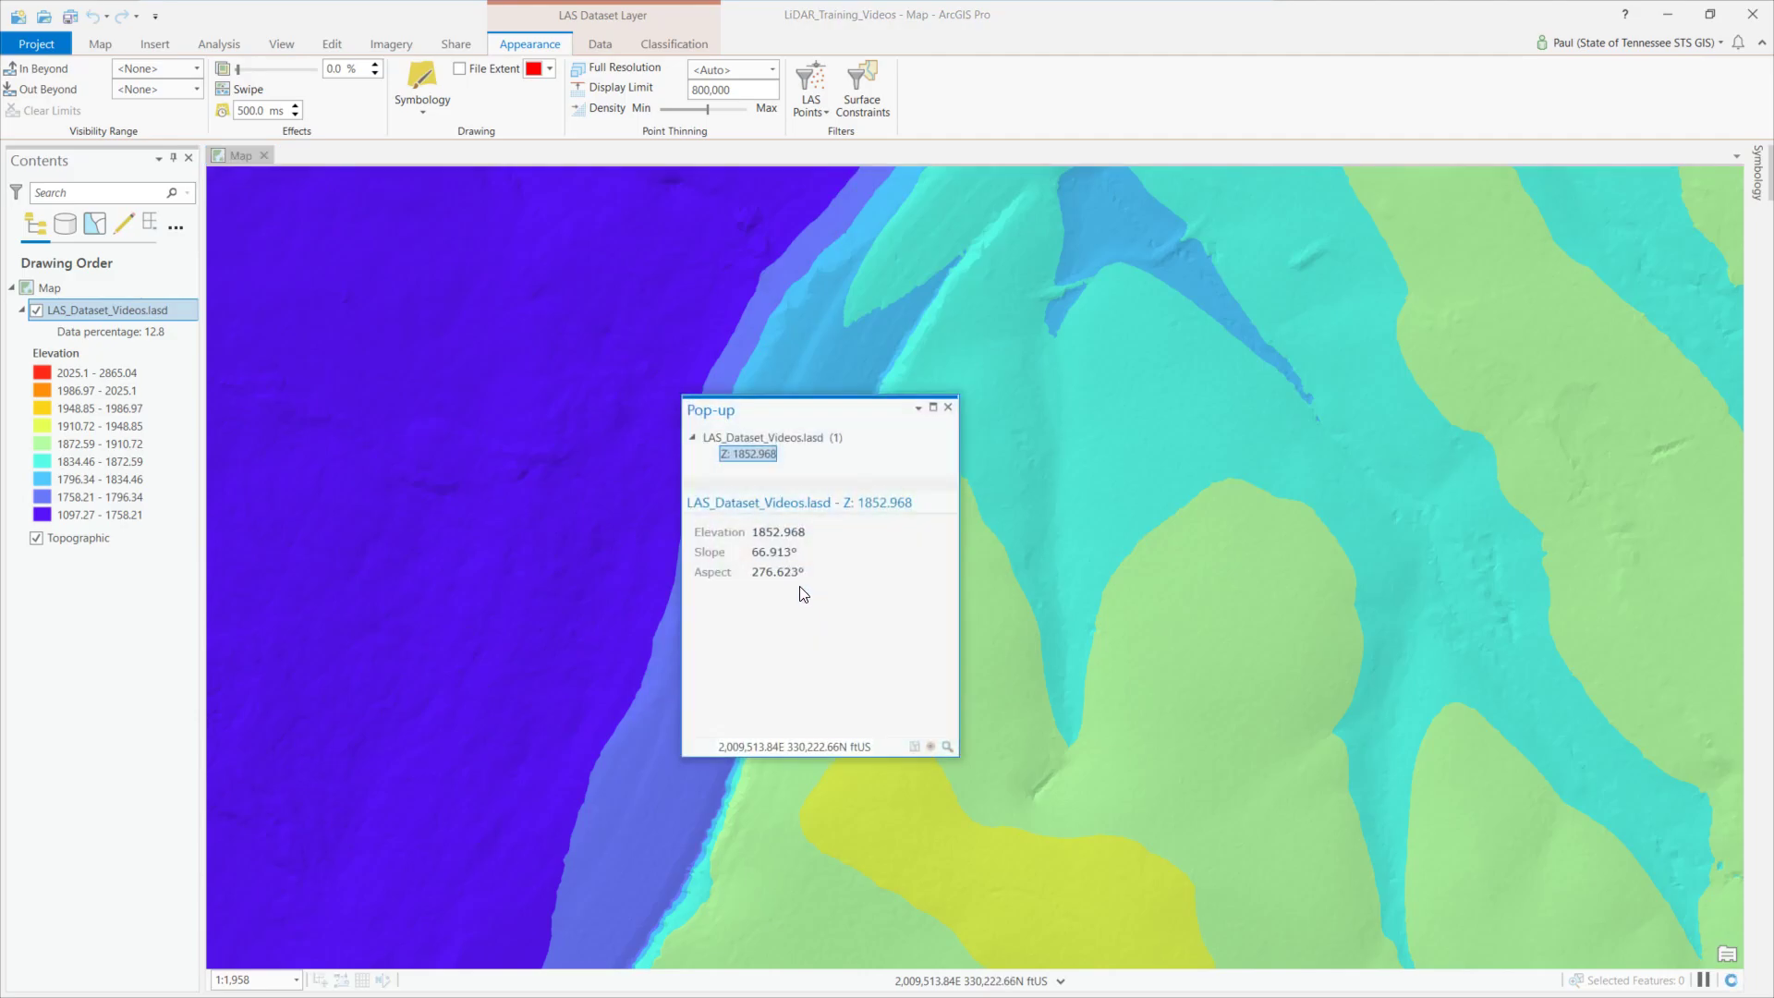
{"action": "mouse_move", "coordinate": [789, 549]}
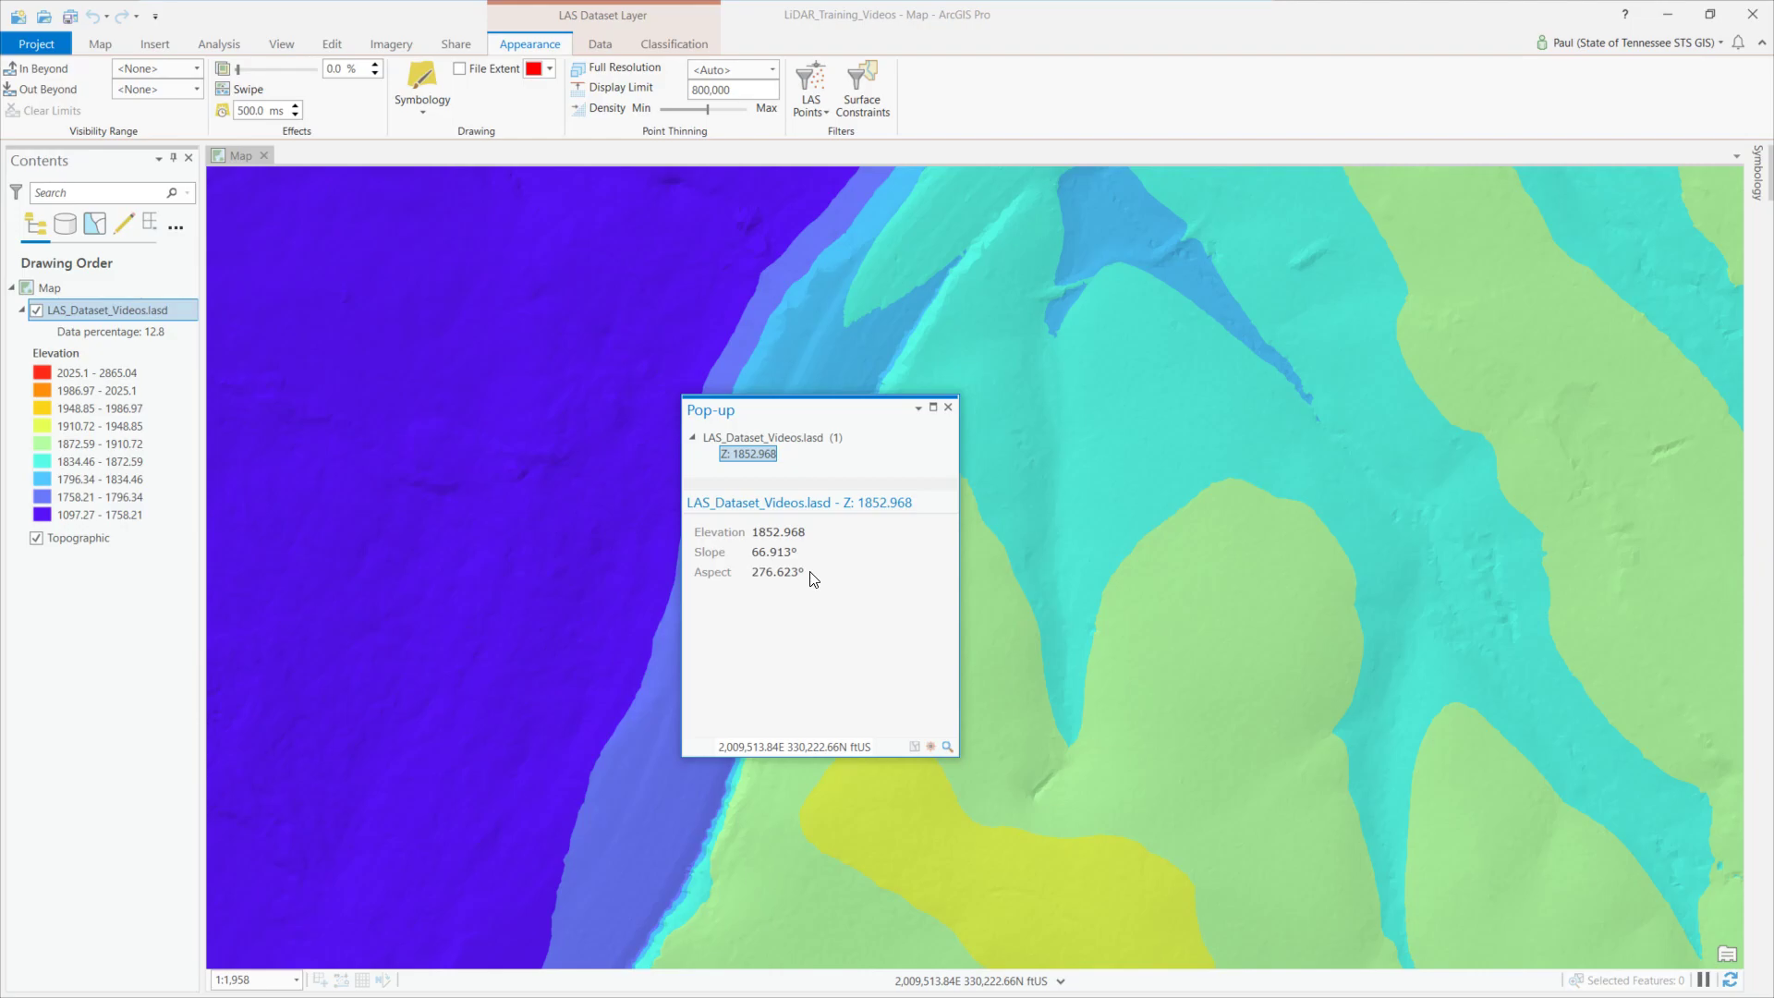
{"action": "mouse_move", "coordinate": [949, 424]}
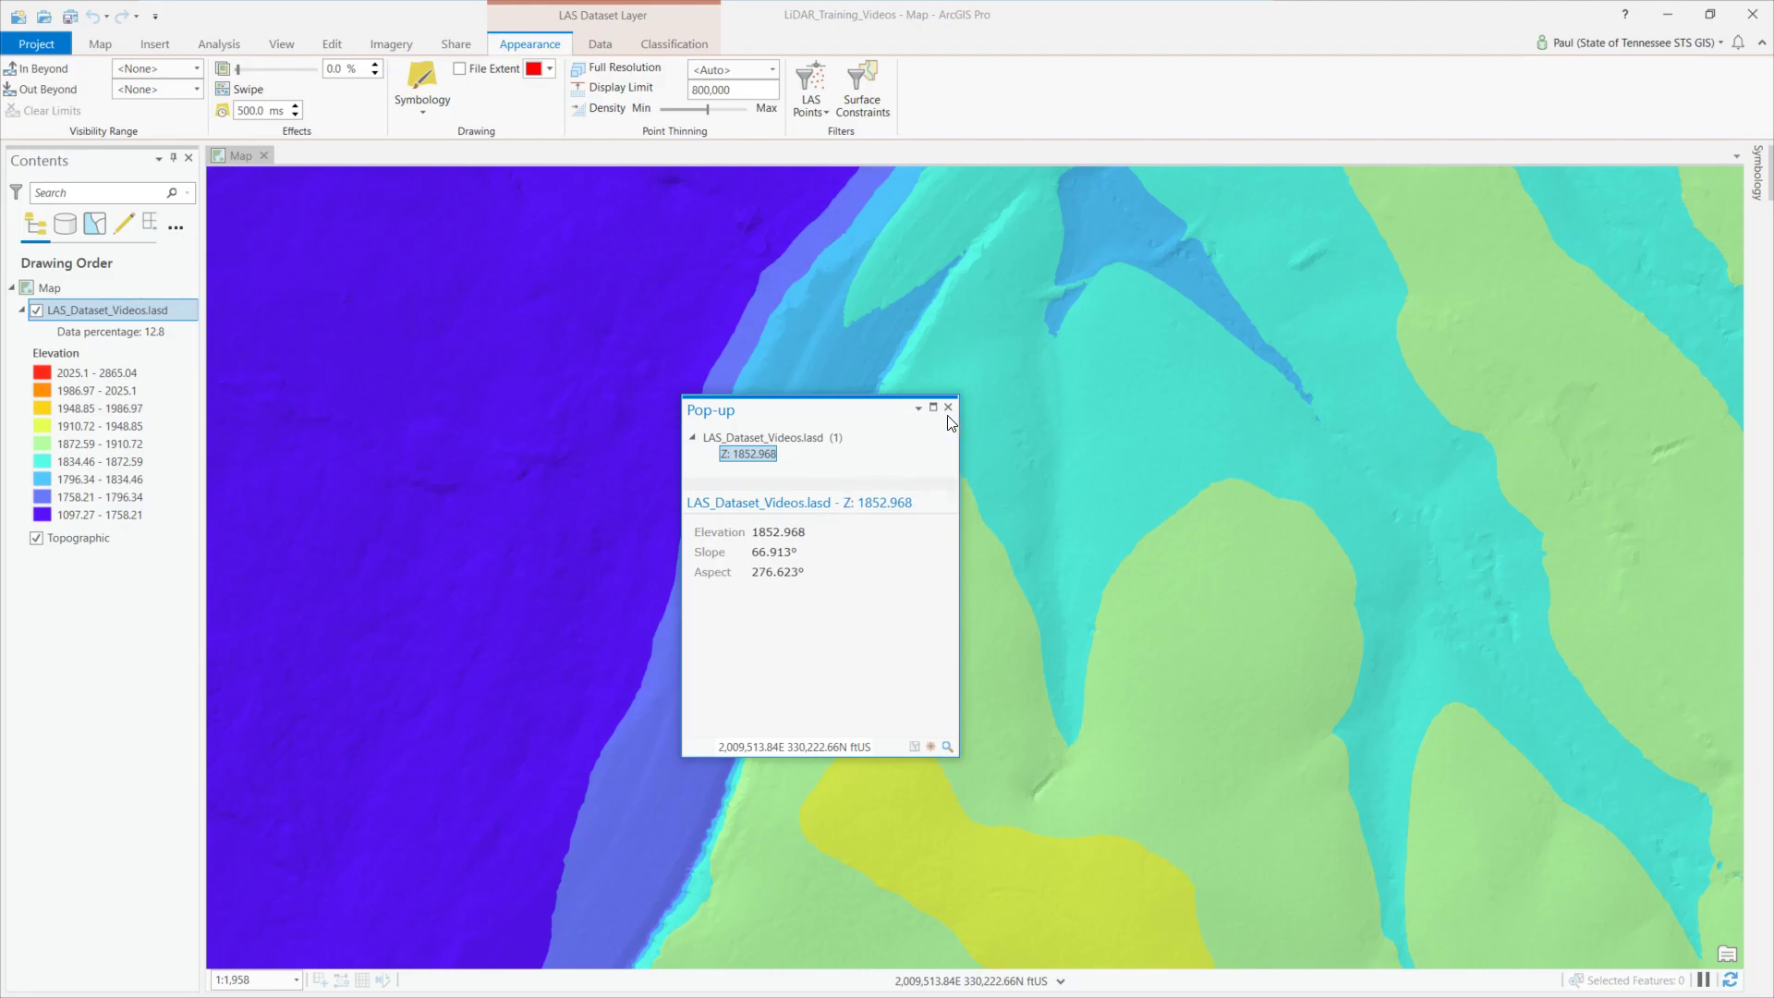
{"action": "mouse_move", "coordinate": [948, 406]}
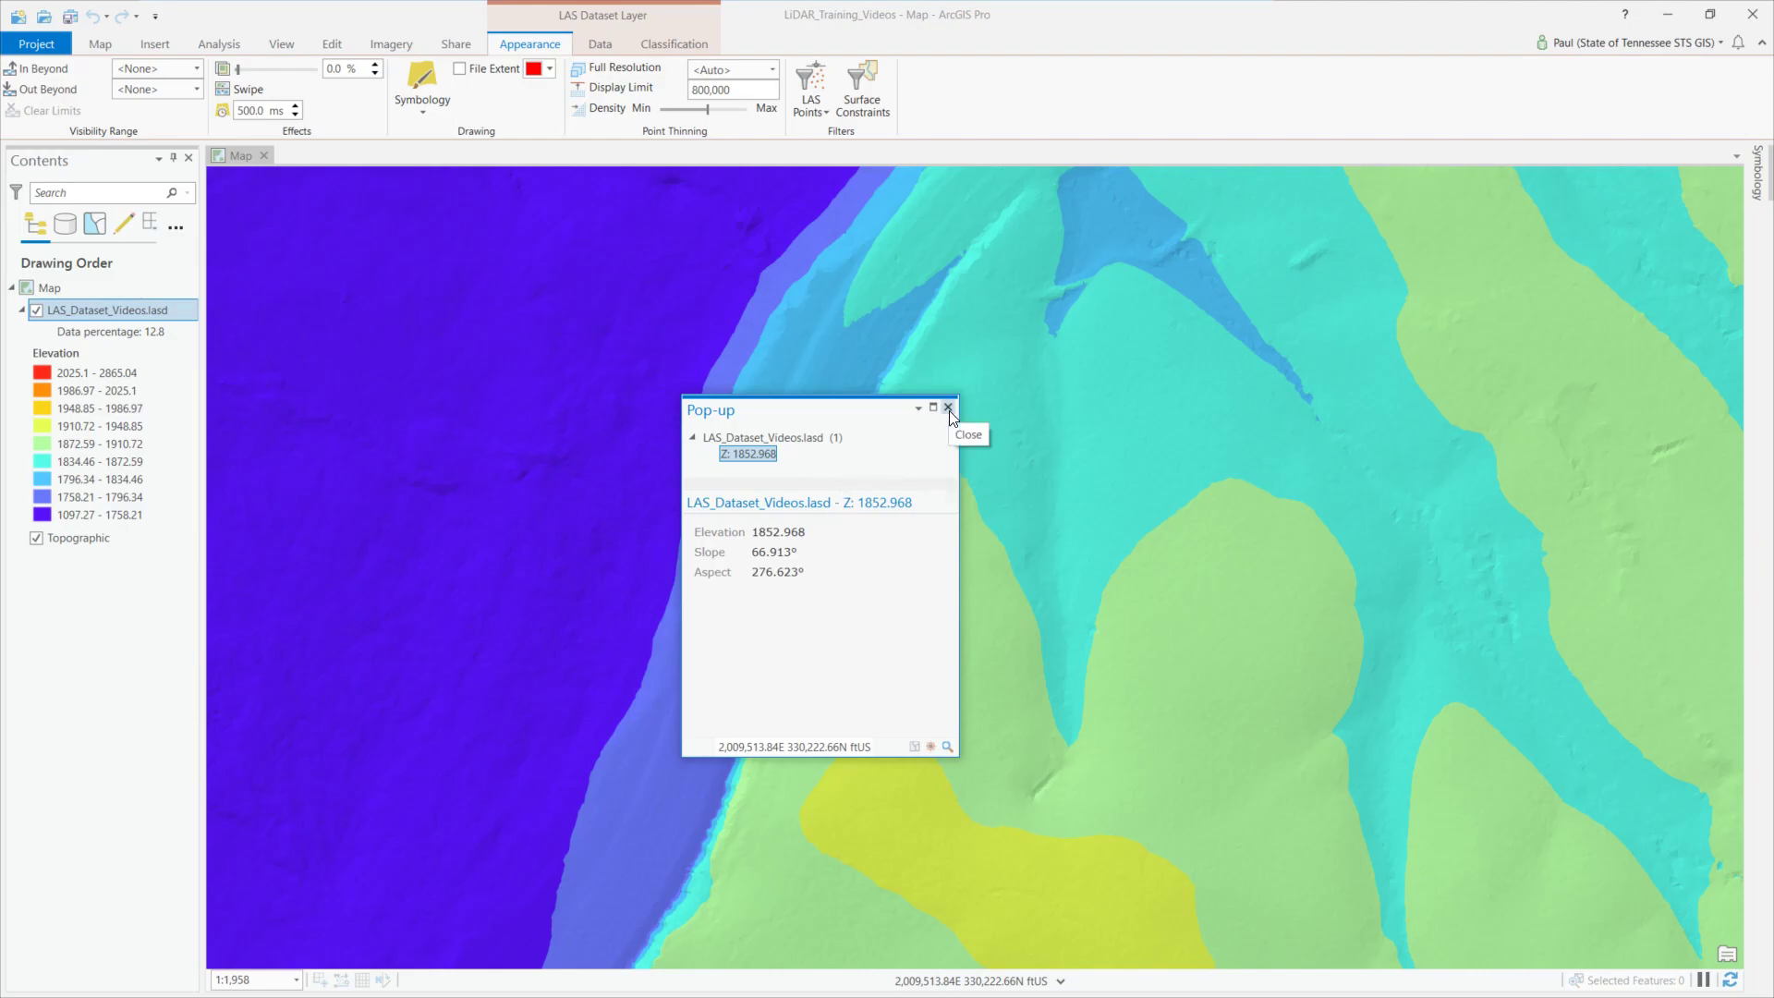
Close the pop-up and render the LAS surface by slope in nine 0-90 degree classes
{"action": "left_click", "coordinate": [948, 408]}
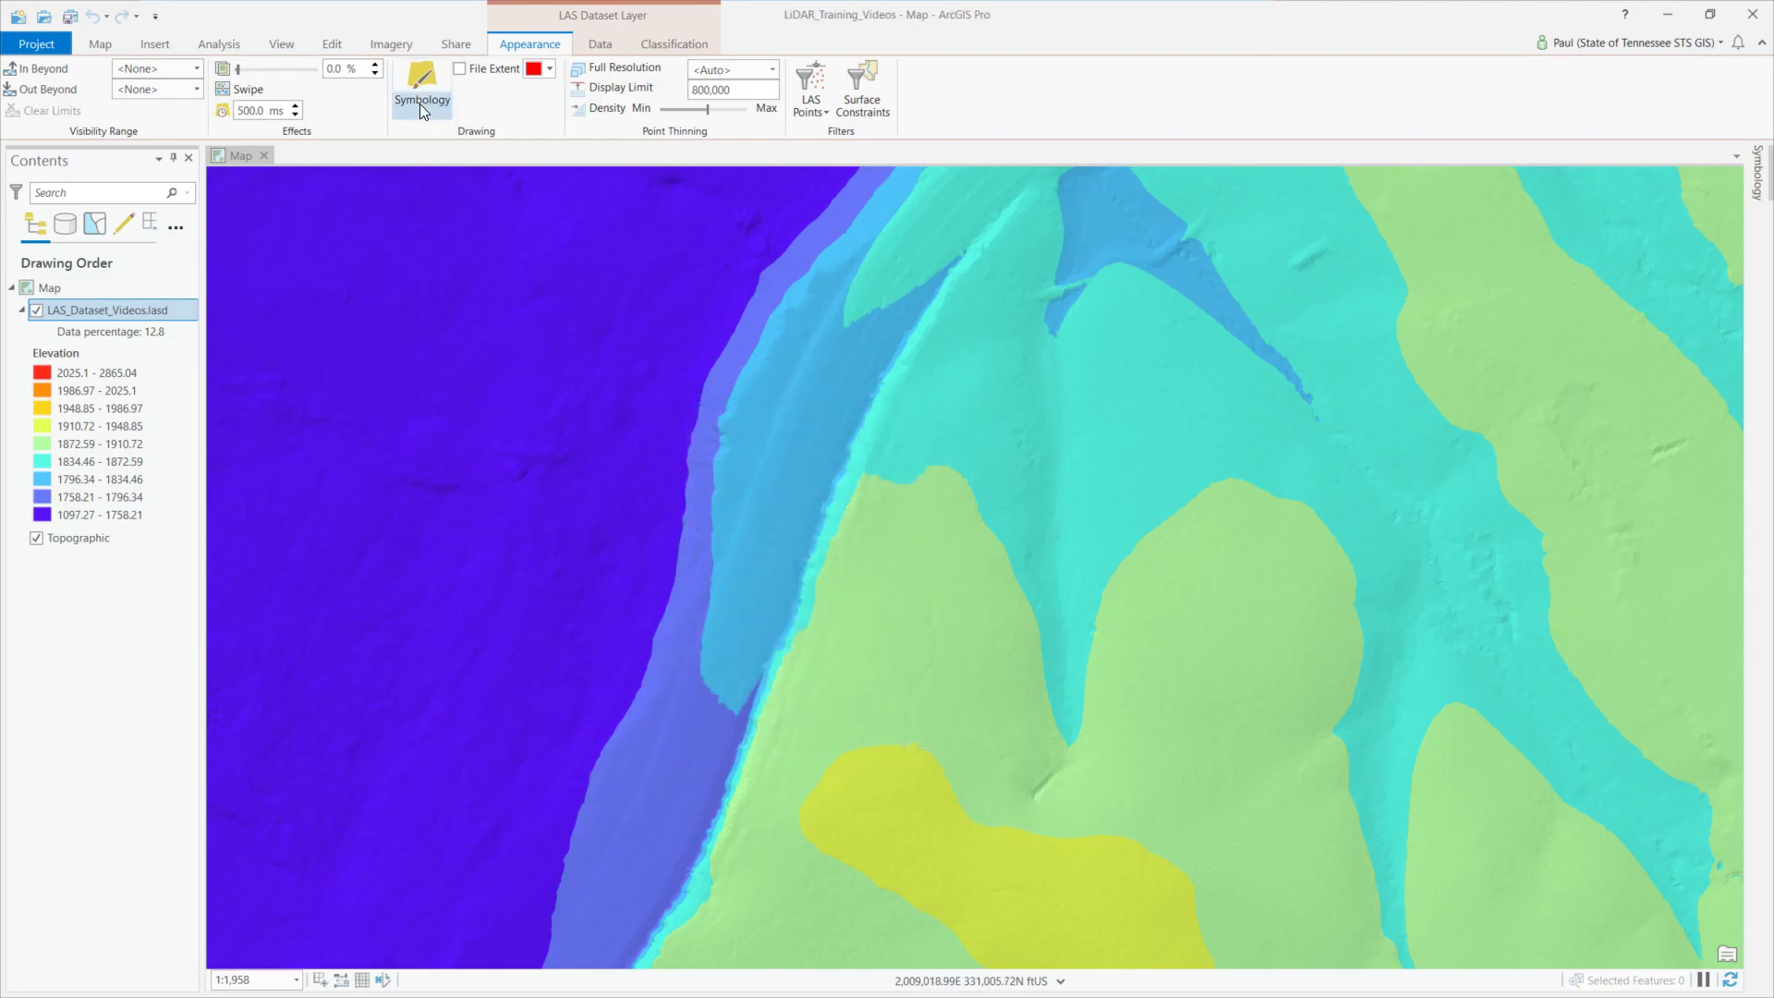
{"action": "left_click", "coordinate": [422, 91]}
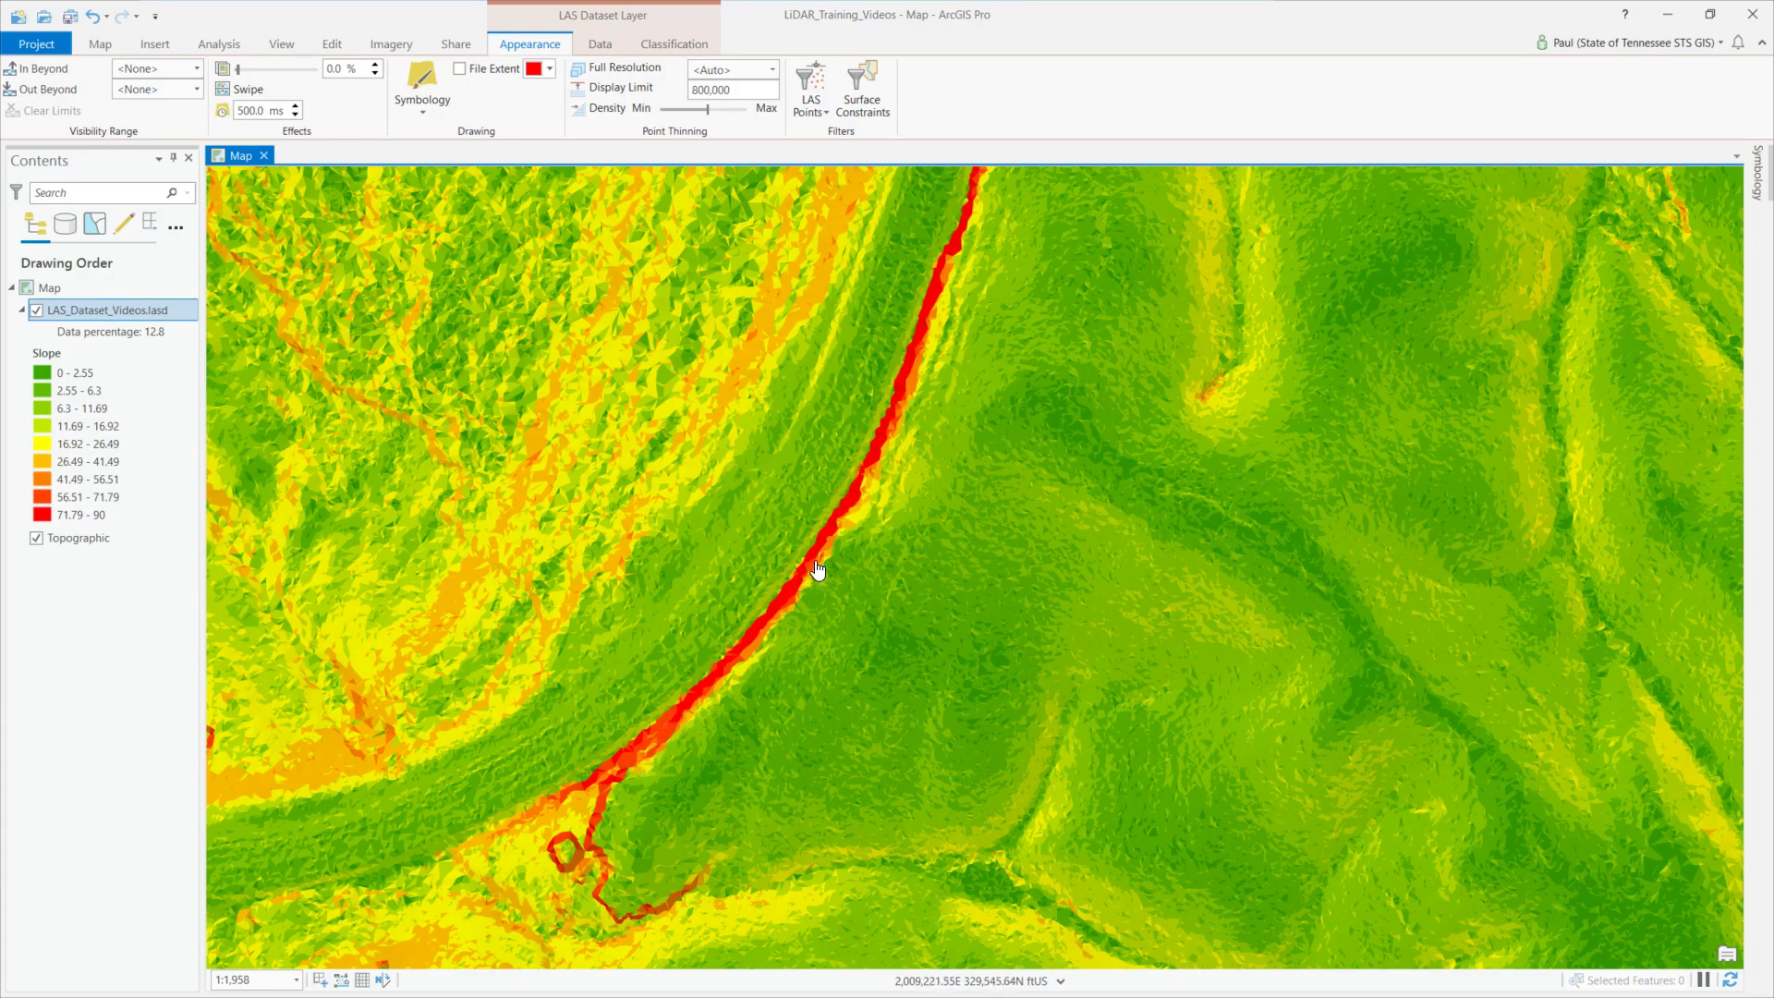
{"action": "mouse_move", "coordinate": [719, 332]}
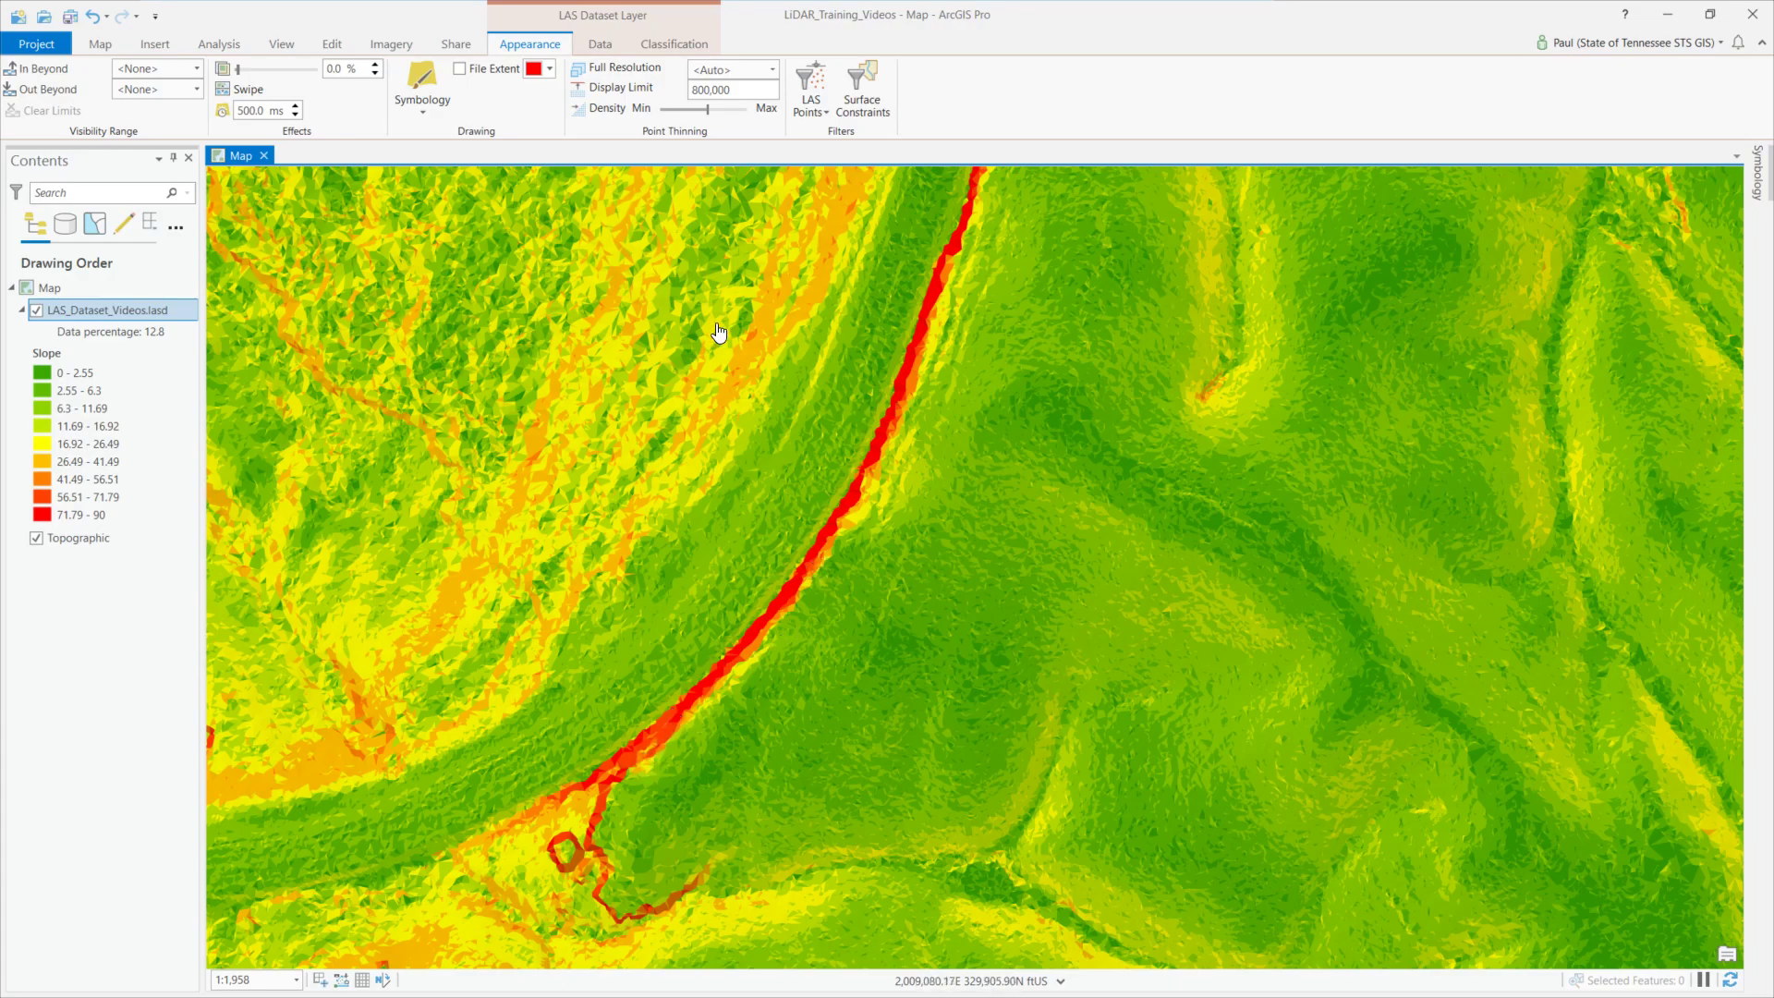
Render the LAS surface by aspect with flat plus eight compass-direction classes
{"action": "left_click", "coordinate": [421, 91]}
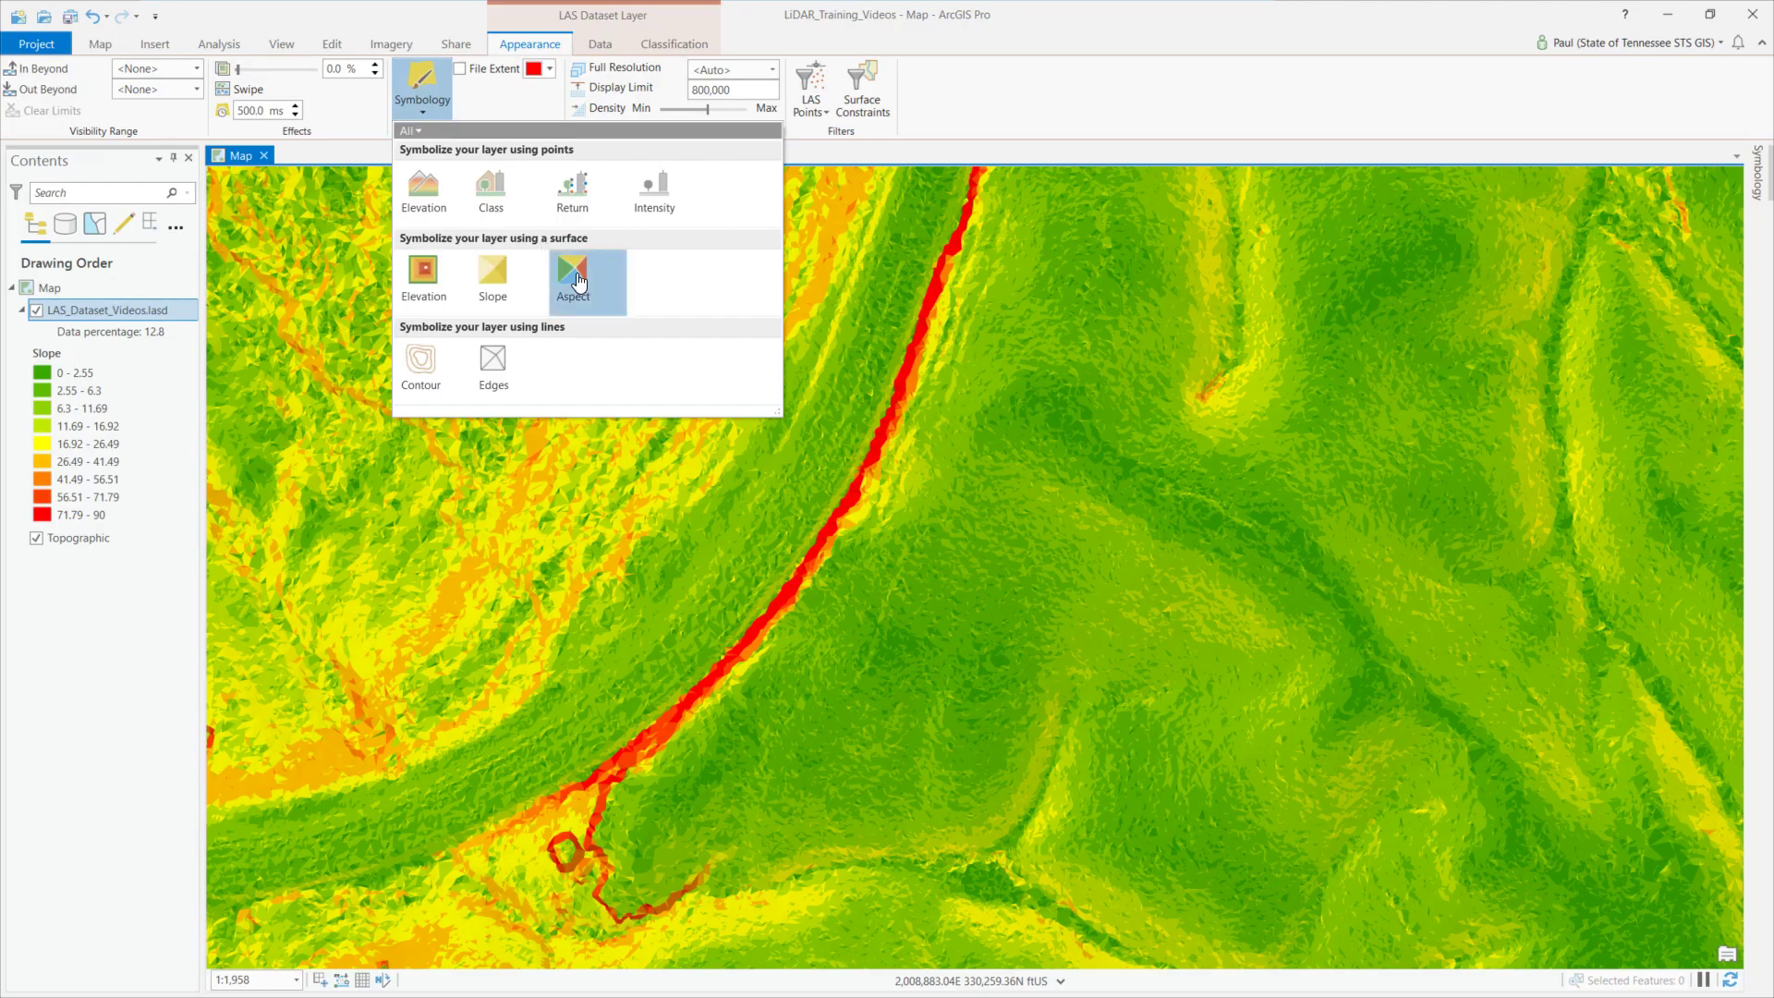
{"action": "left_click", "coordinate": [572, 277]}
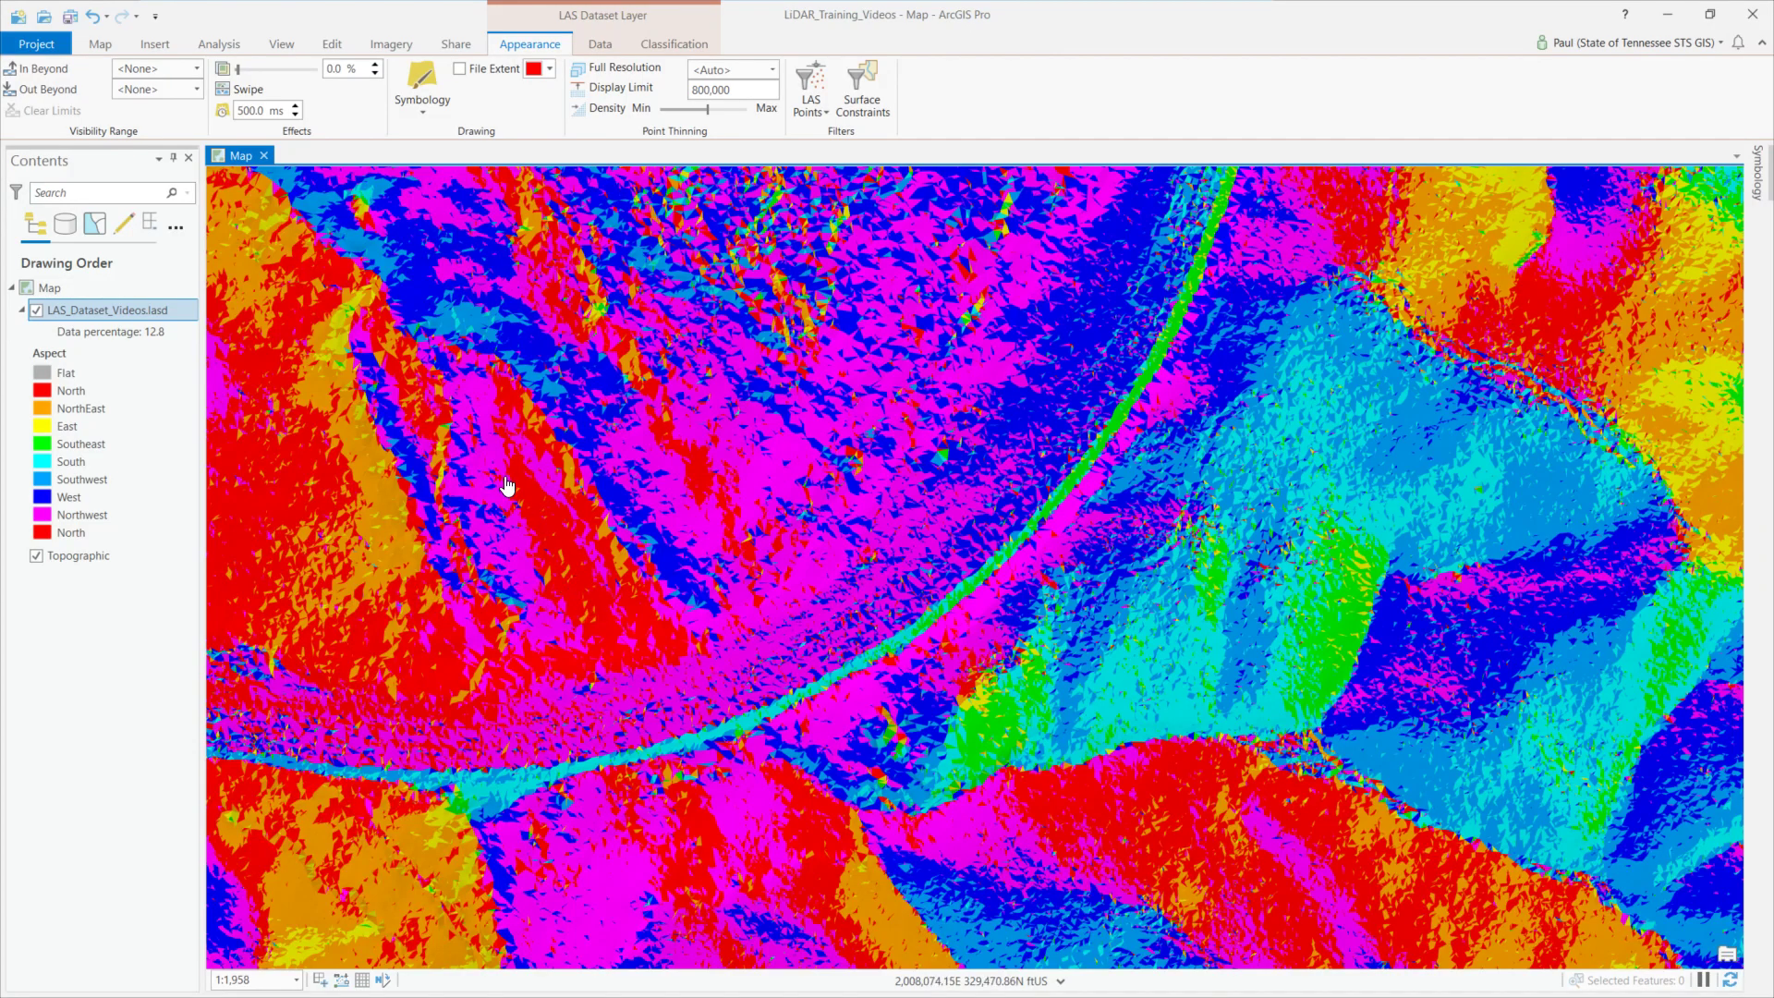
{"action": "left_click", "coordinate": [422, 91]}
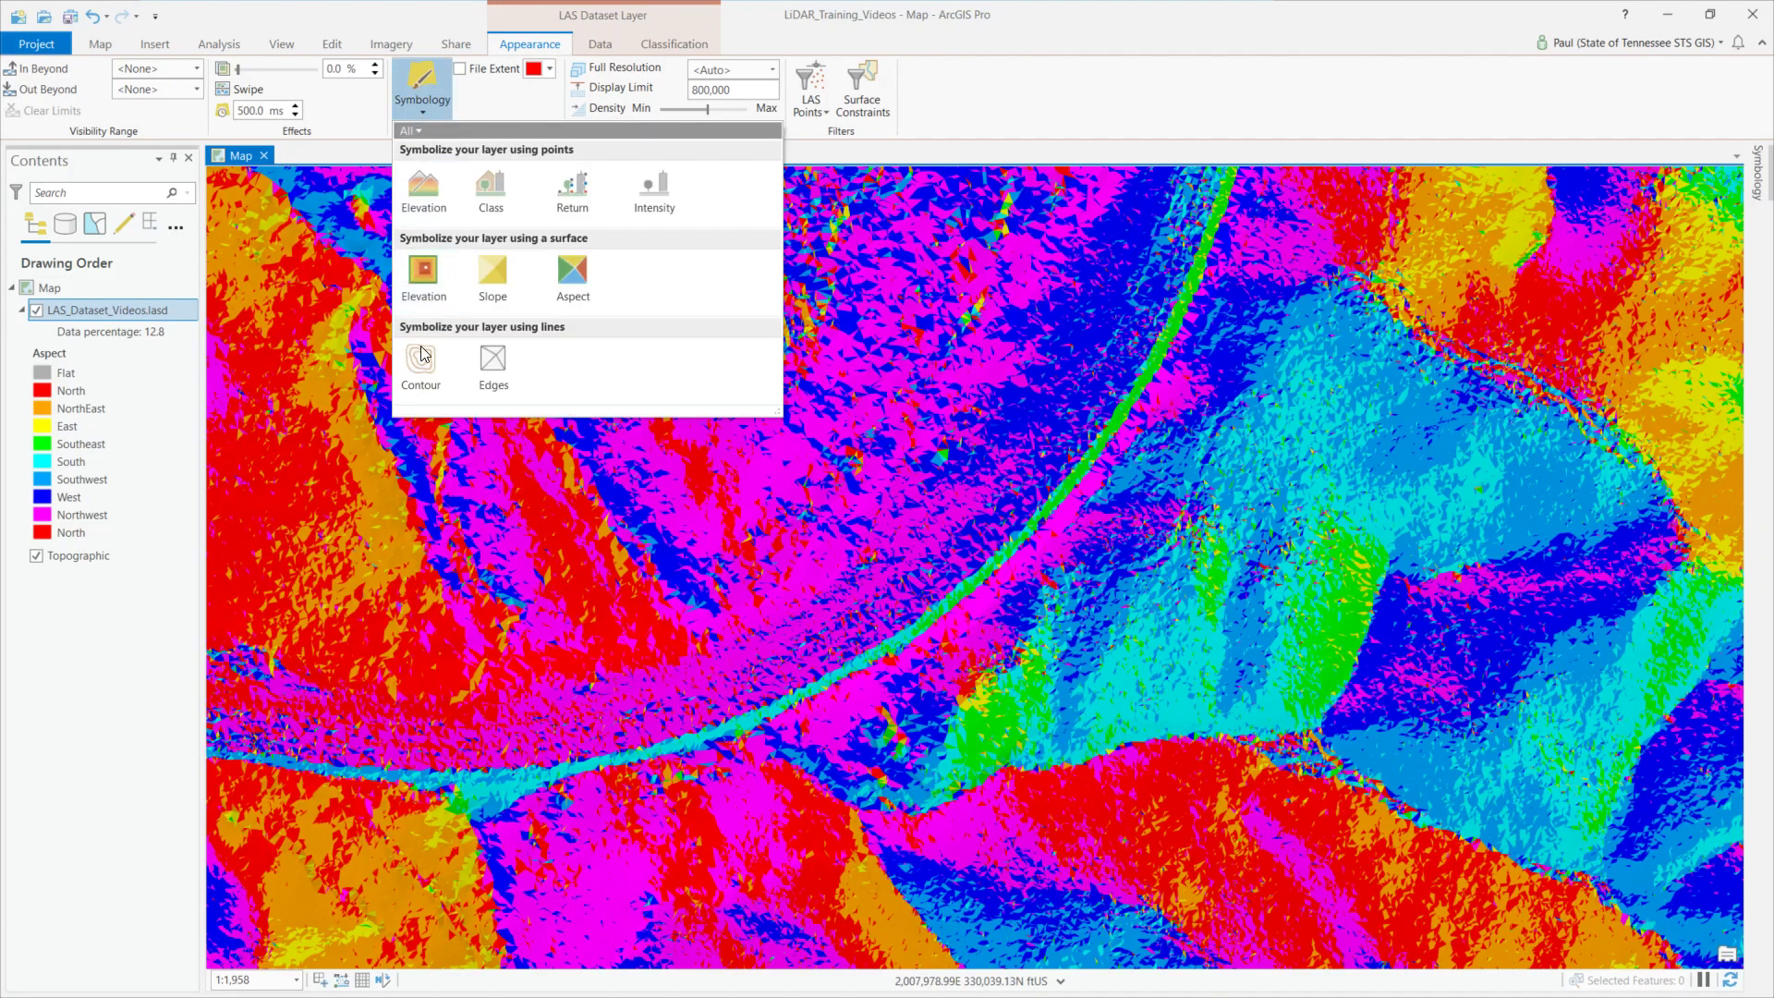
Draw the LAS dataset as contours, black regular lines with red index contours, and dismiss the pop-up
{"action": "left_click", "coordinate": [422, 368]}
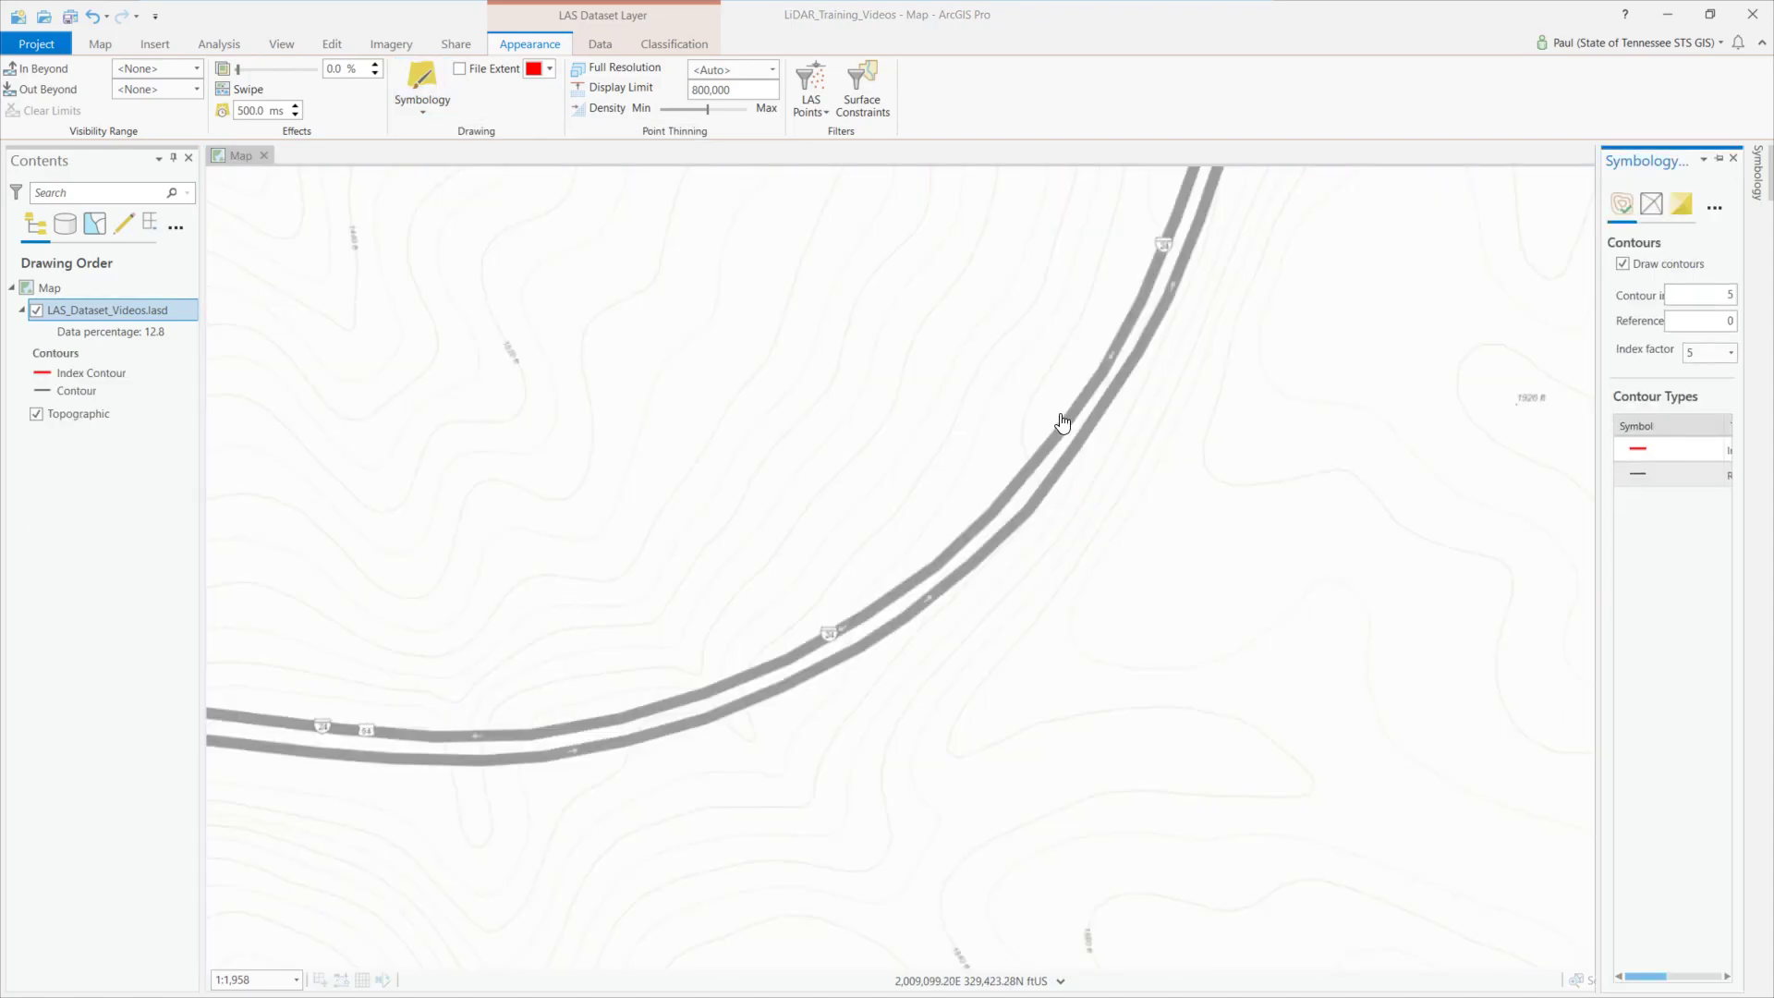
{"action": "mouse_move", "coordinate": [758, 612]}
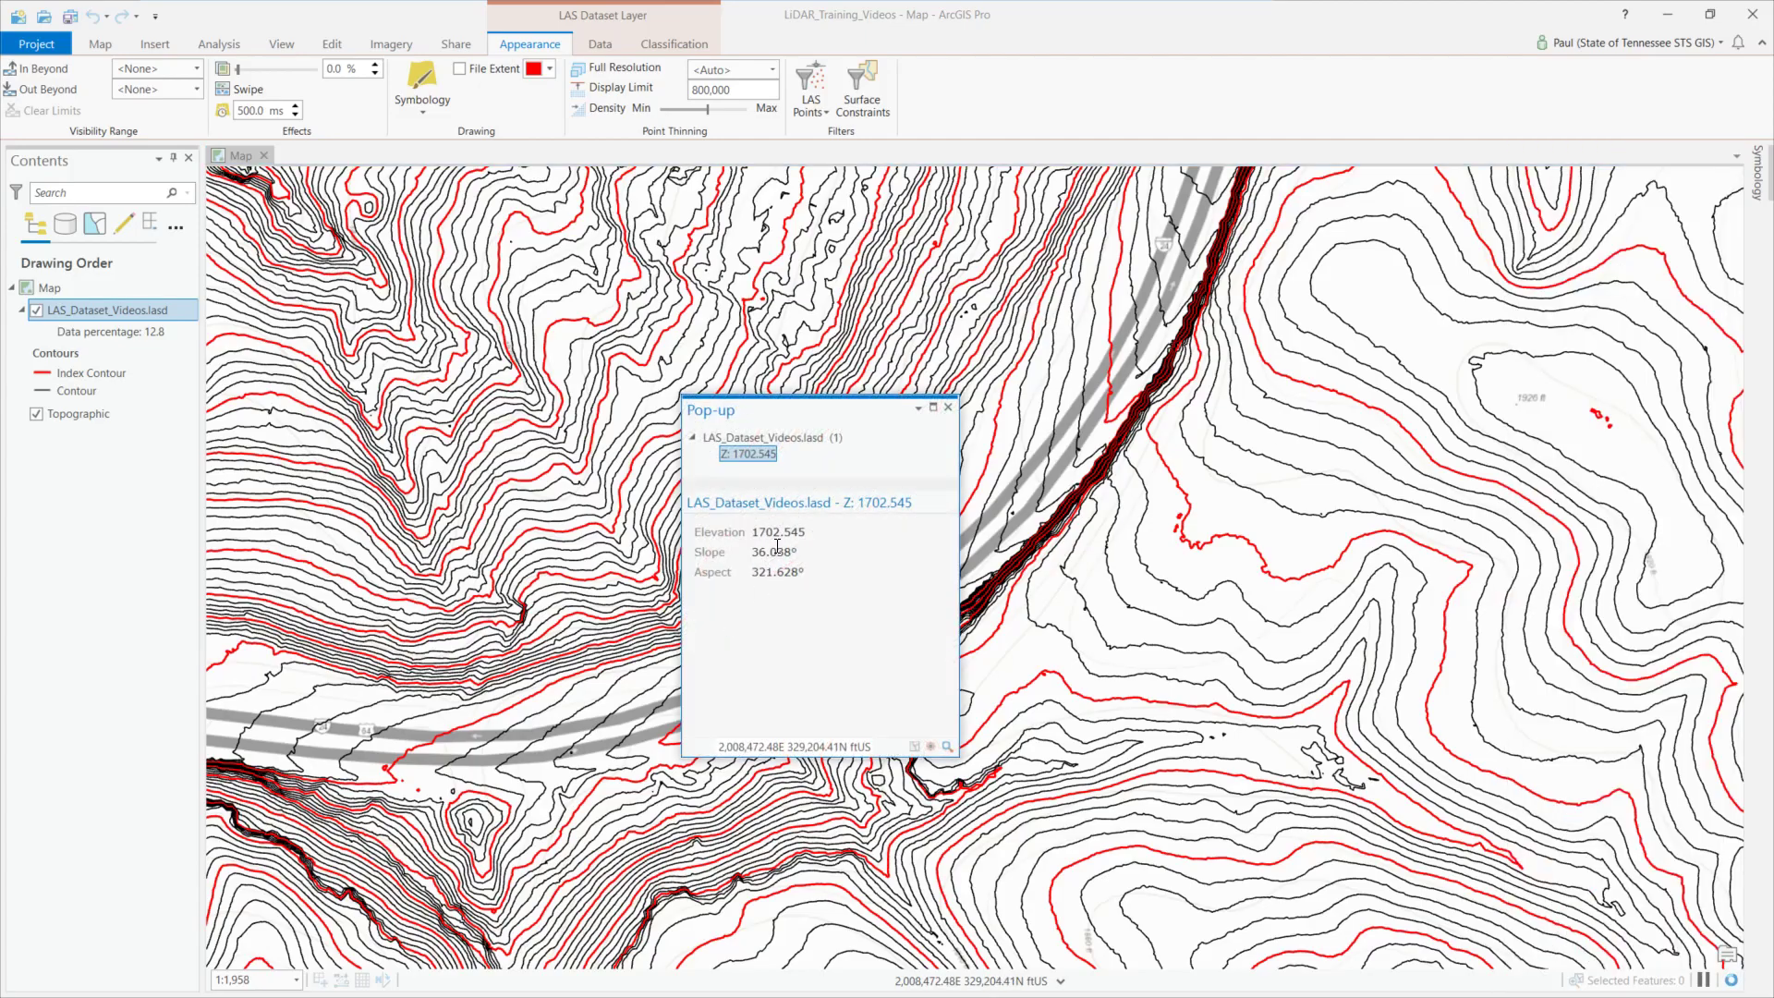
{"action": "left_click", "coordinate": [949, 406]}
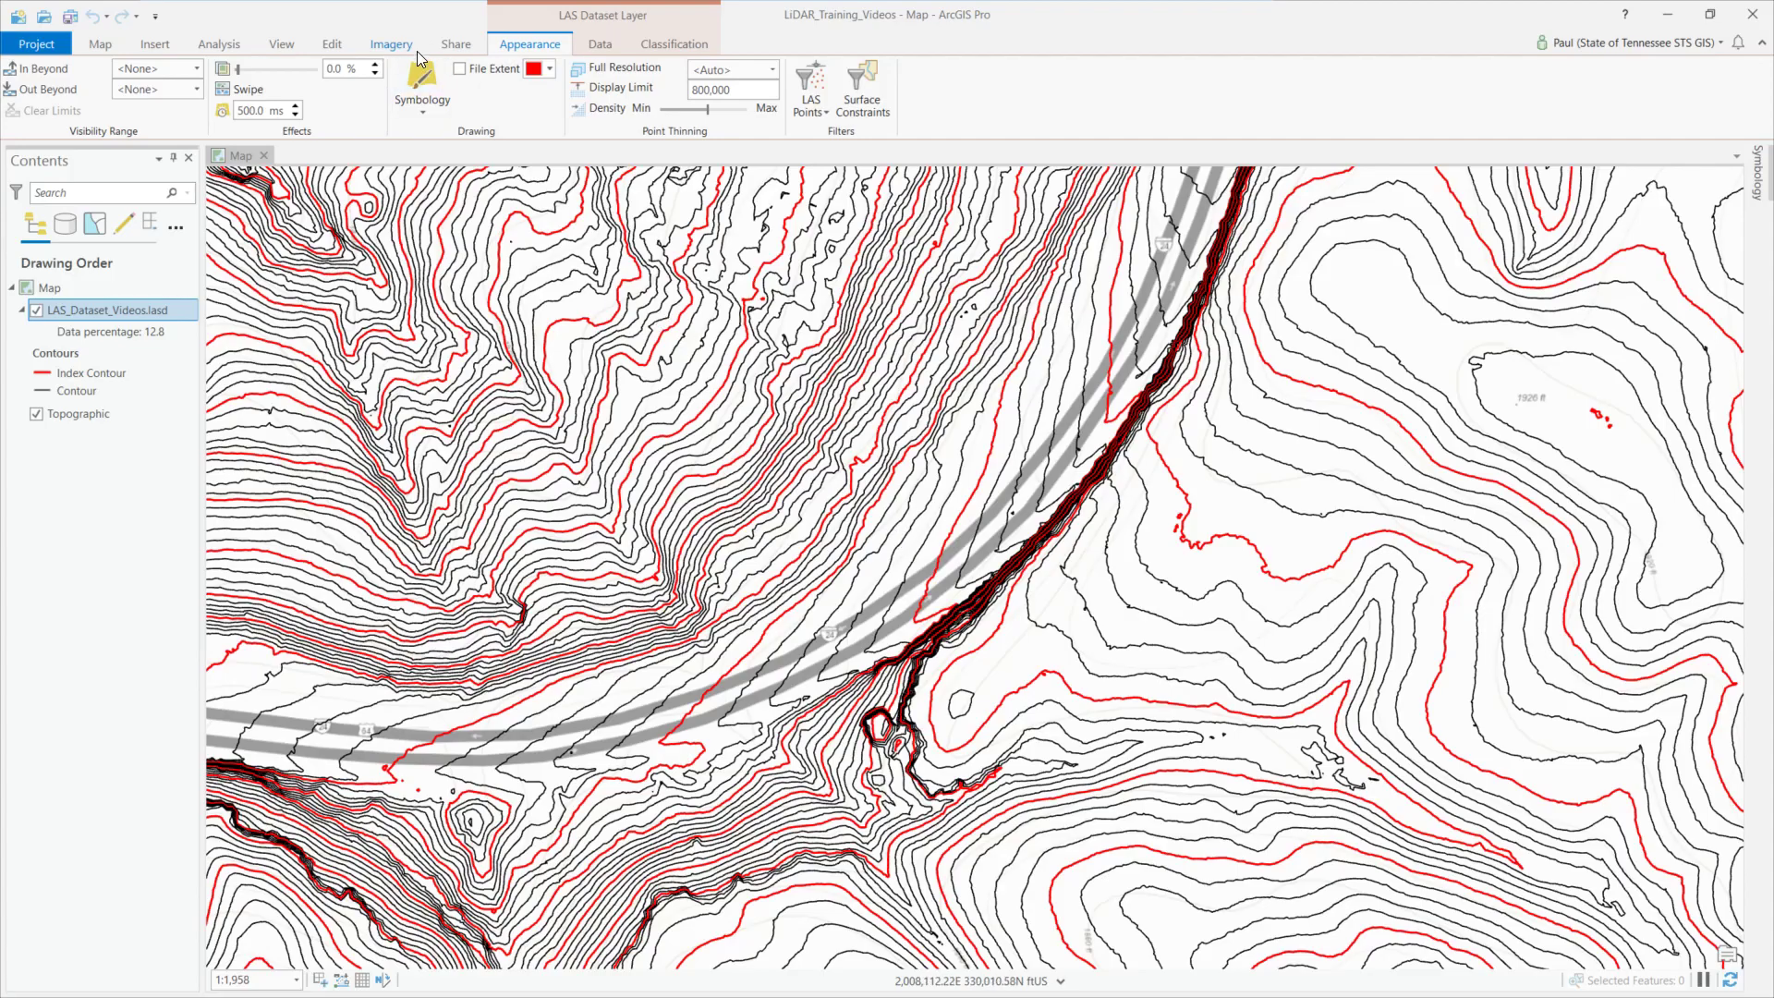
{"action": "left_click", "coordinate": [421, 91]}
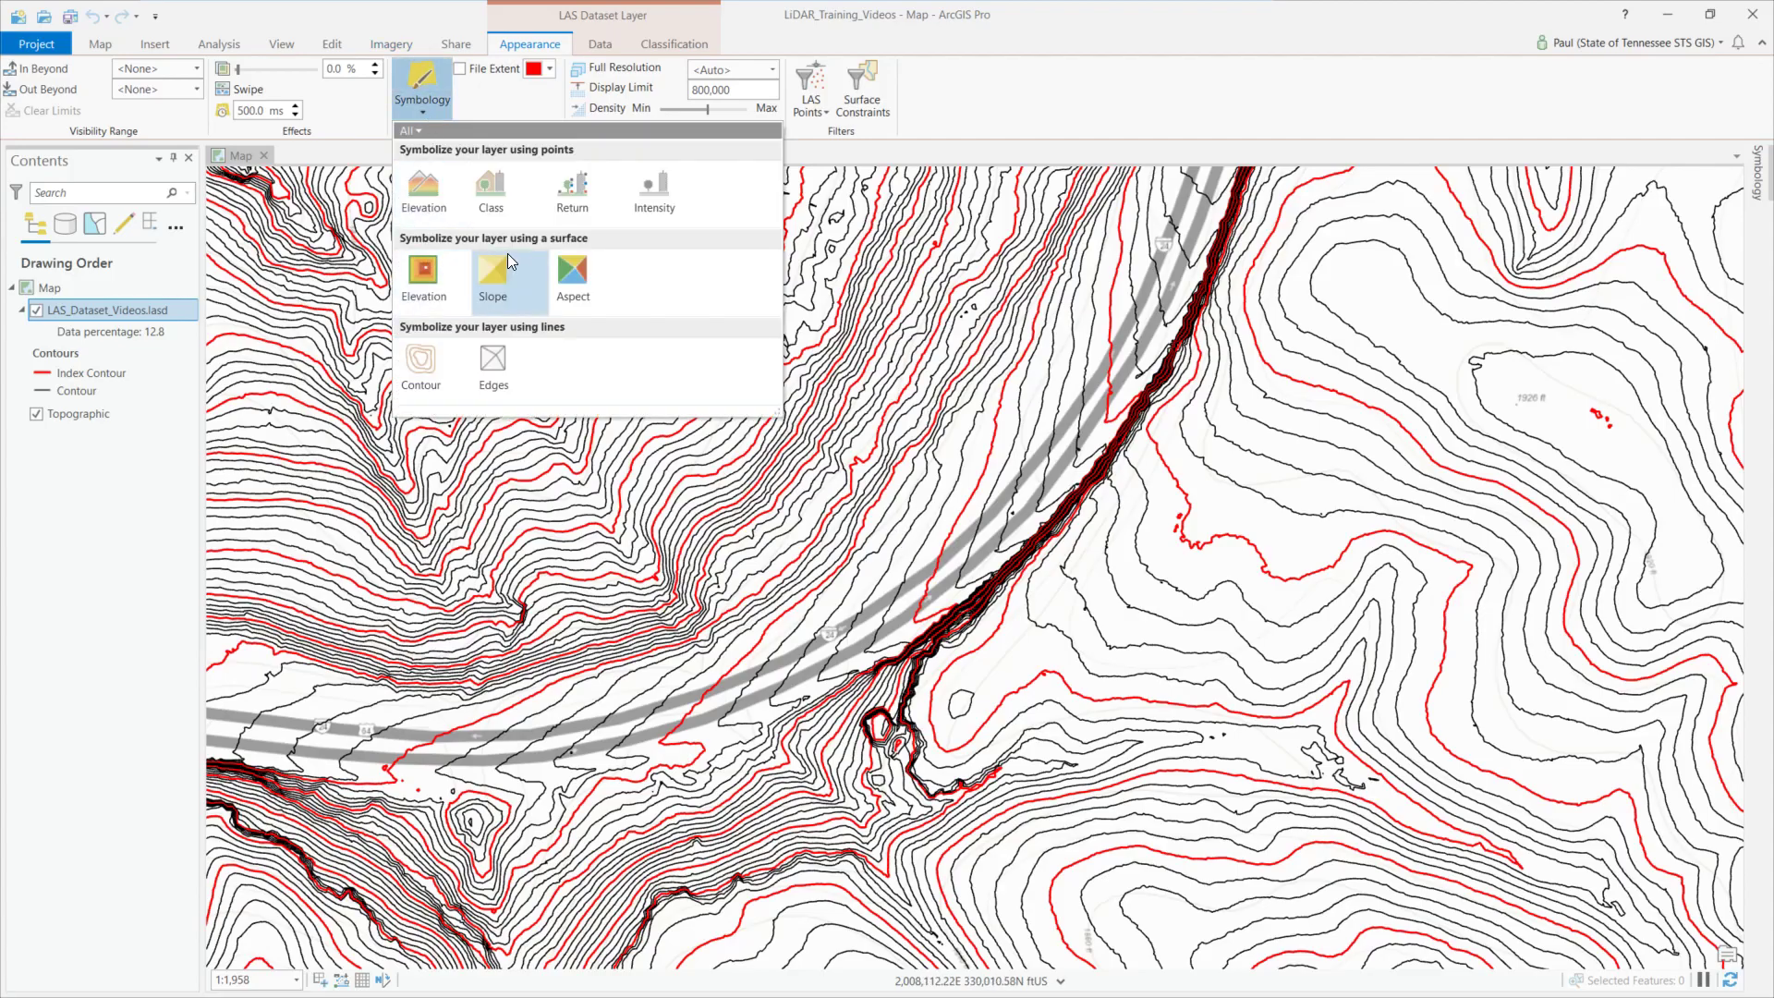